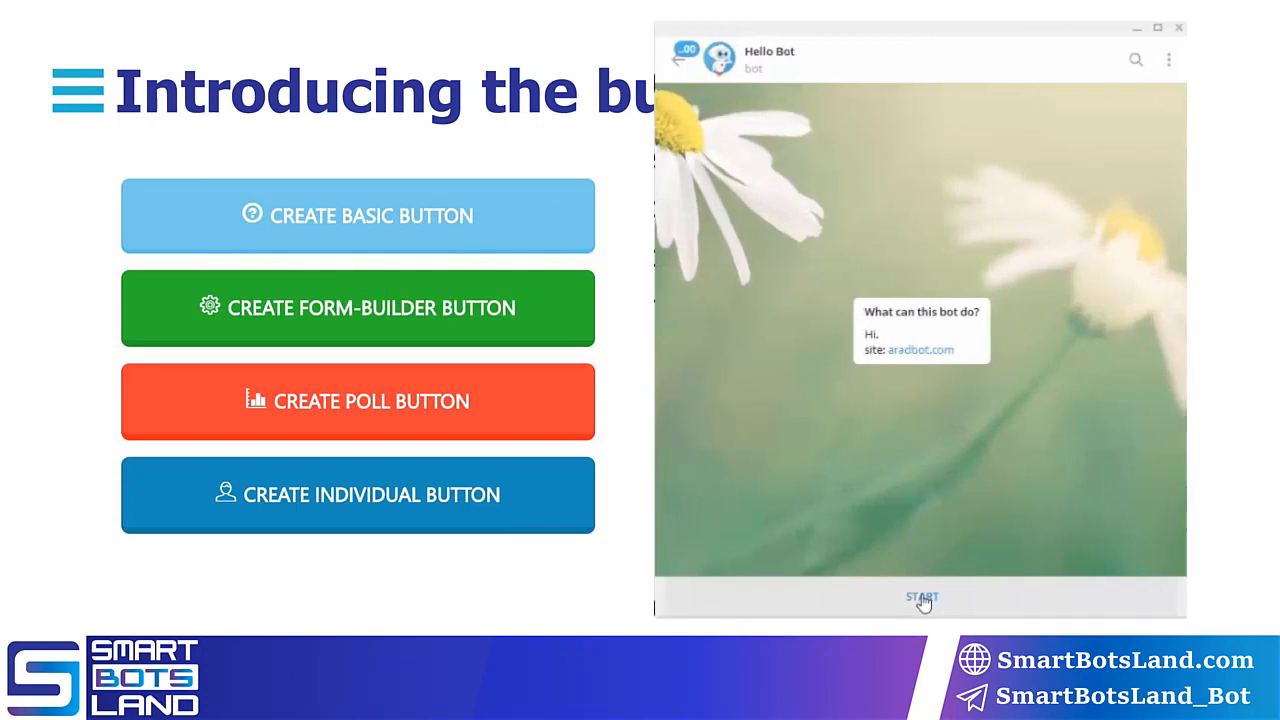
Step: Start the Hello Bot chat so it replies with its welcome message and menu keyboard
click(920, 596)
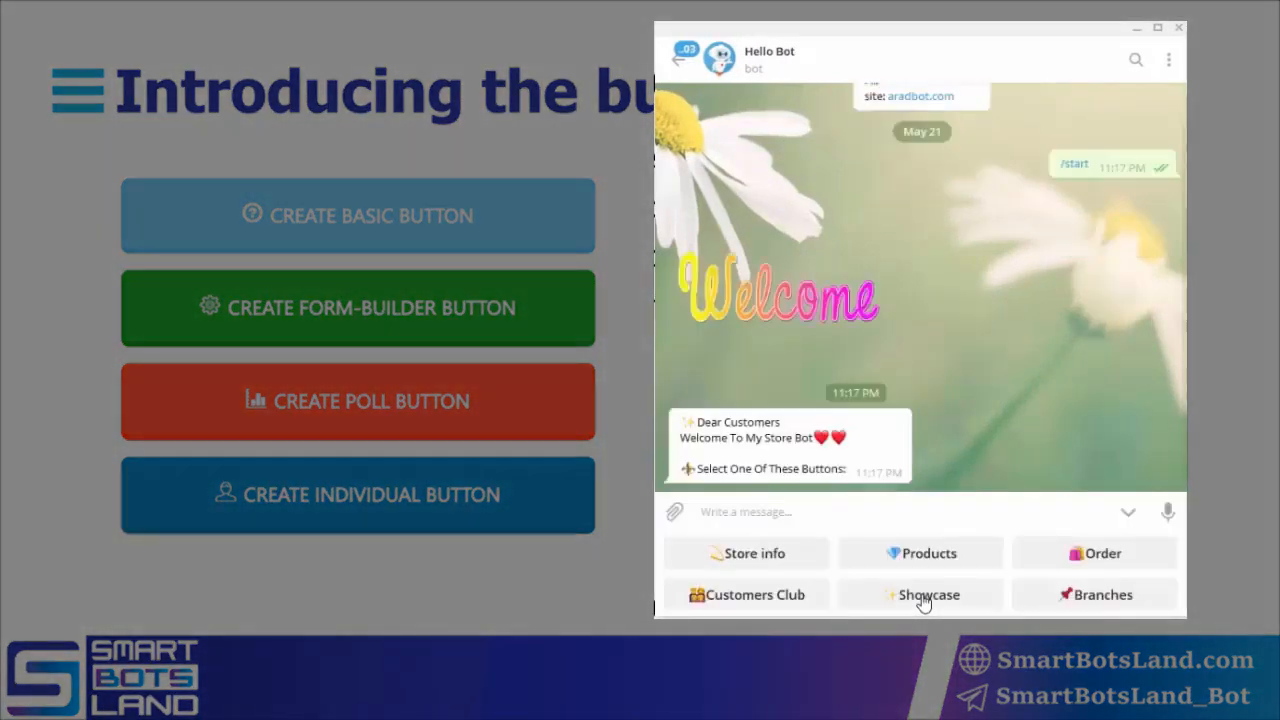
mouse_move(924, 364)
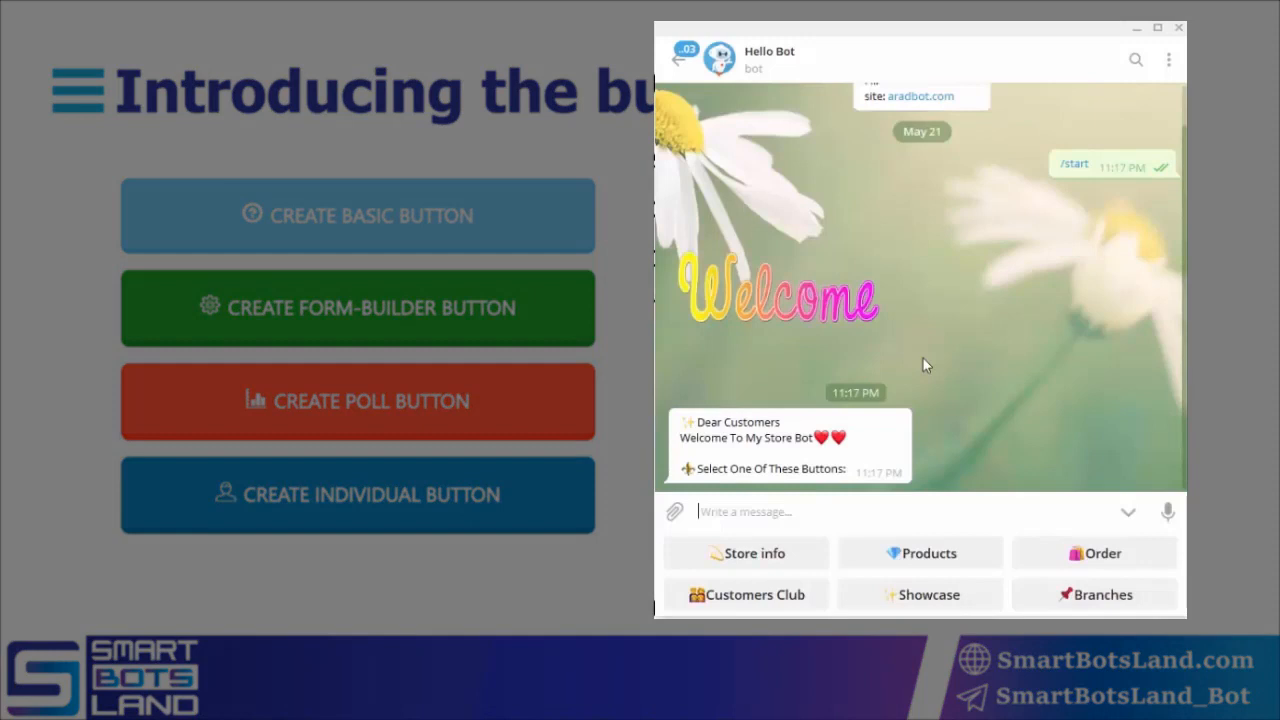
mouse_move(984, 578)
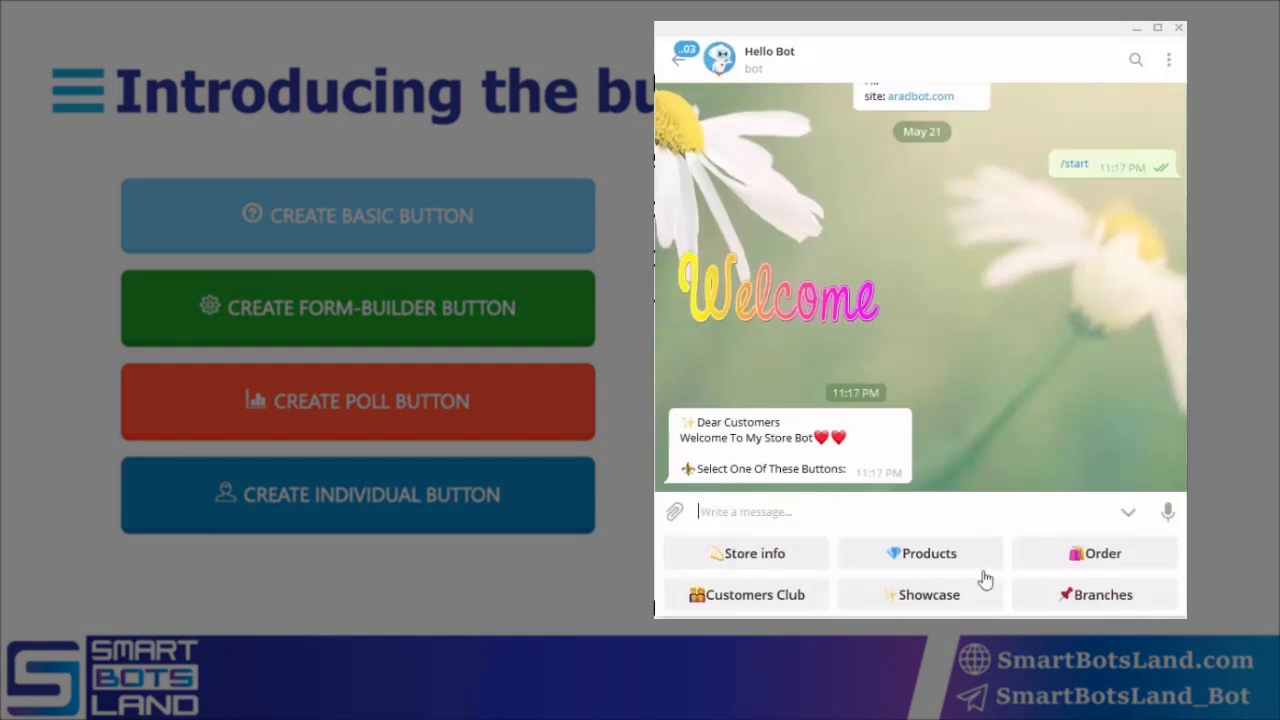
mouse_move(1072, 594)
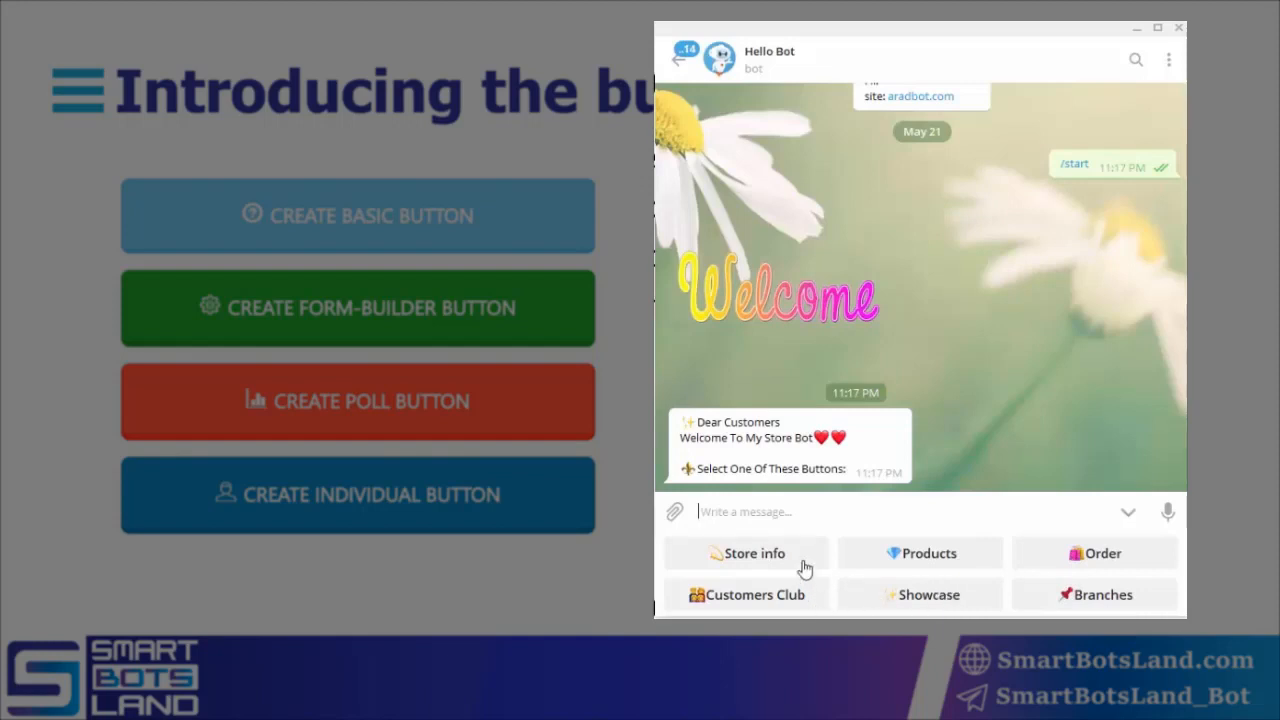
mouse_move(996, 548)
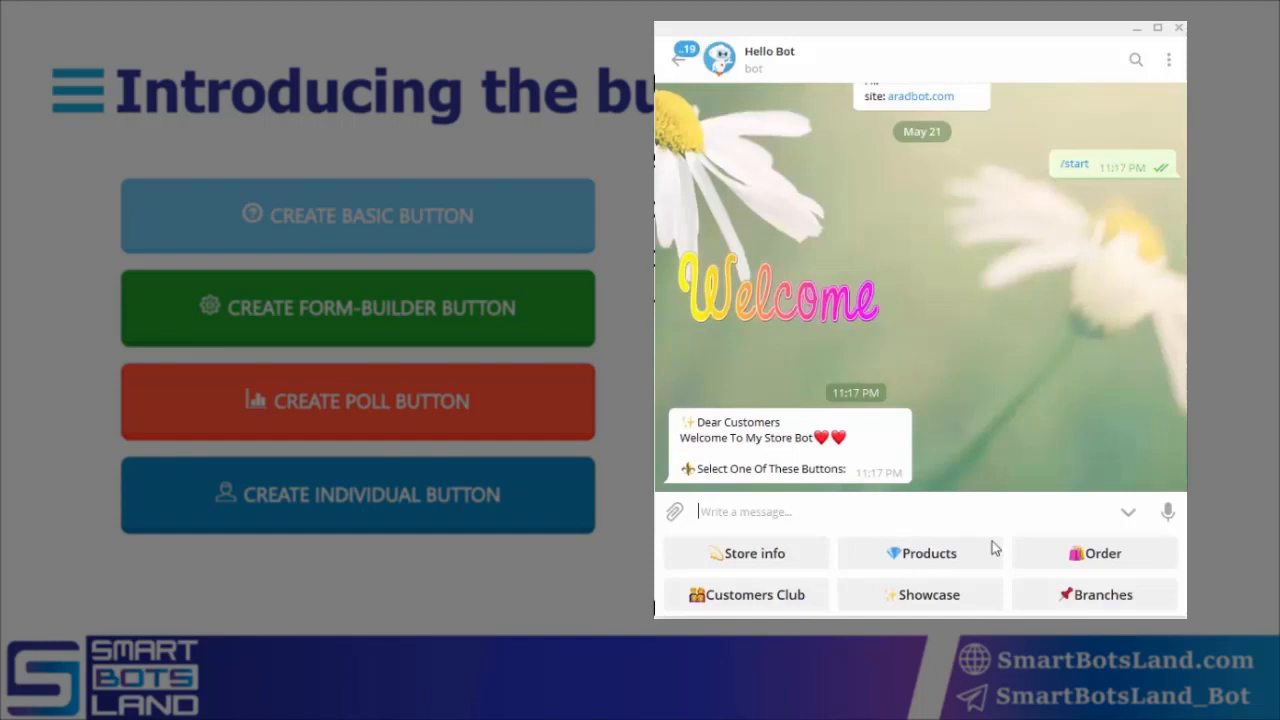
mouse_move(784, 598)
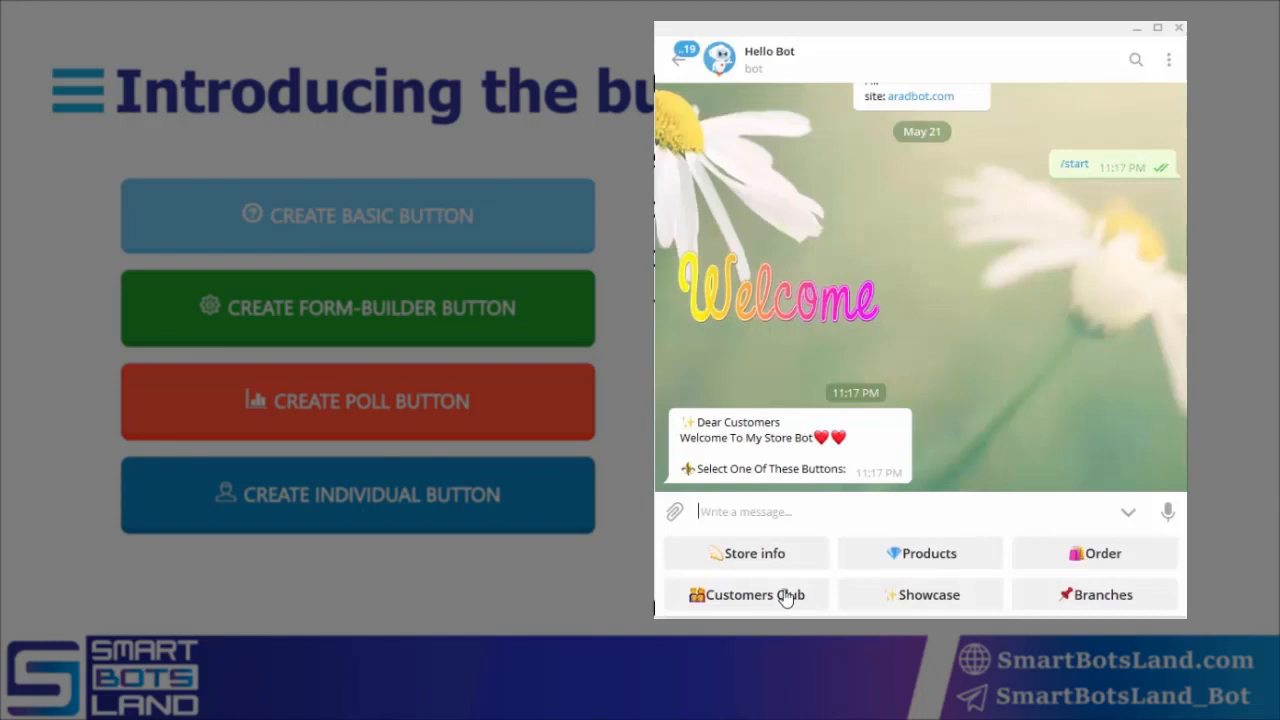
mouse_move(786, 560)
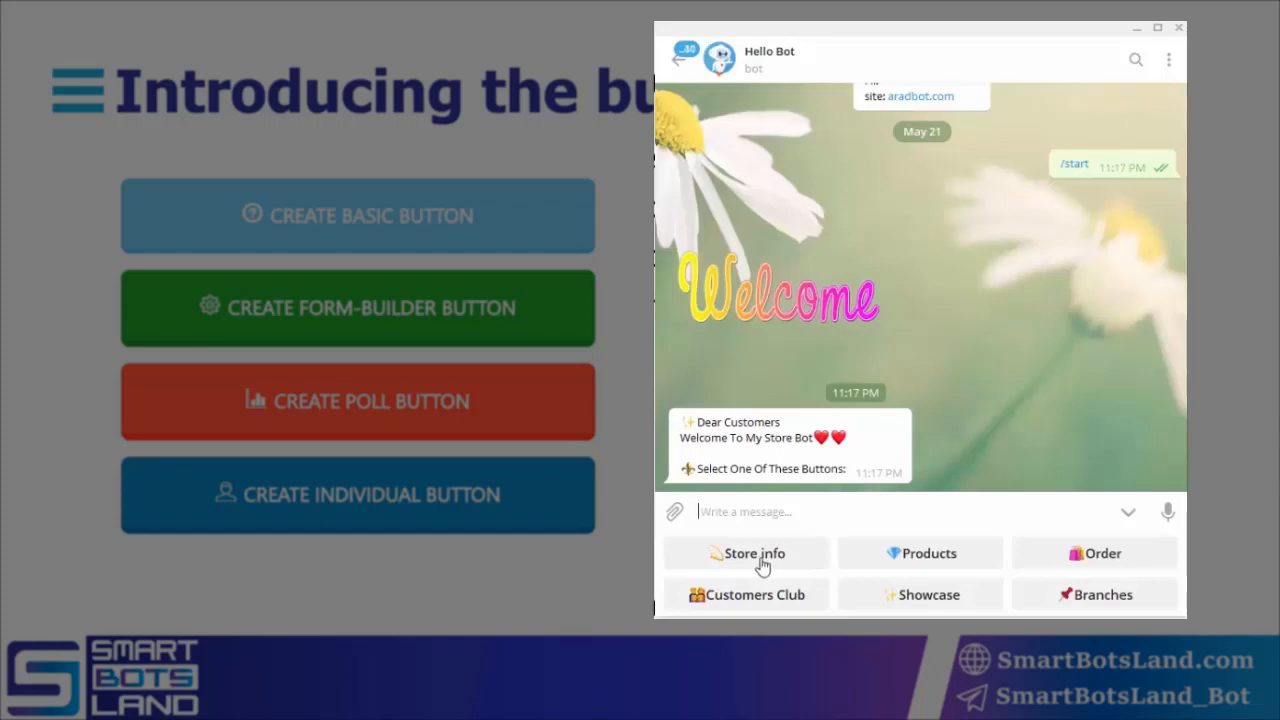
Step: Request the store's info from the bot and read its location and contact reply
click(752, 552)
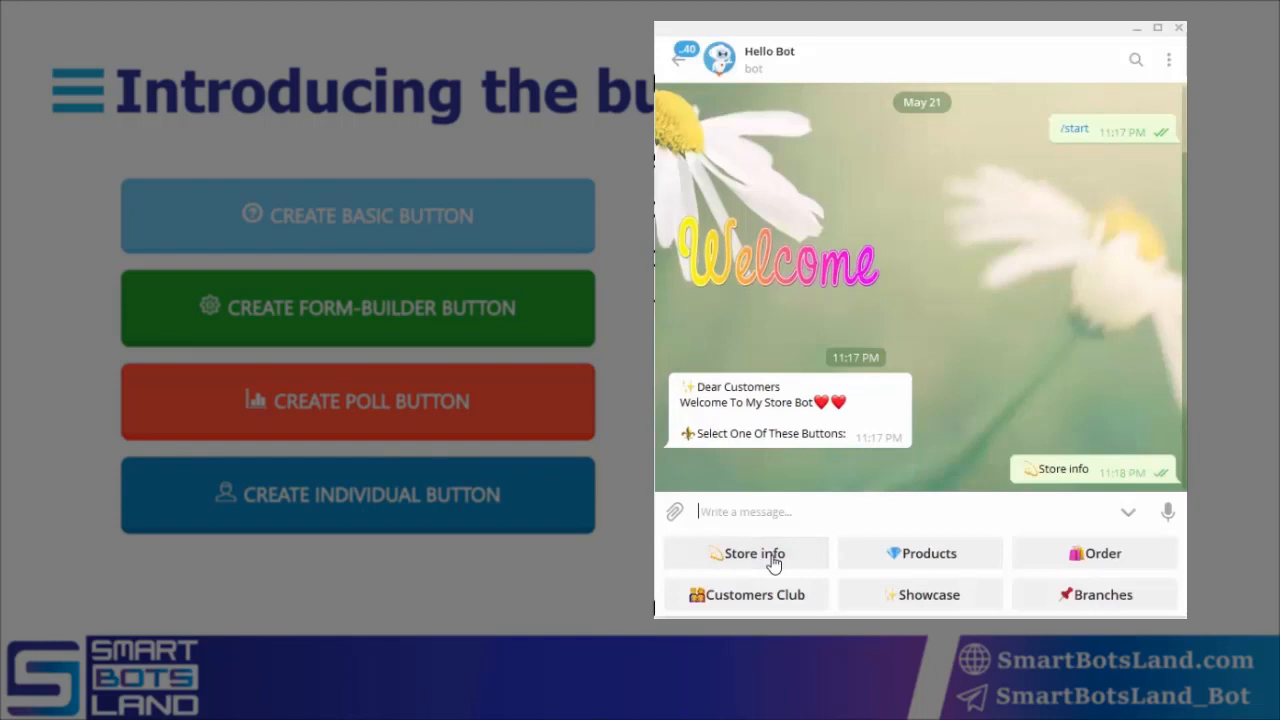
click(746, 552)
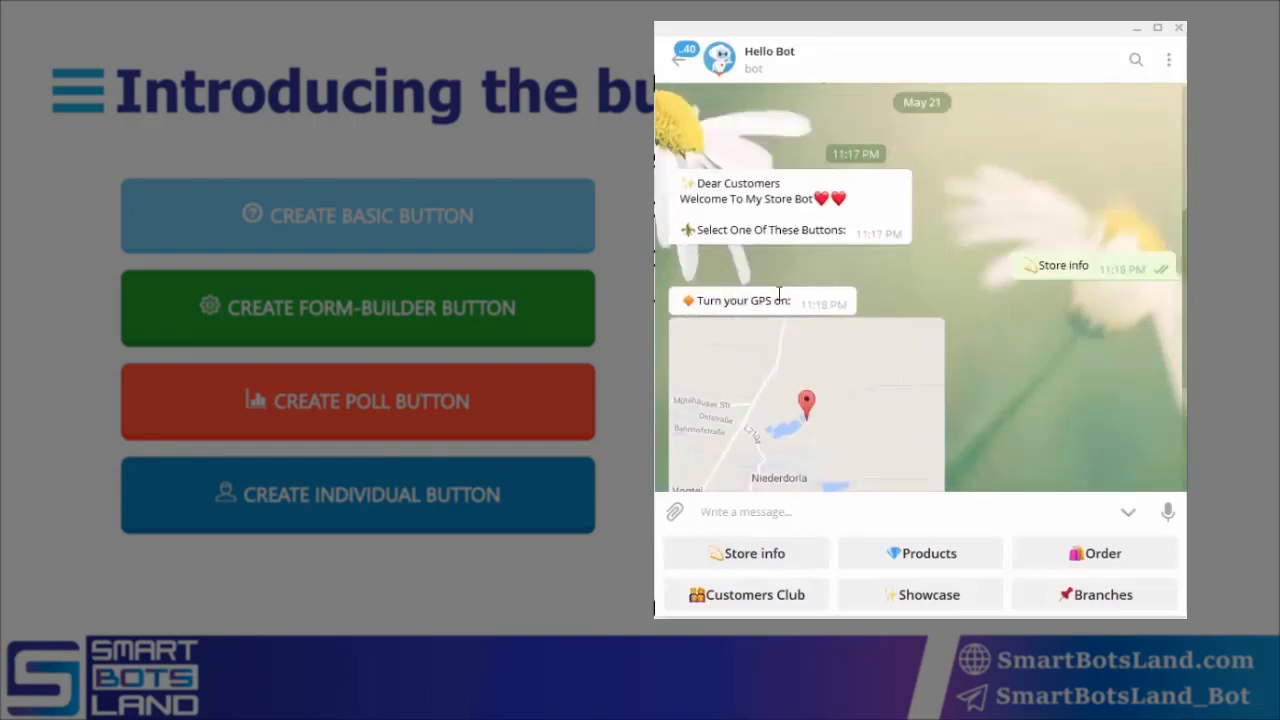
scroll(down, 3)
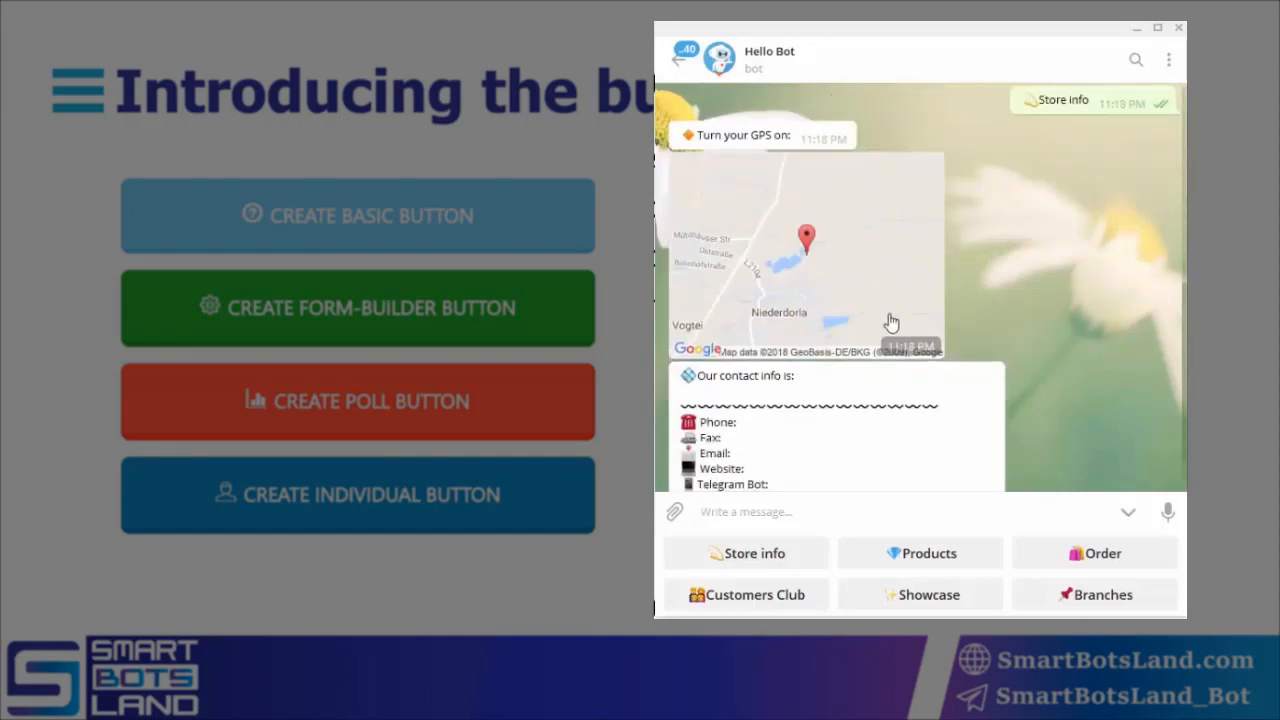
scroll(down, 3)
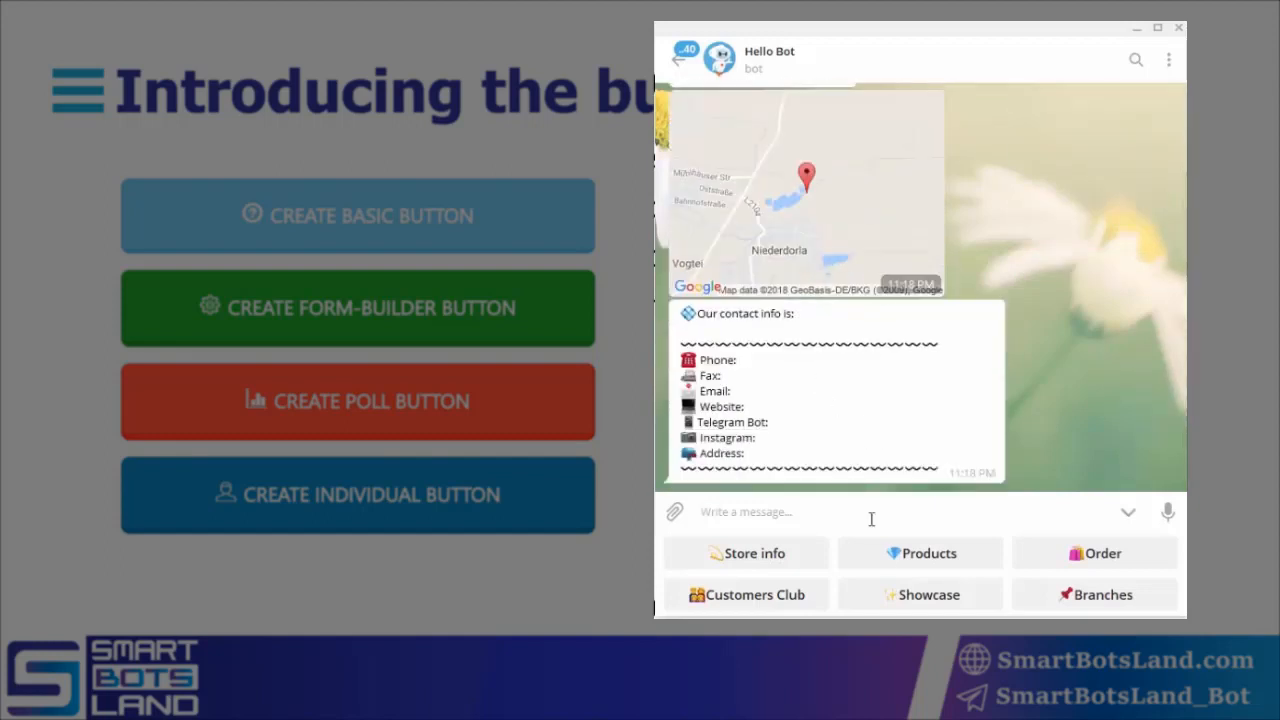
mouse_move(918, 552)
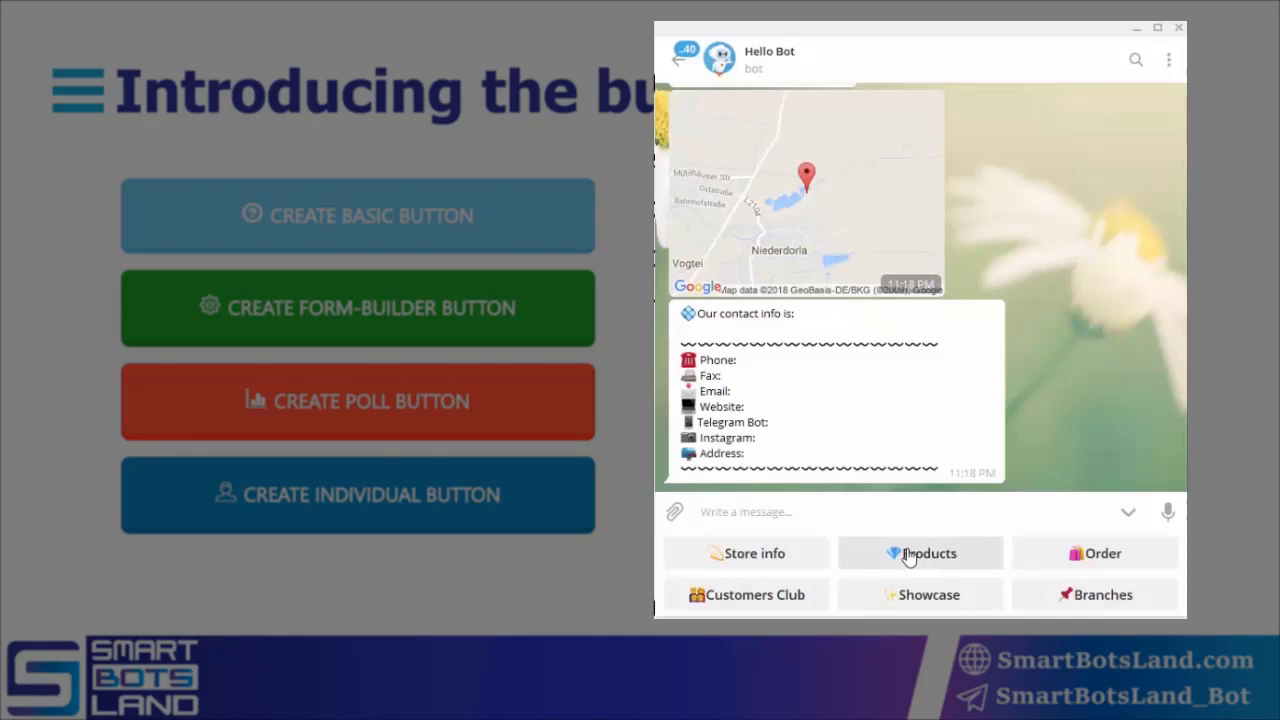
Step: Browse Products > Clothing > Men to see the photos, then go back to categories
click(920, 552)
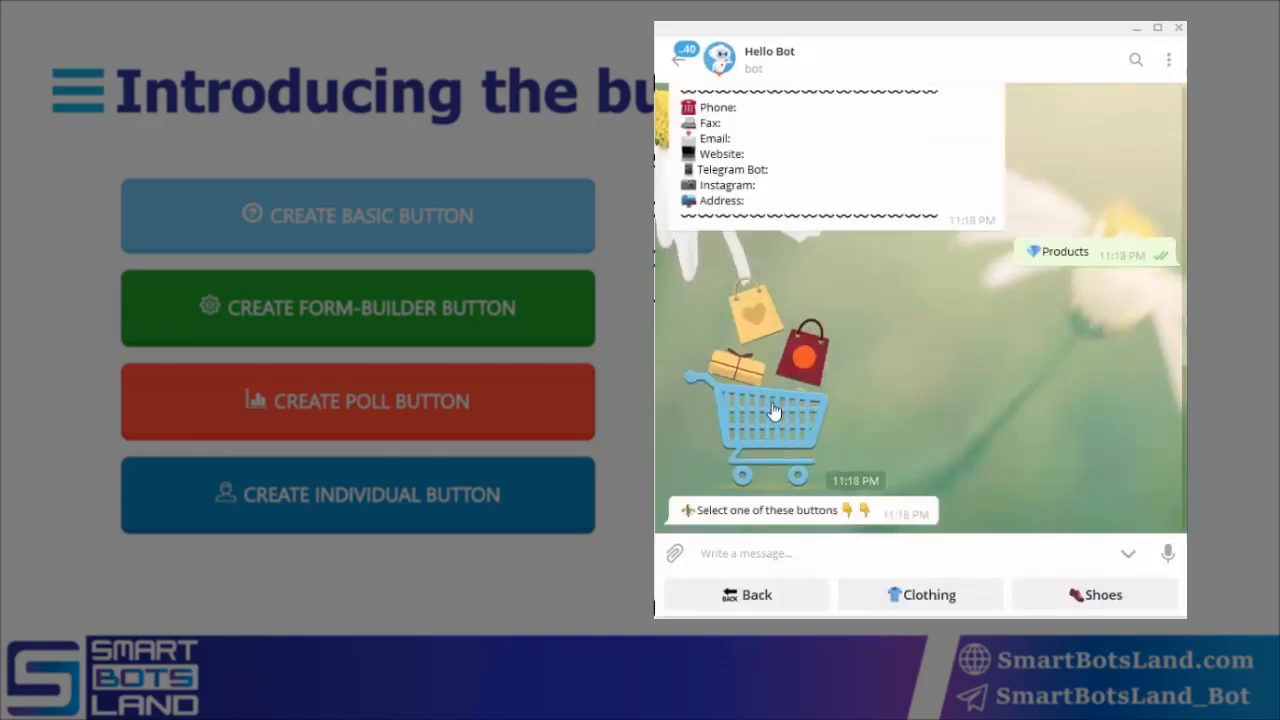
mouse_move(876, 546)
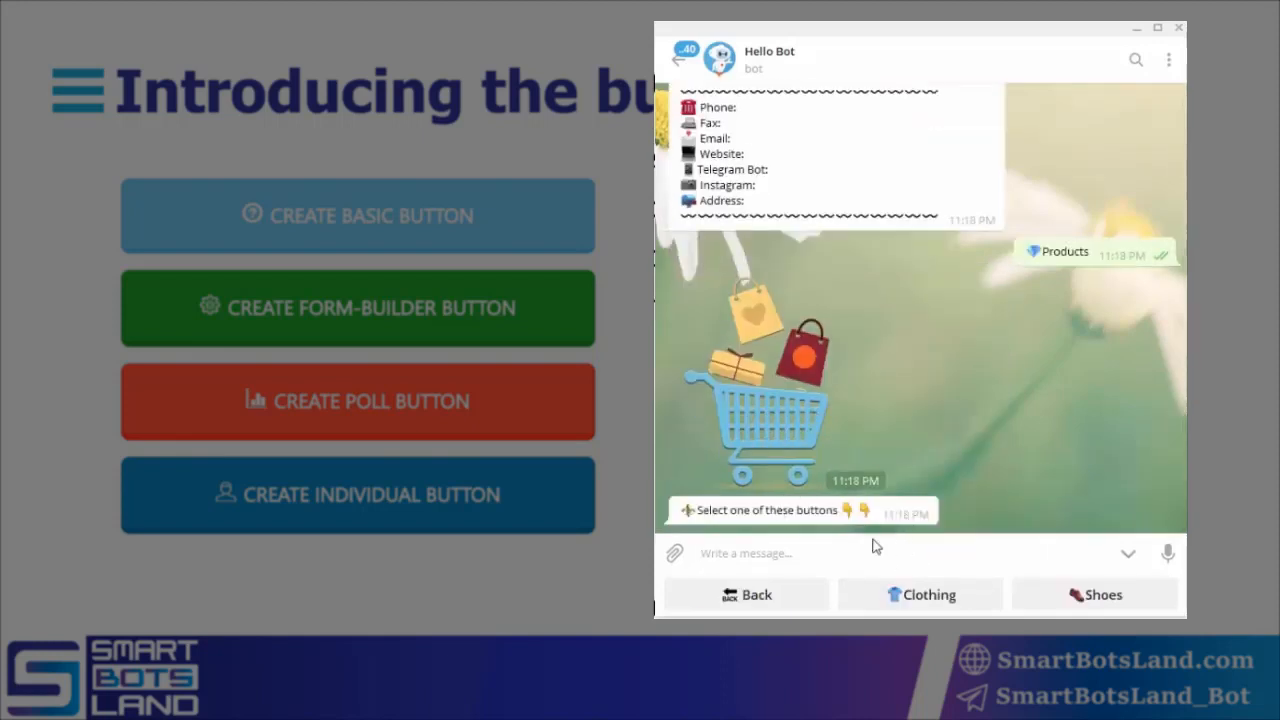
mouse_move(956, 608)
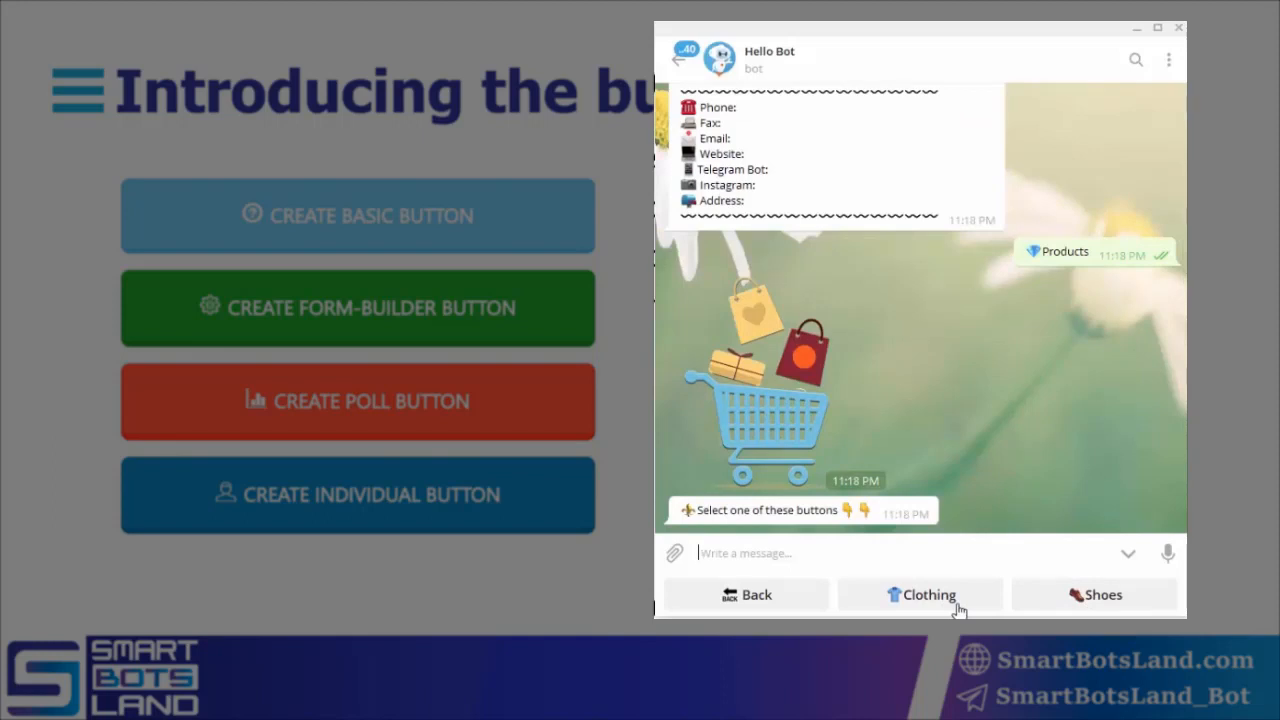
click(920, 594)
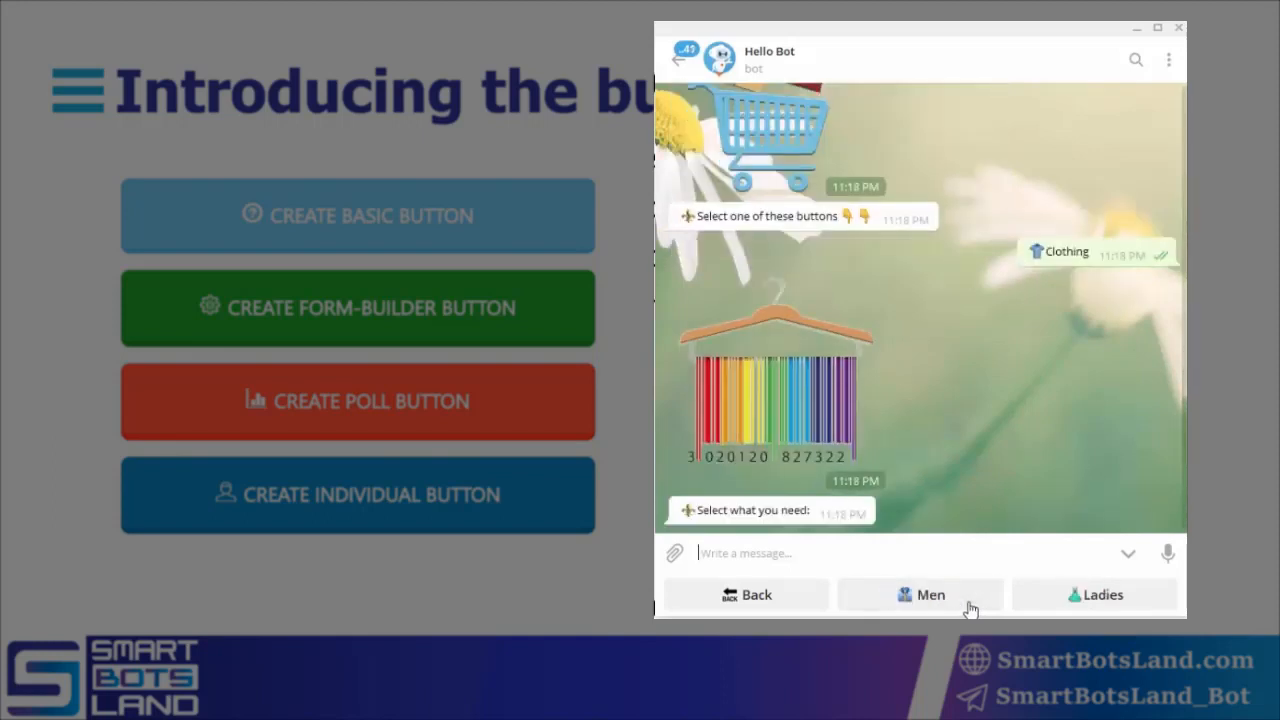
mouse_move(922, 608)
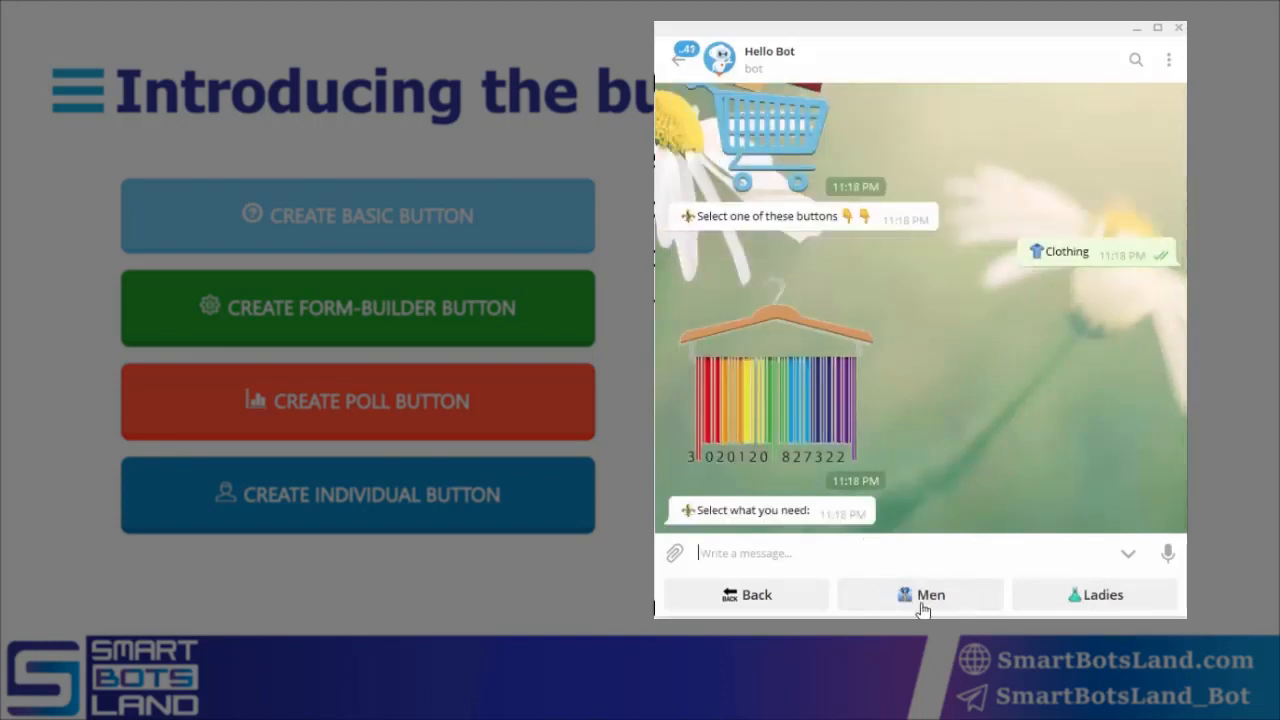
click(920, 594)
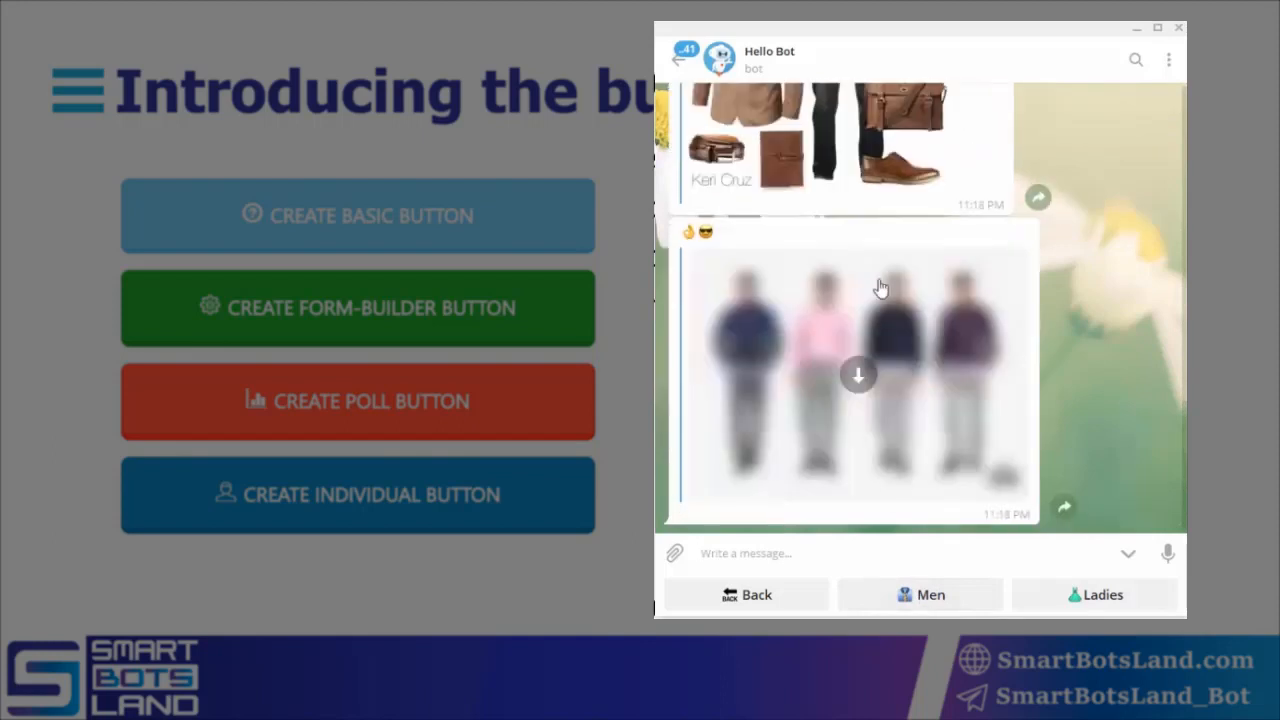
scroll(up, 3)
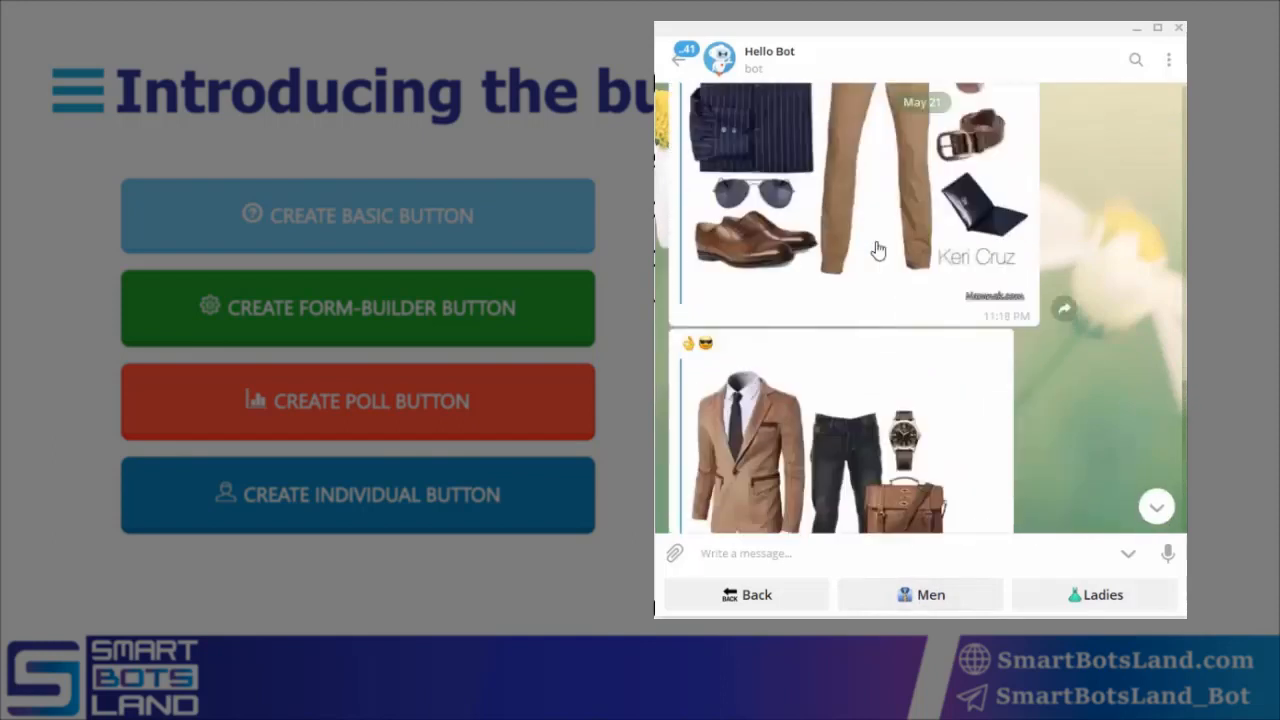
scroll(down, 3)
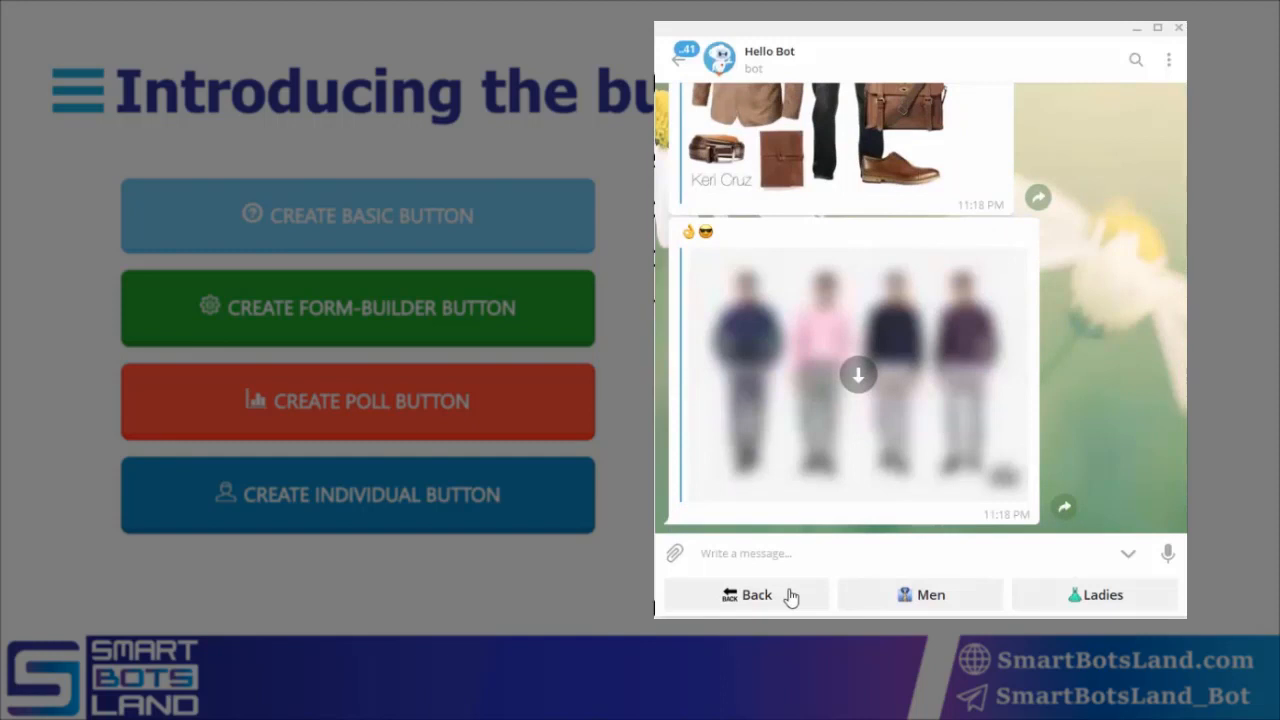
click(746, 594)
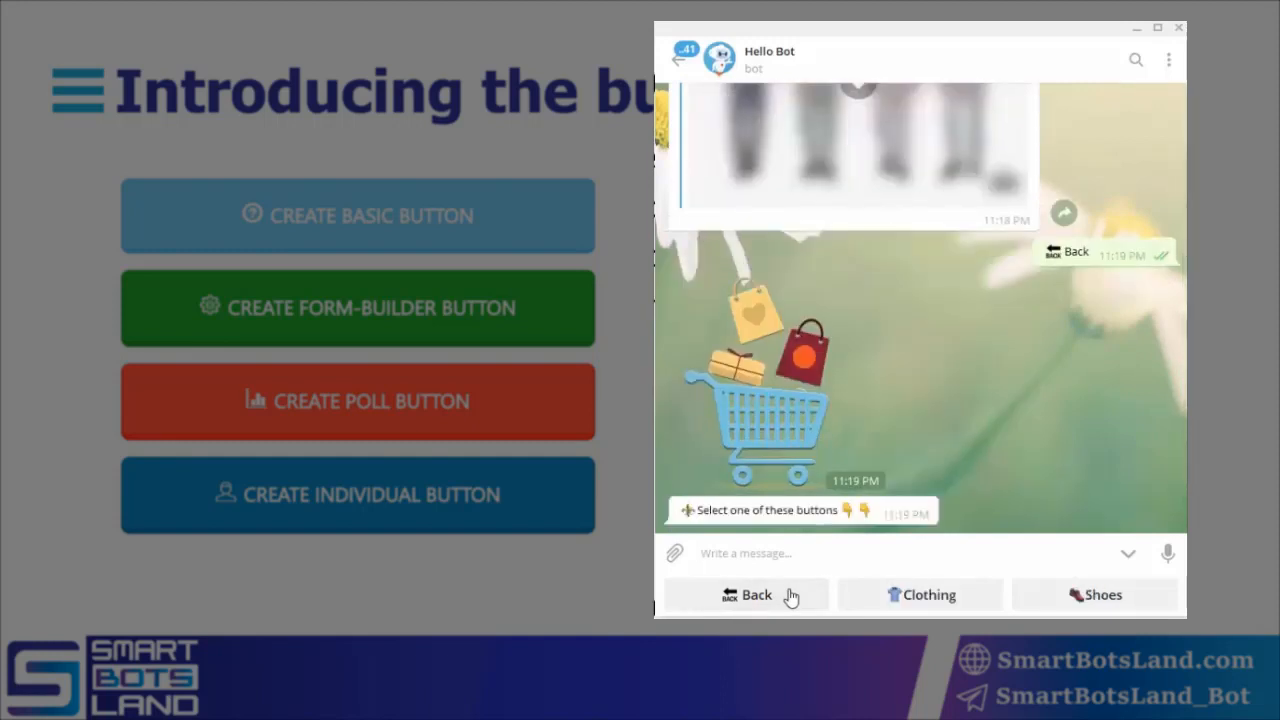
Step: Return to the main menu, request Store info again and go back to the welcome menu
click(744, 594)
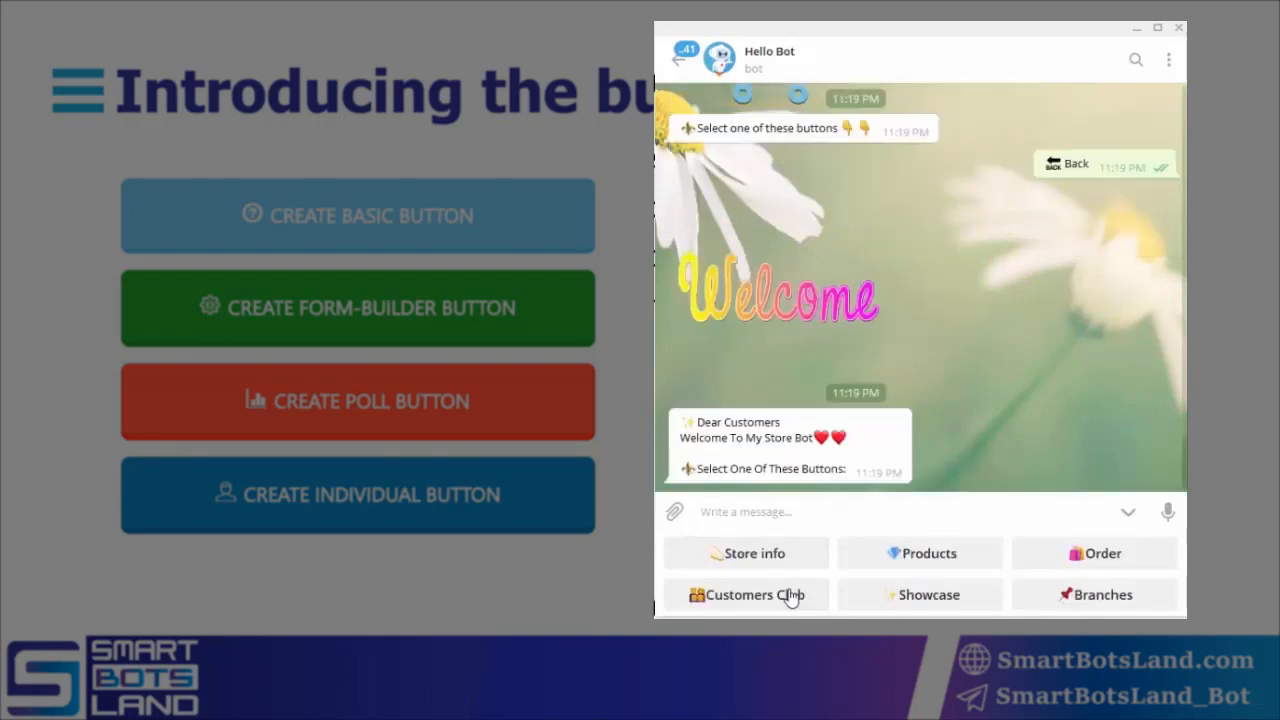
mouse_move(786, 568)
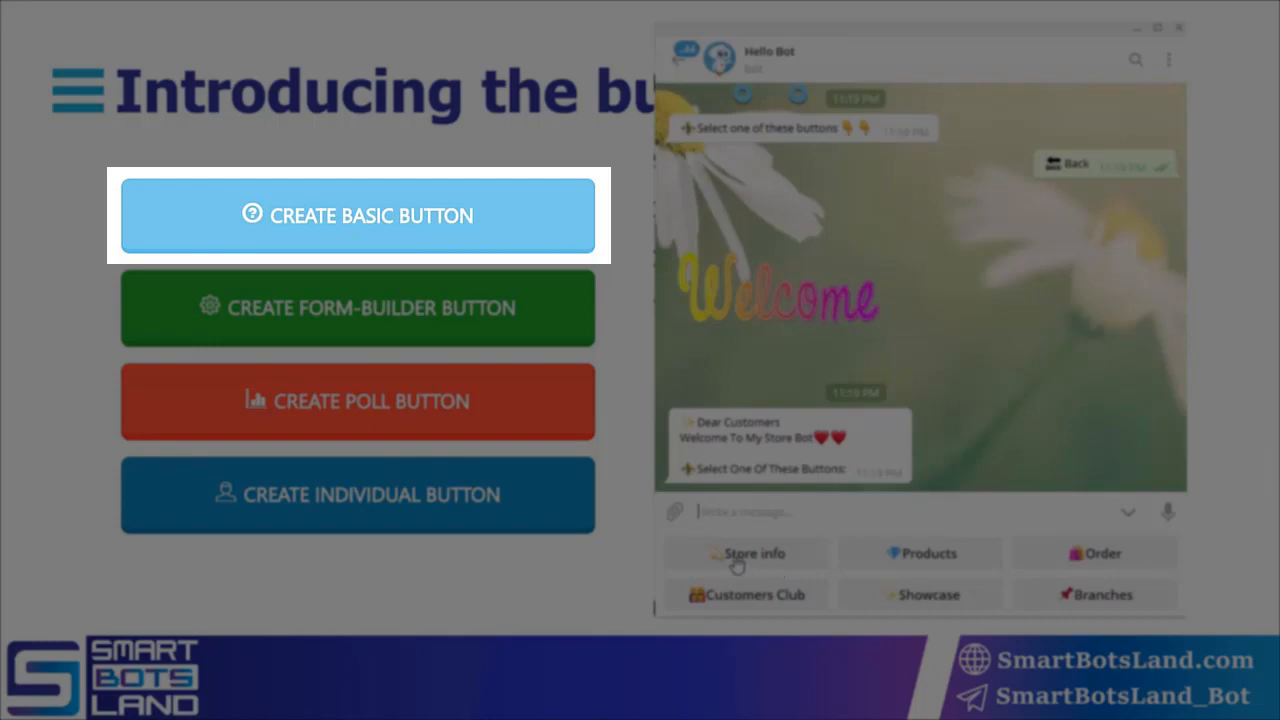
click(752, 552)
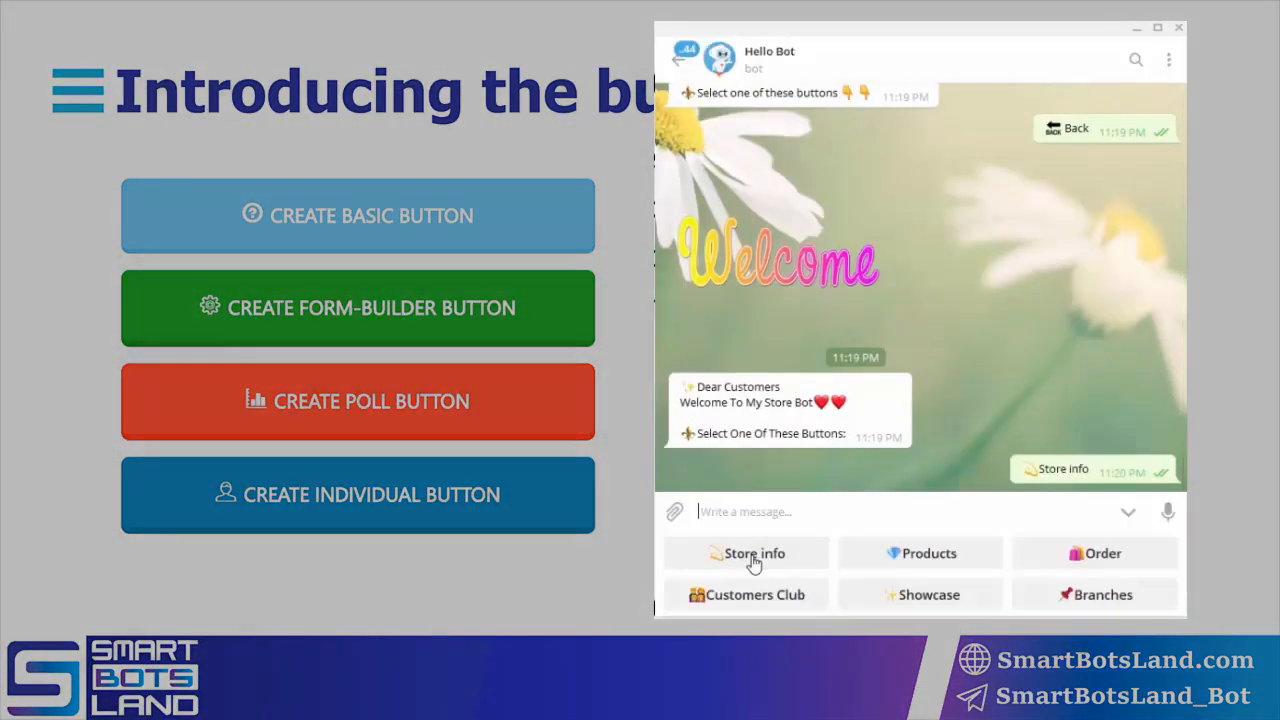
click(752, 552)
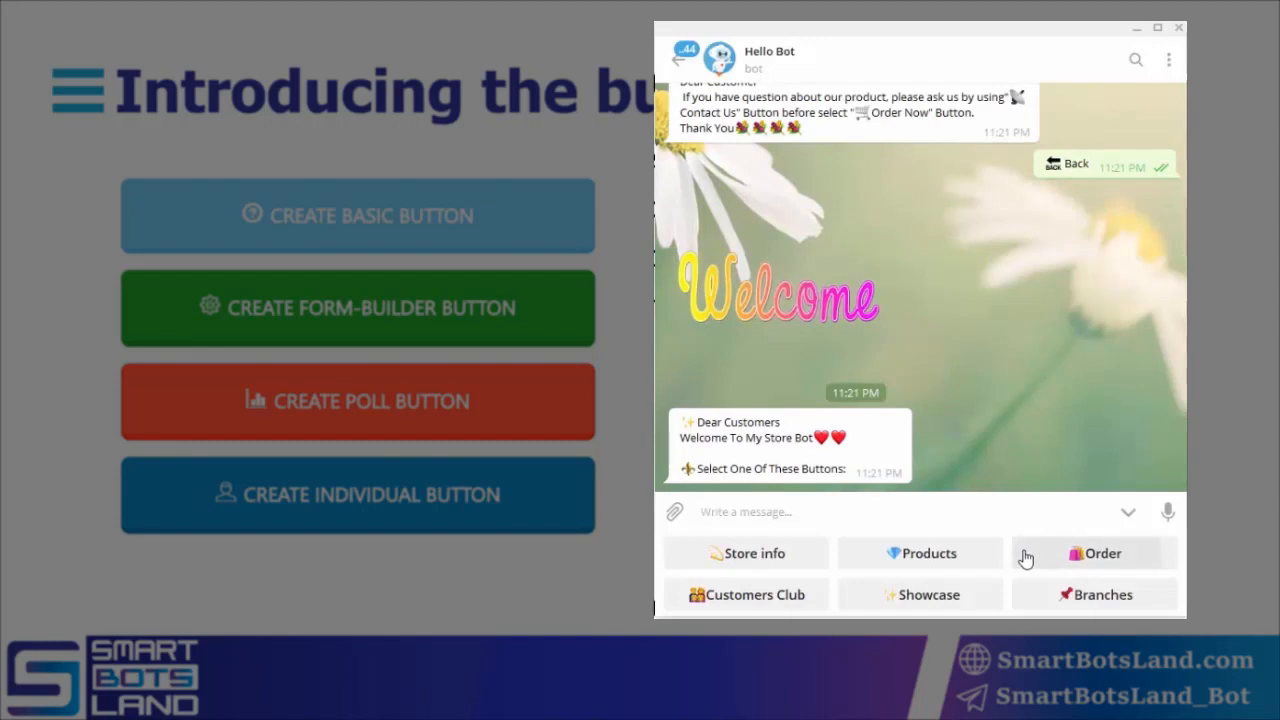
click(1092, 552)
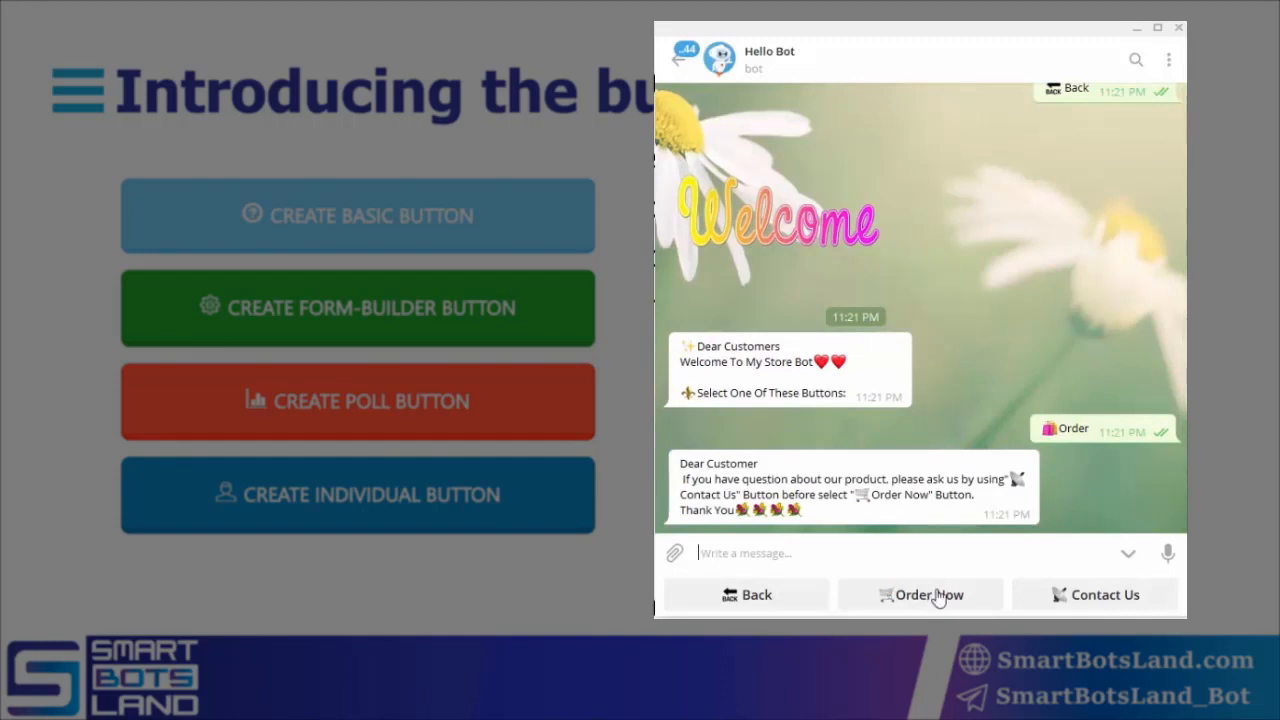
mouse_move(924, 604)
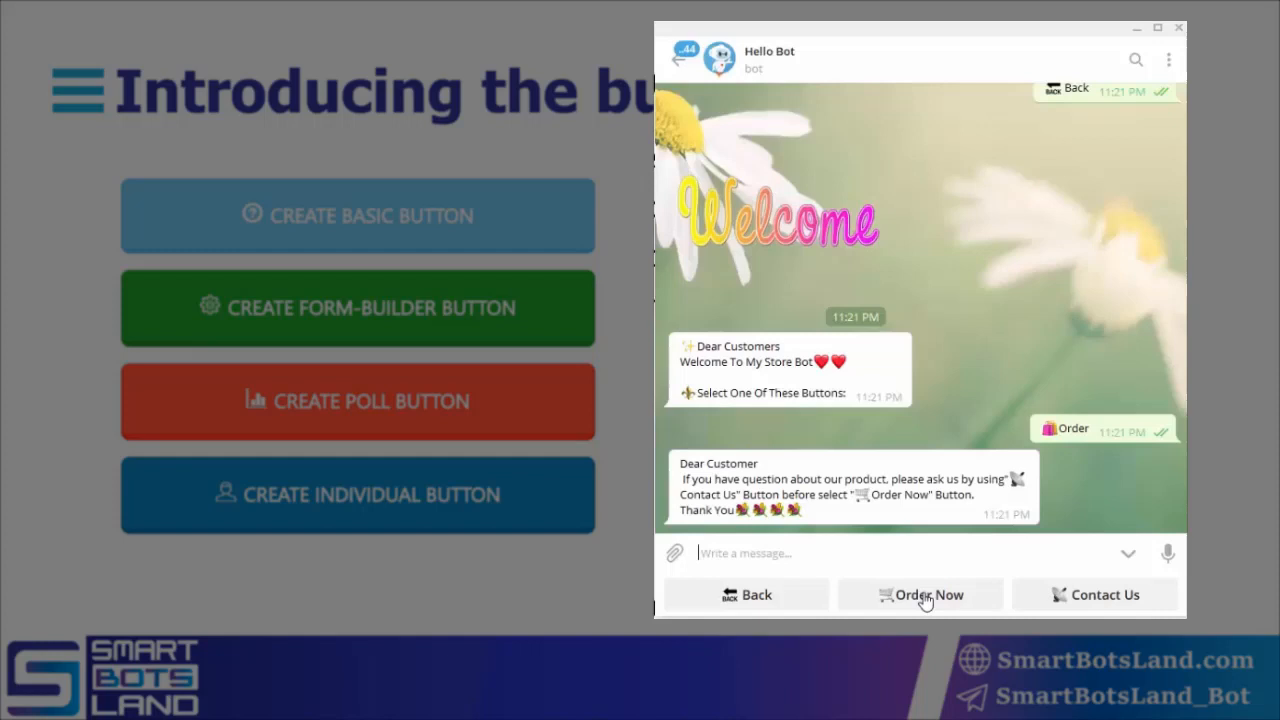
mouse_move(1064, 600)
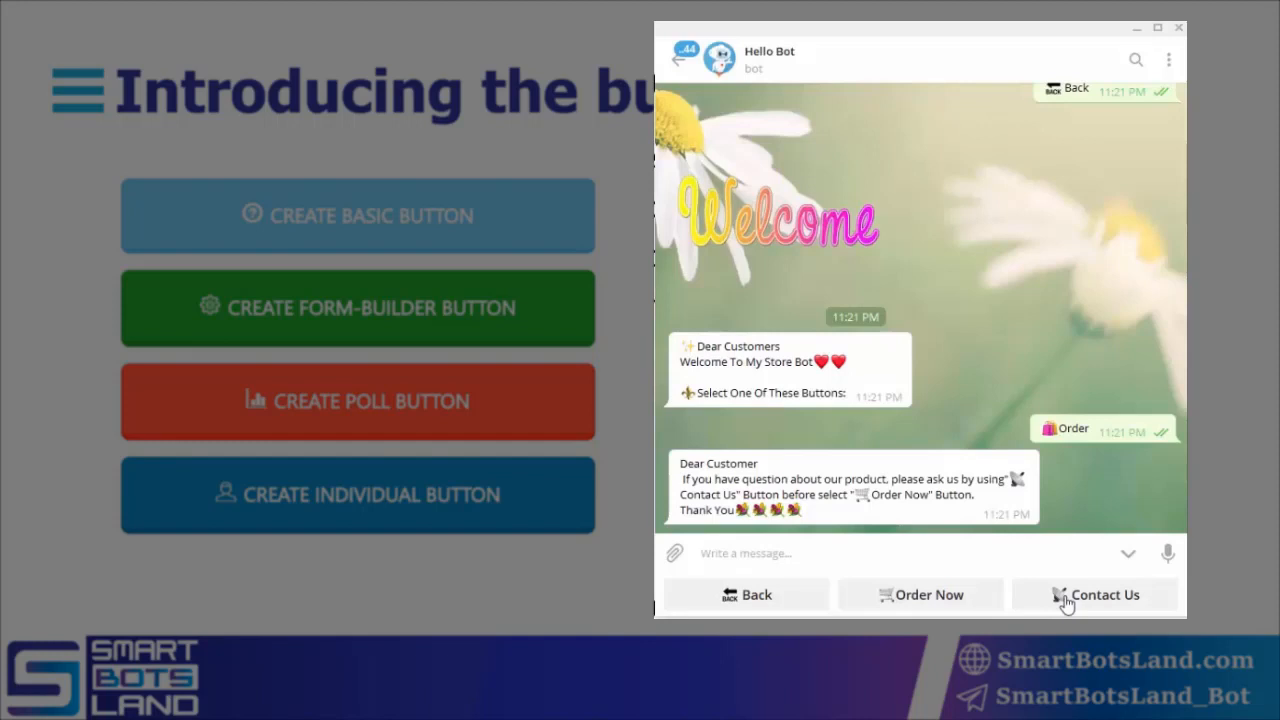
mouse_move(1080, 600)
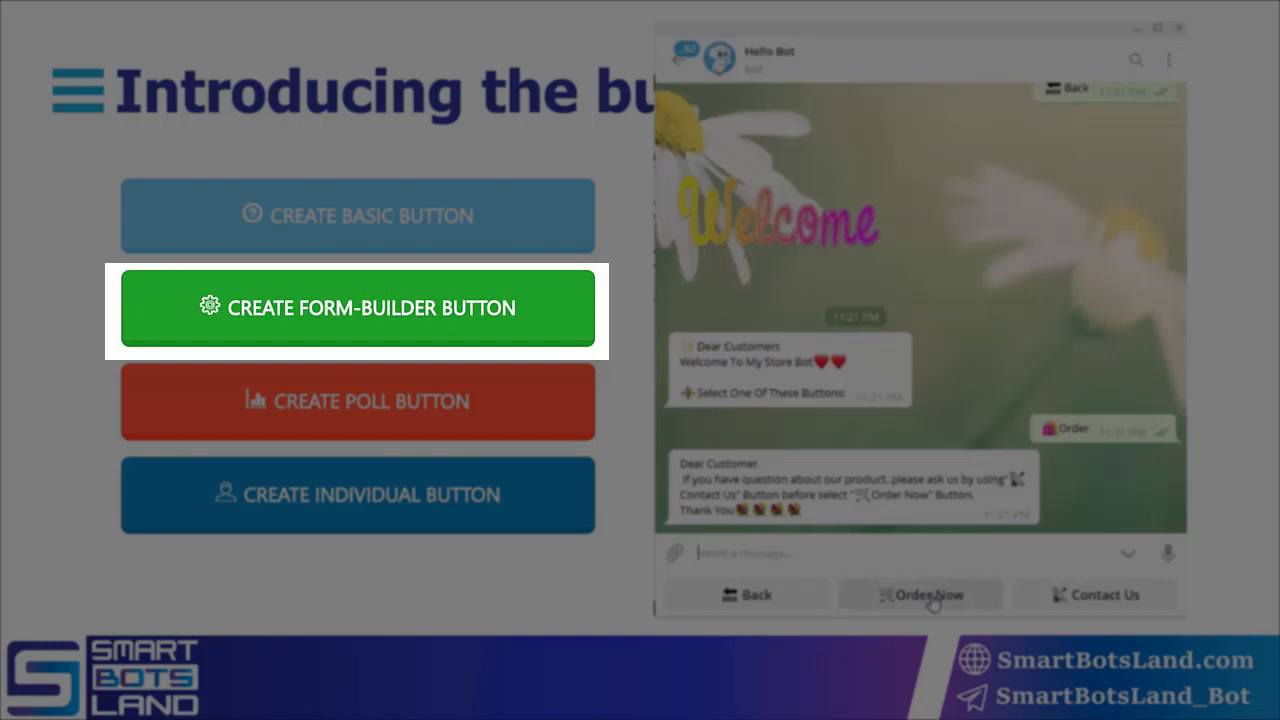
Step: Begin a new order, answer Male and send product code 1250
click(920, 594)
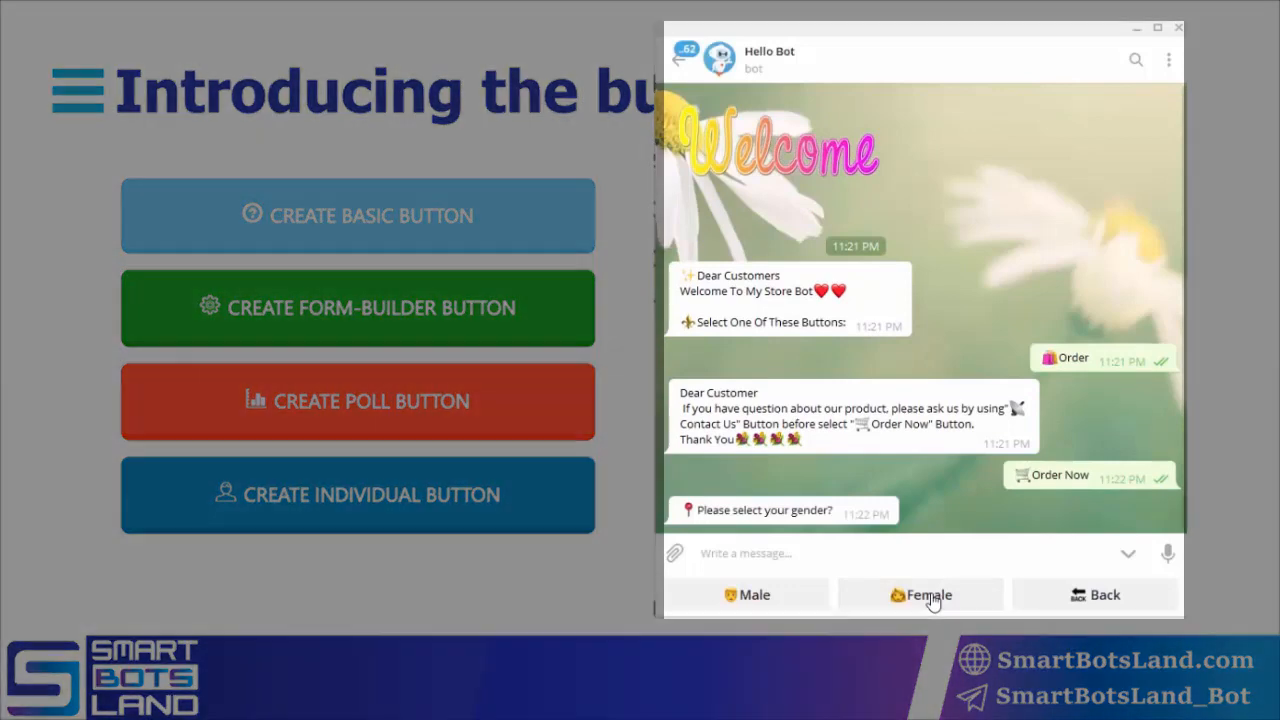
mouse_move(964, 468)
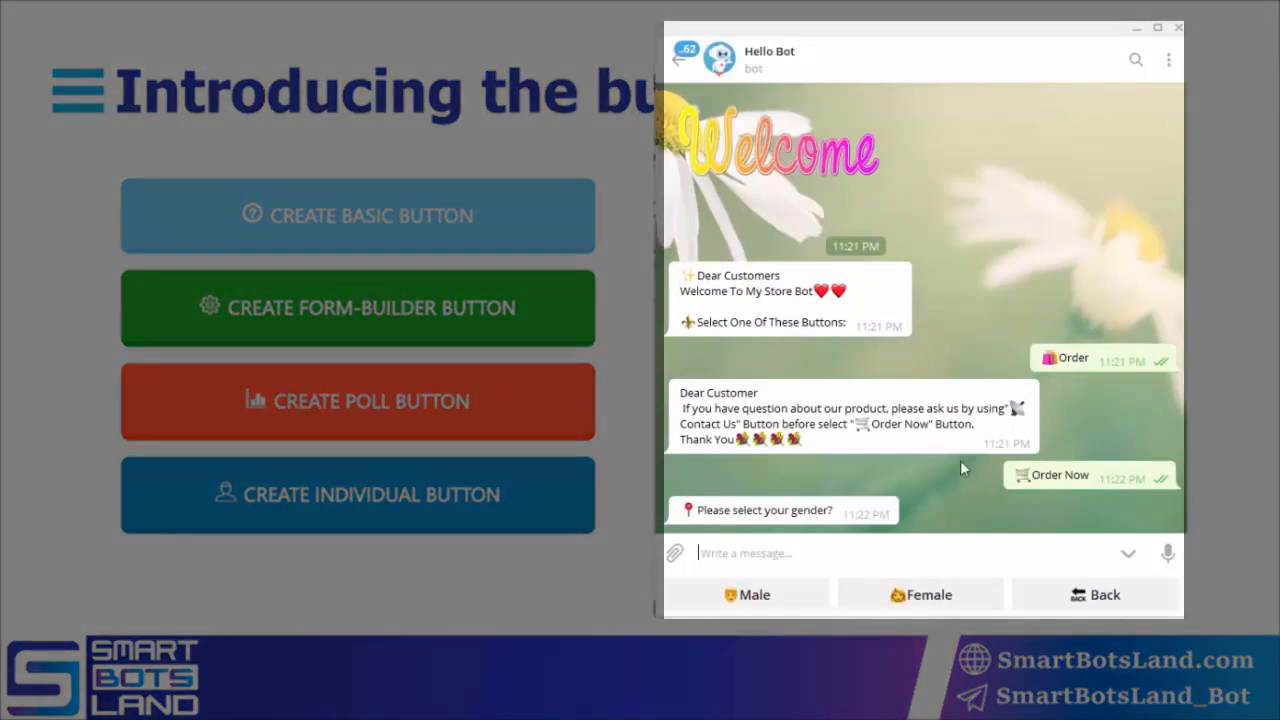
mouse_move(980, 532)
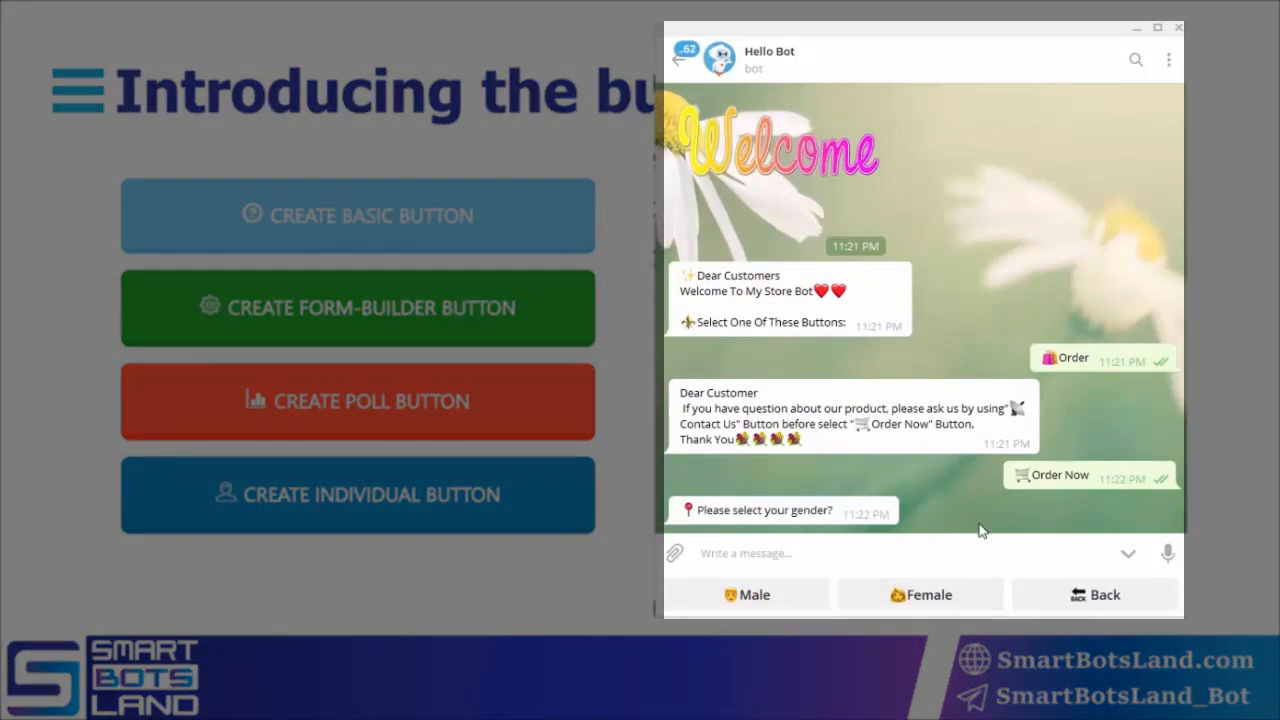
mouse_move(838, 610)
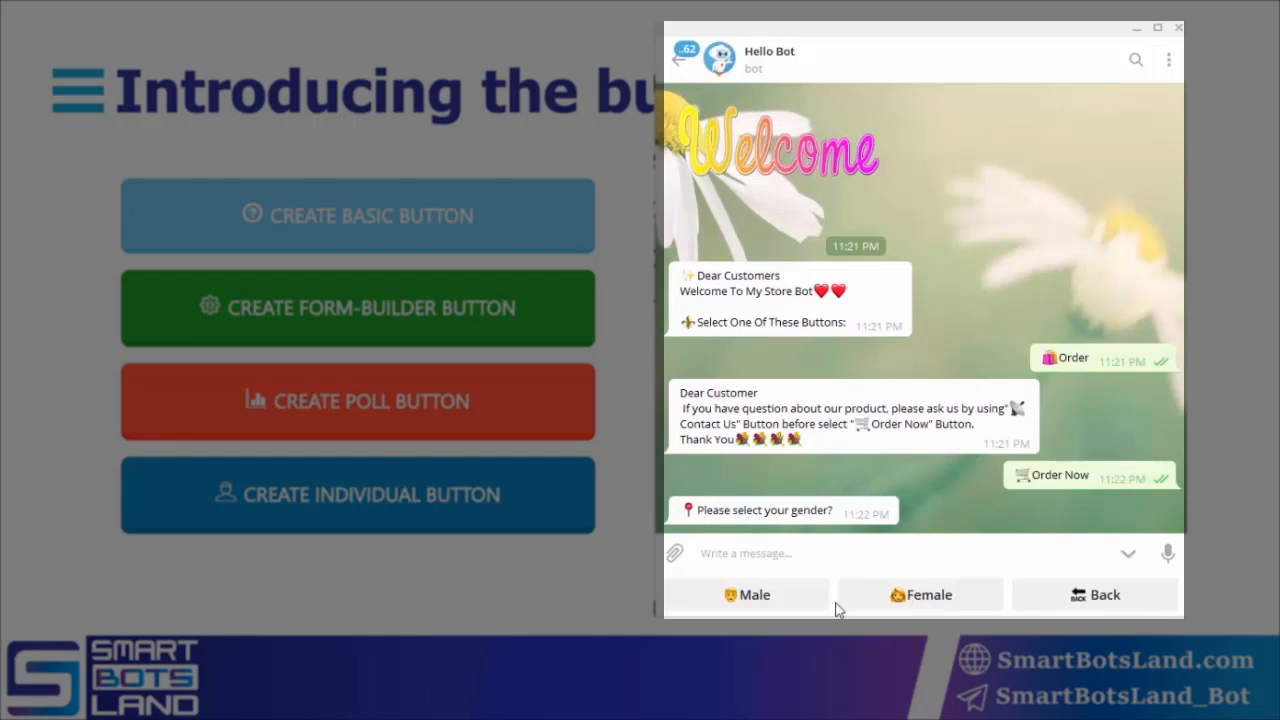
mouse_move(824, 604)
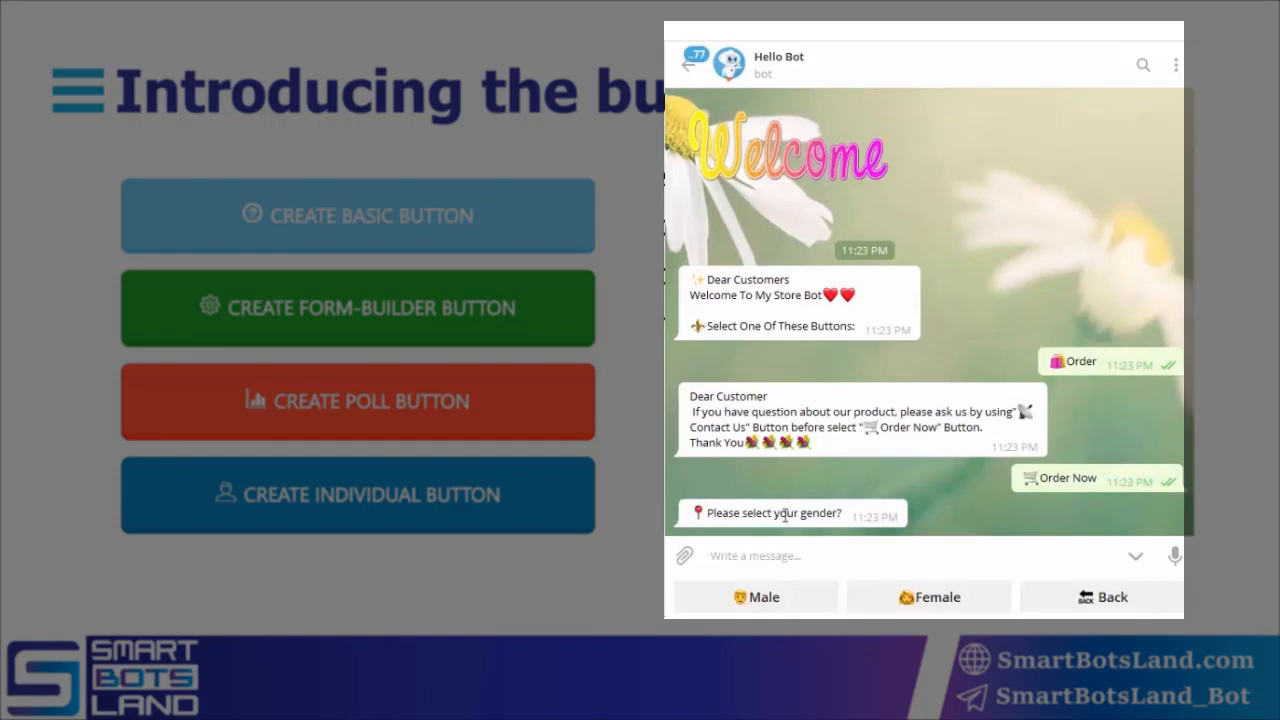
mouse_move(772, 608)
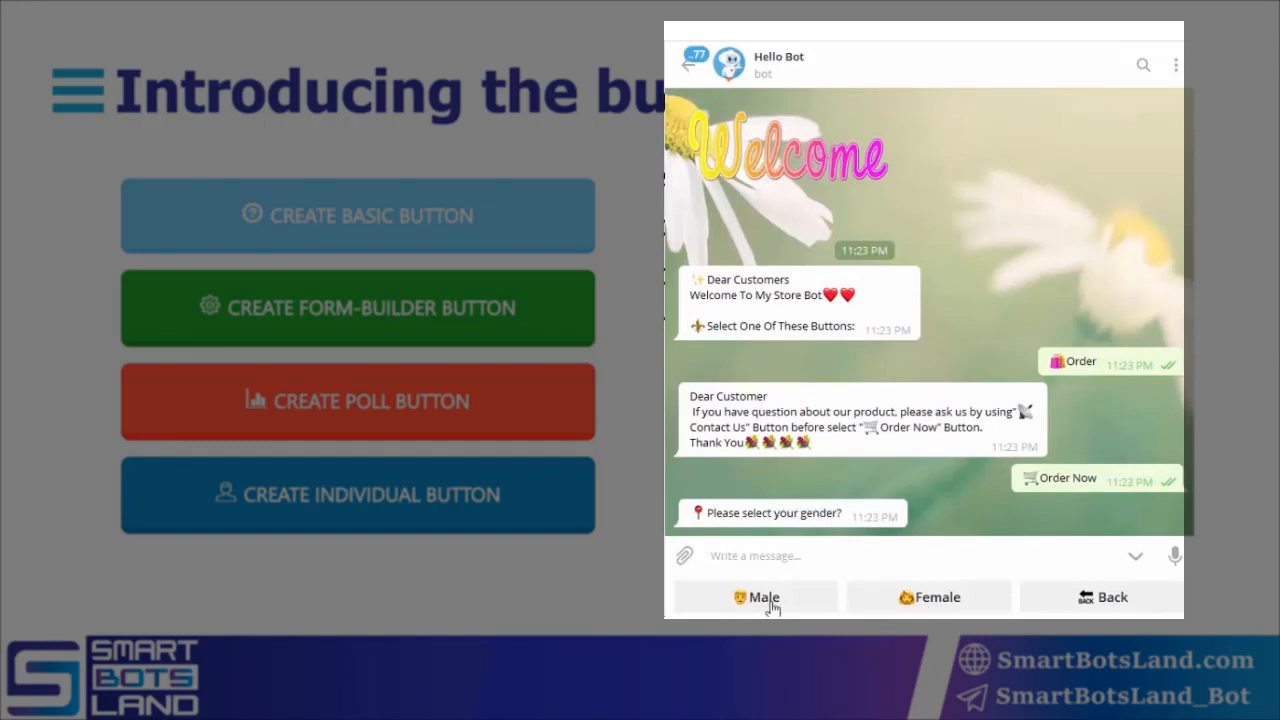
click(756, 596)
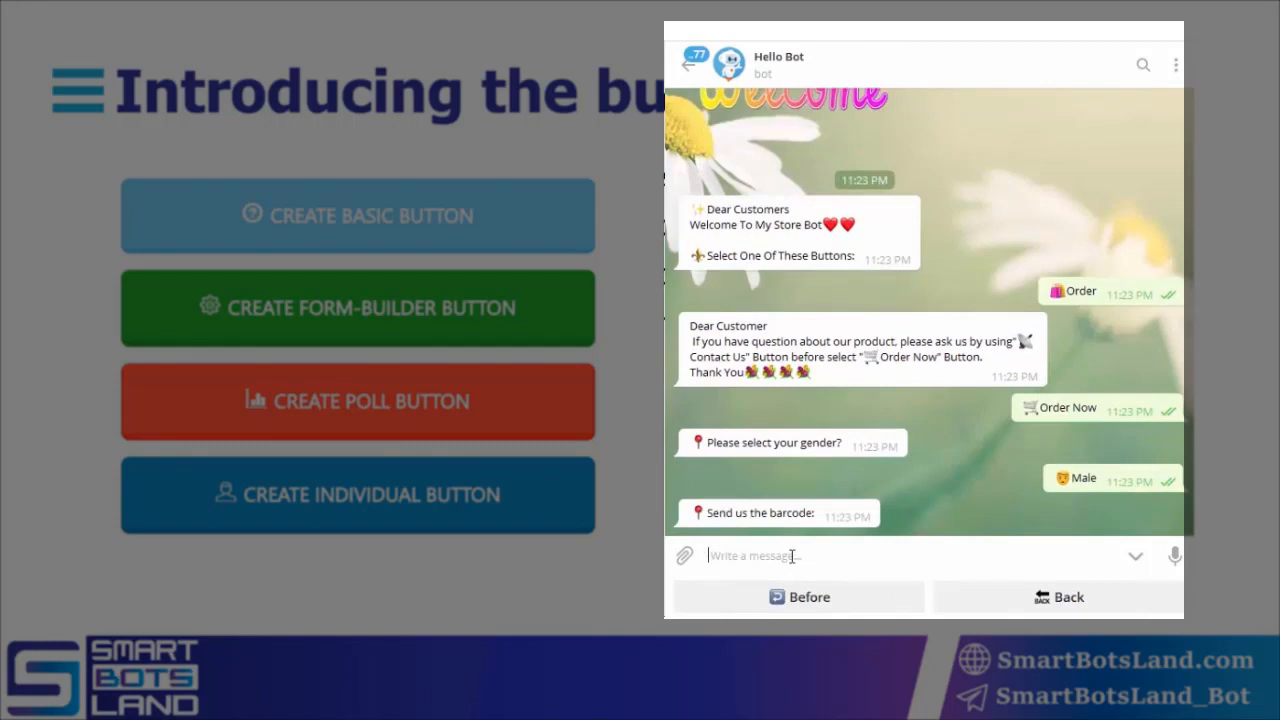
text(1250)
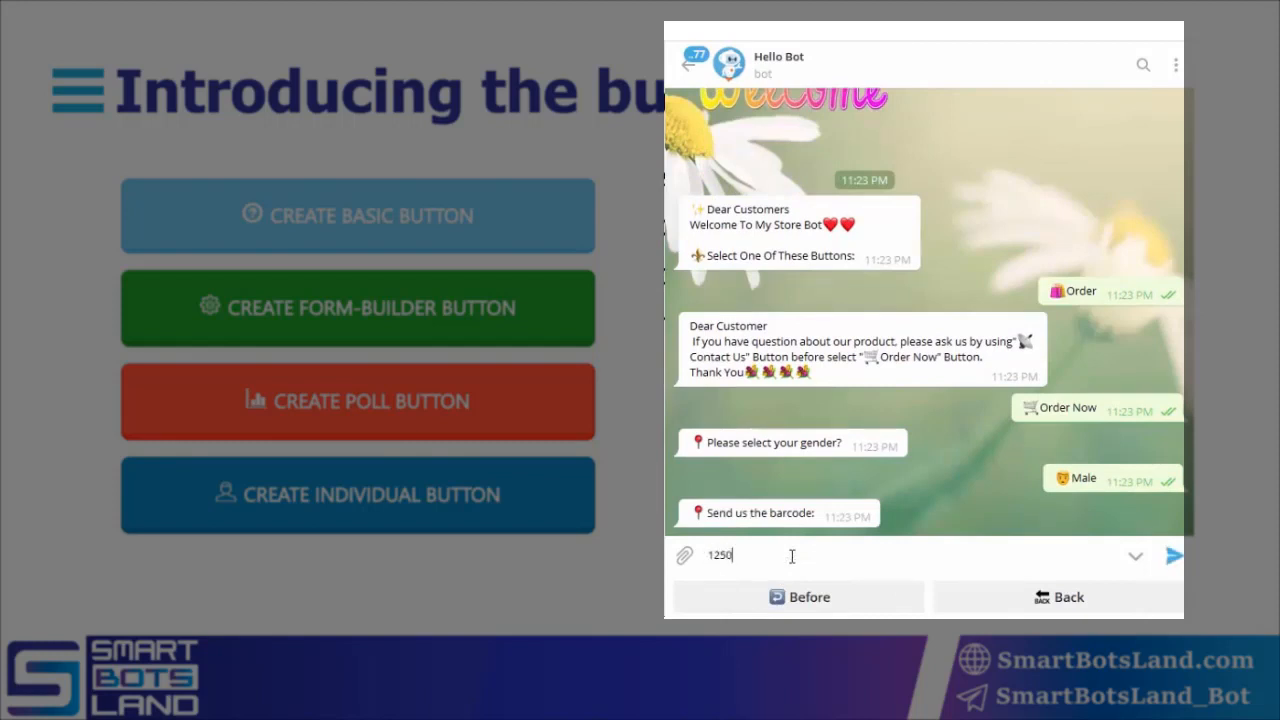
click(1174, 556)
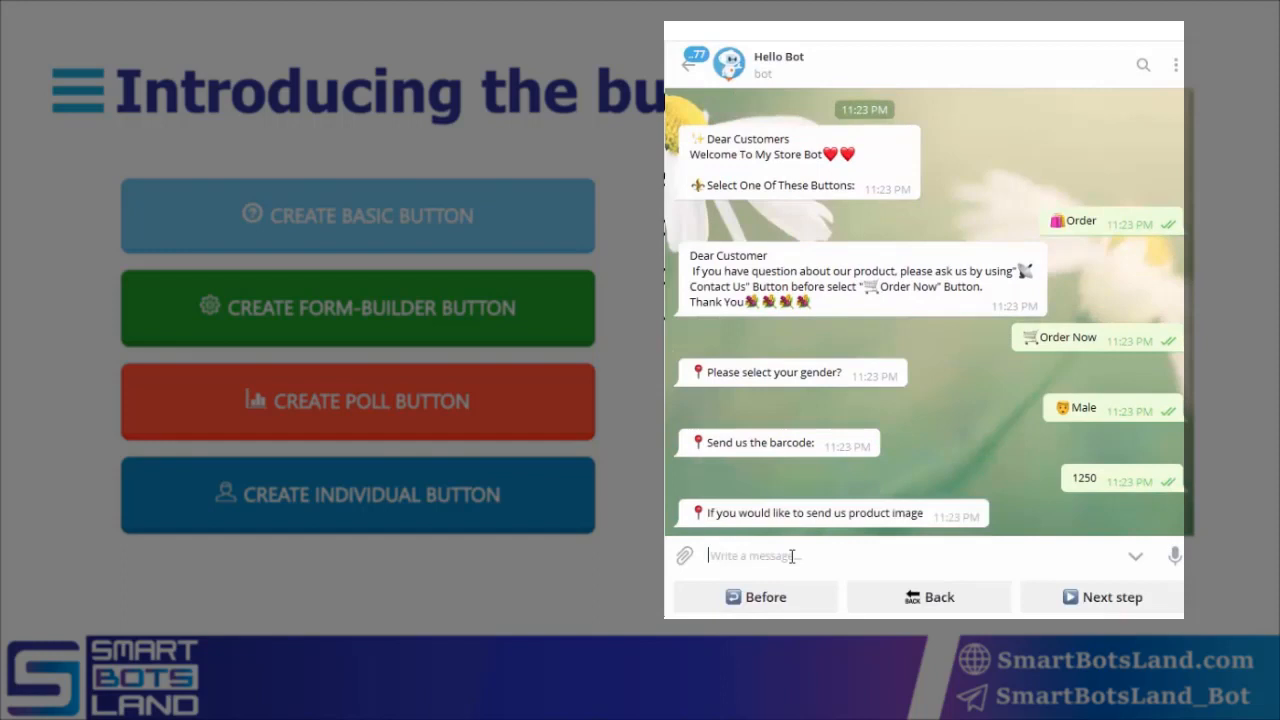
mouse_move(878, 528)
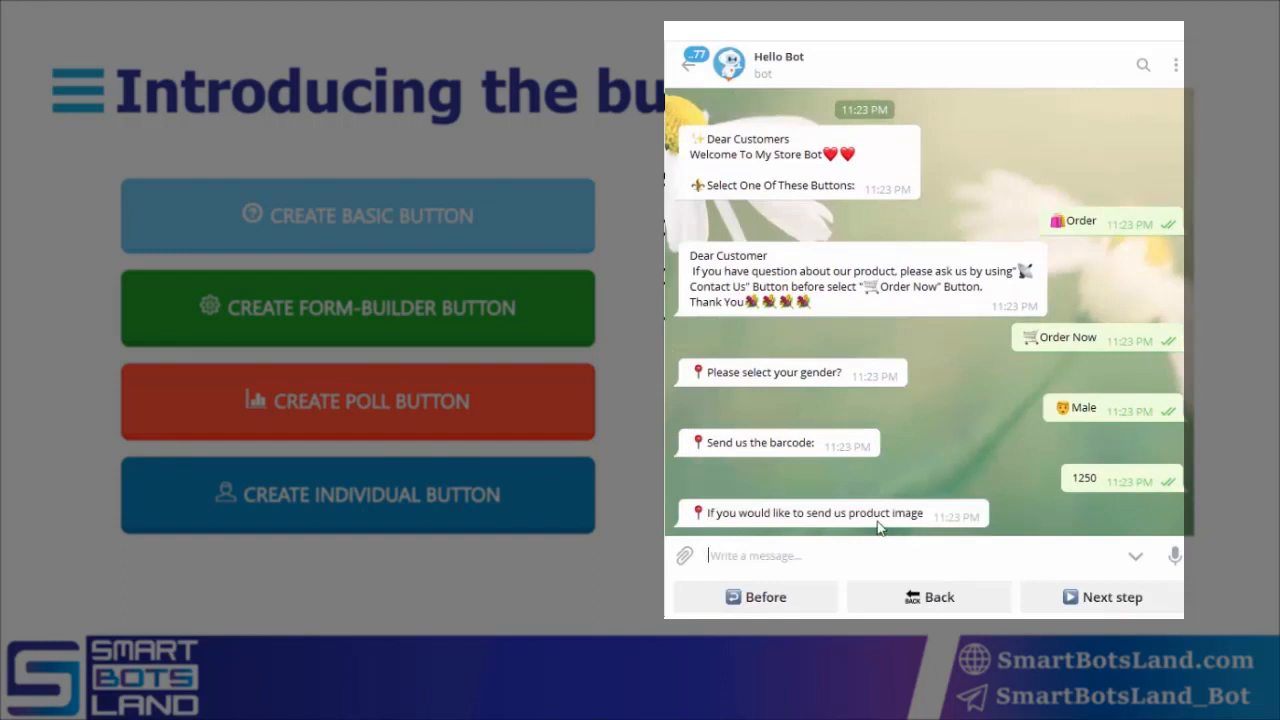
mouse_move(992, 594)
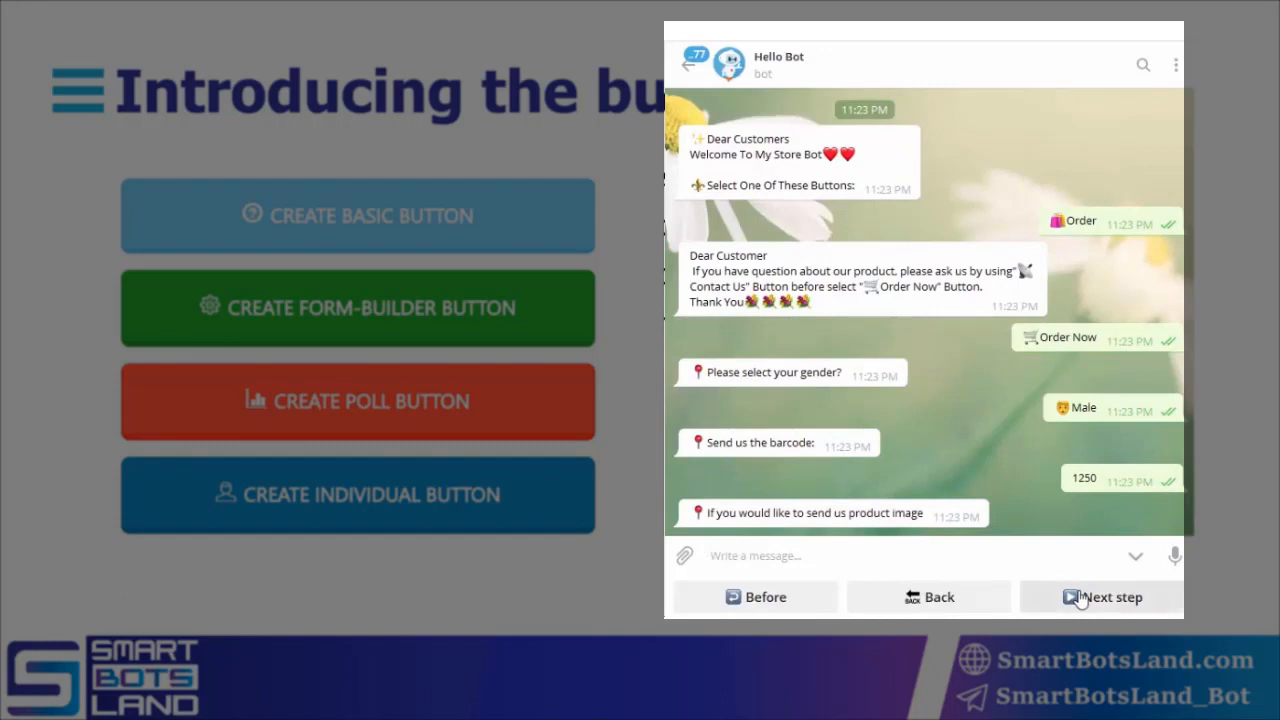
Step: Skip the image, send size 32 and address test, then confirm the order summary with Yes
click(1100, 596)
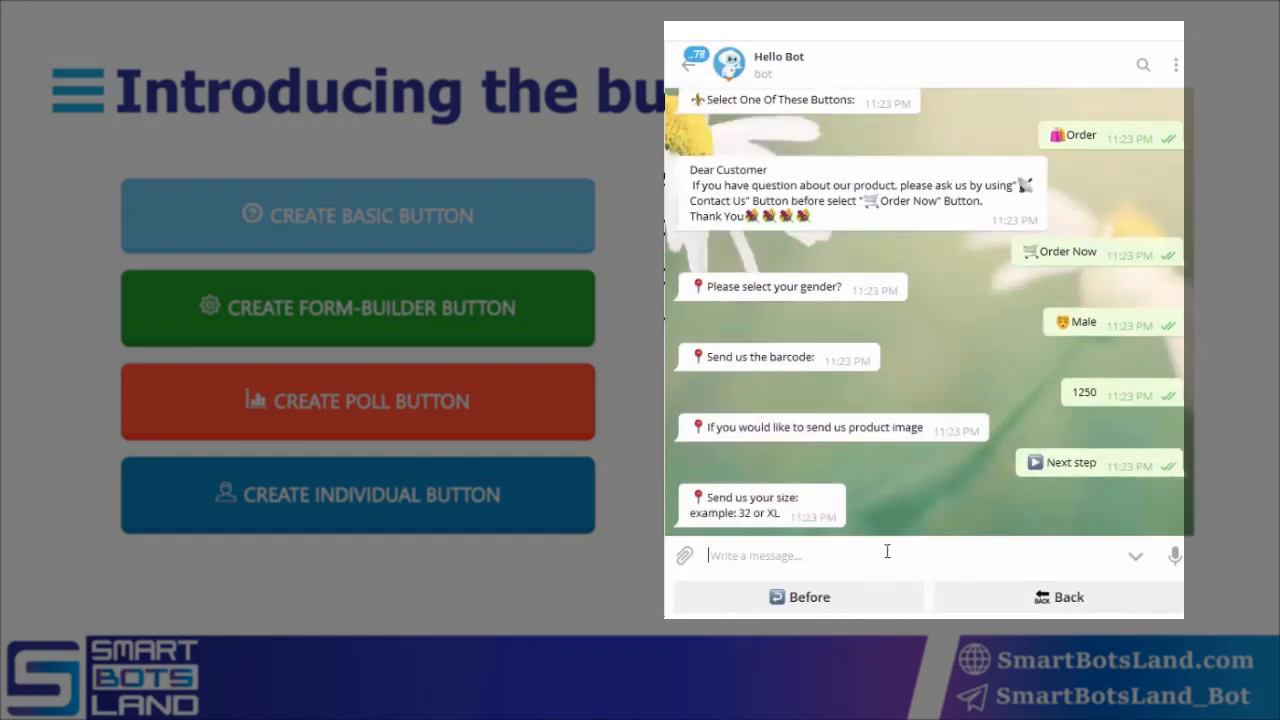
text(32)
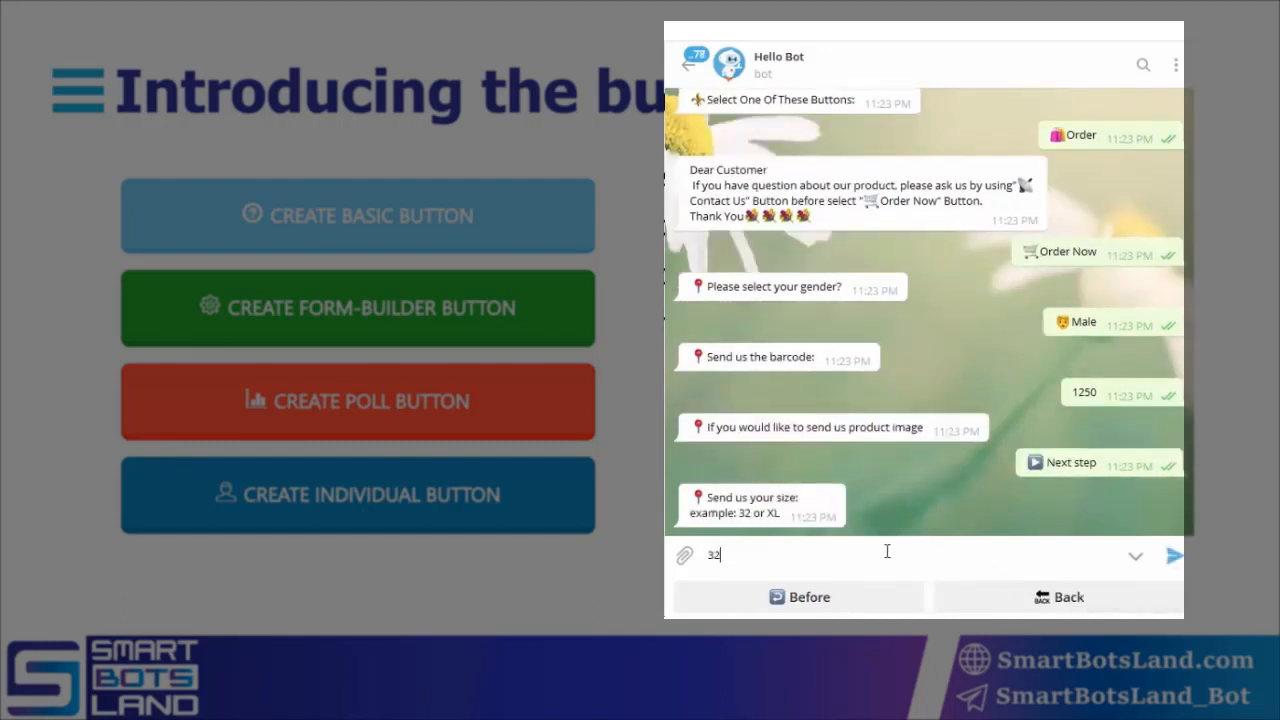
click(1174, 556)
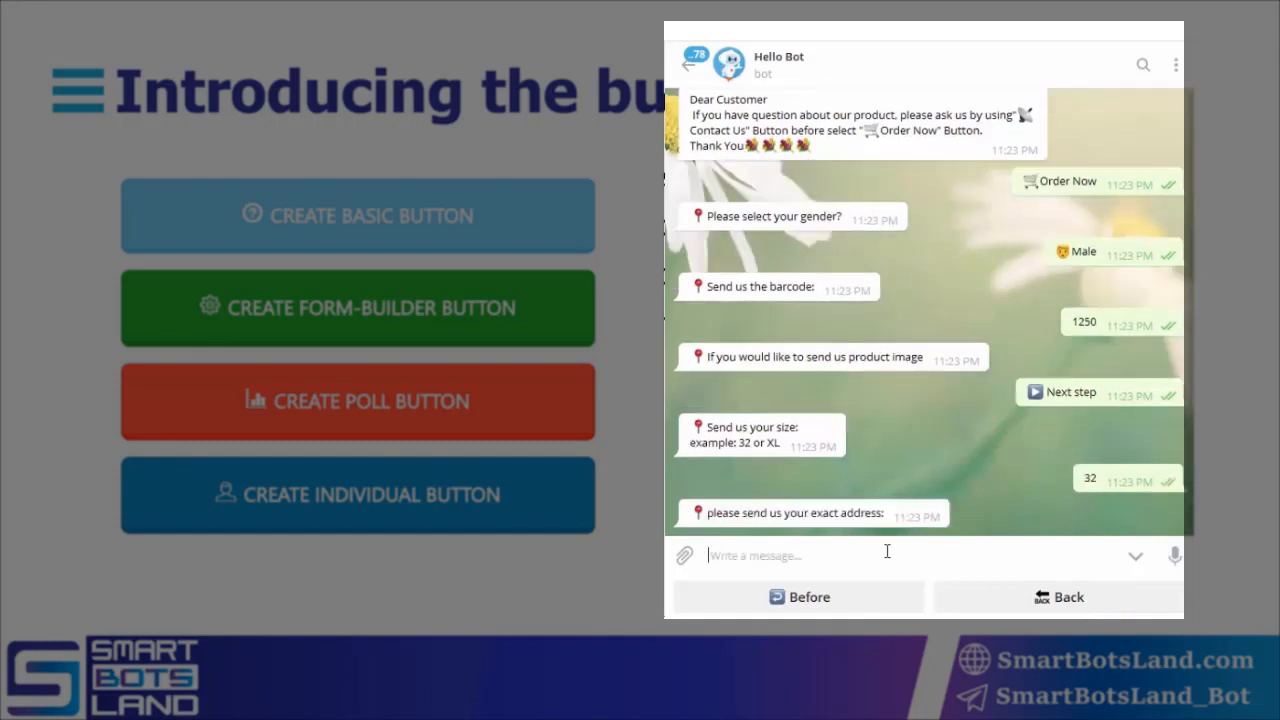
mouse_move(852, 548)
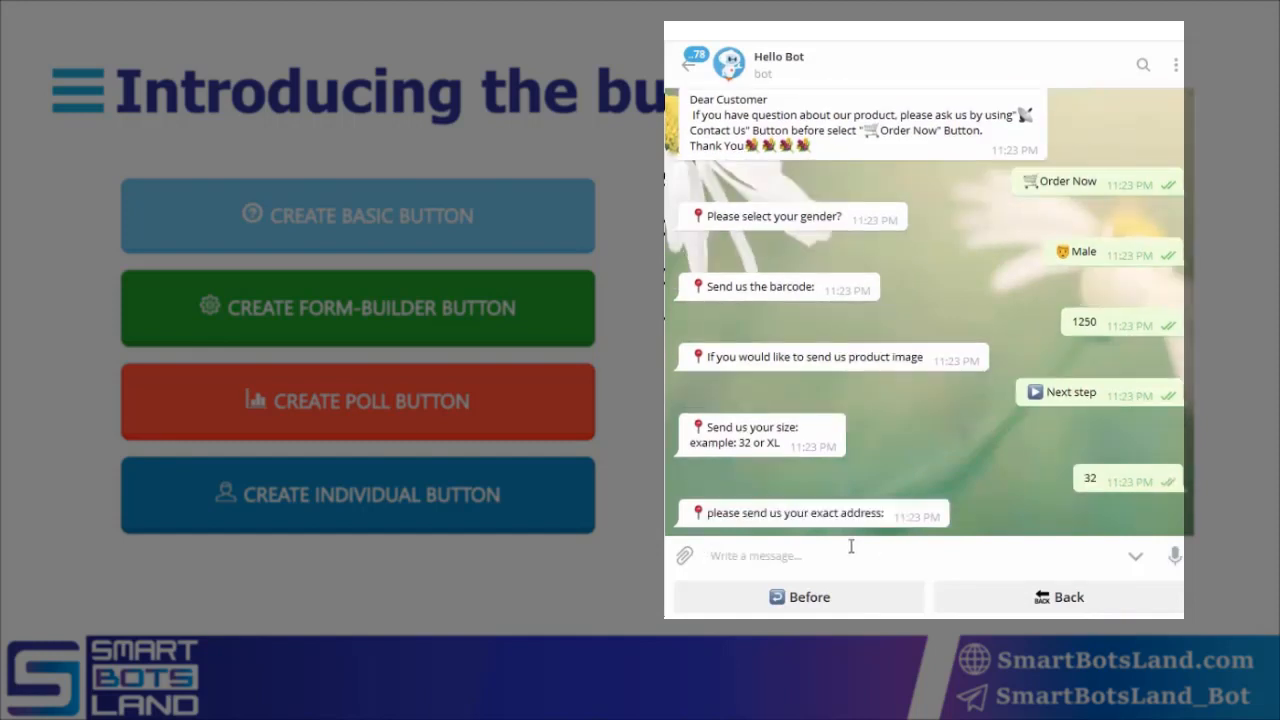
text(te)
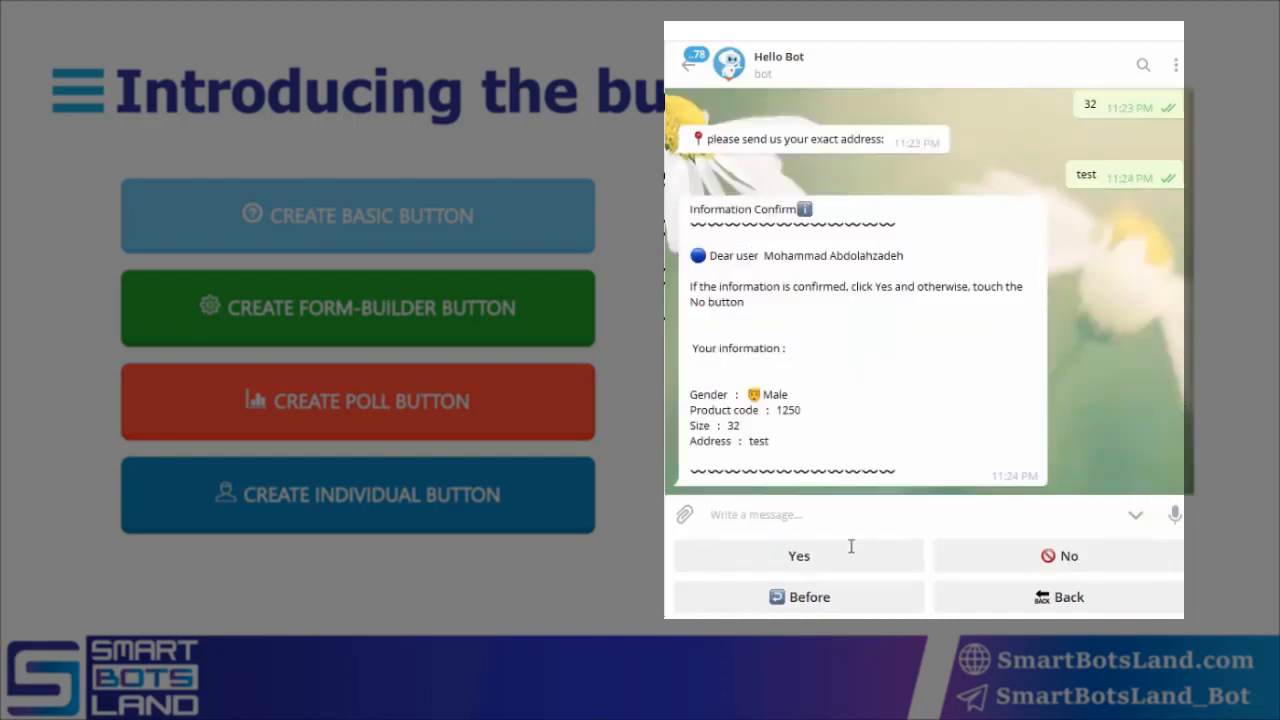
mouse_move(856, 412)
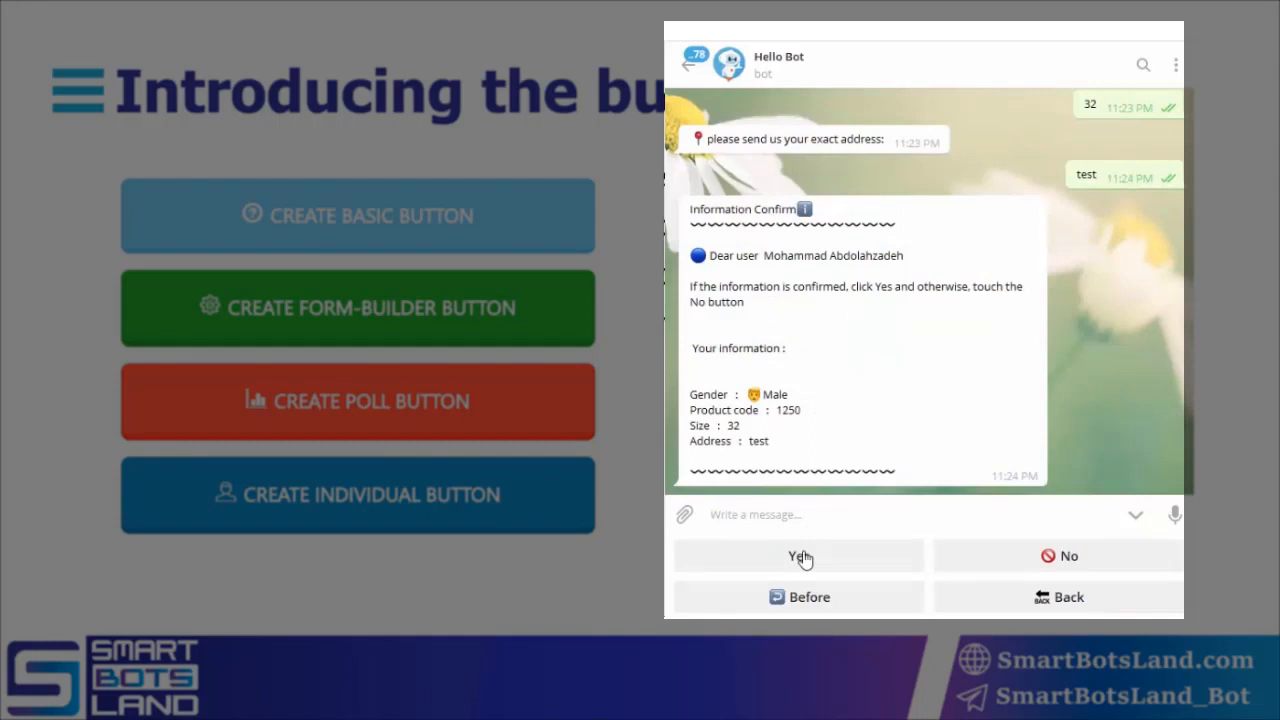
mouse_move(822, 468)
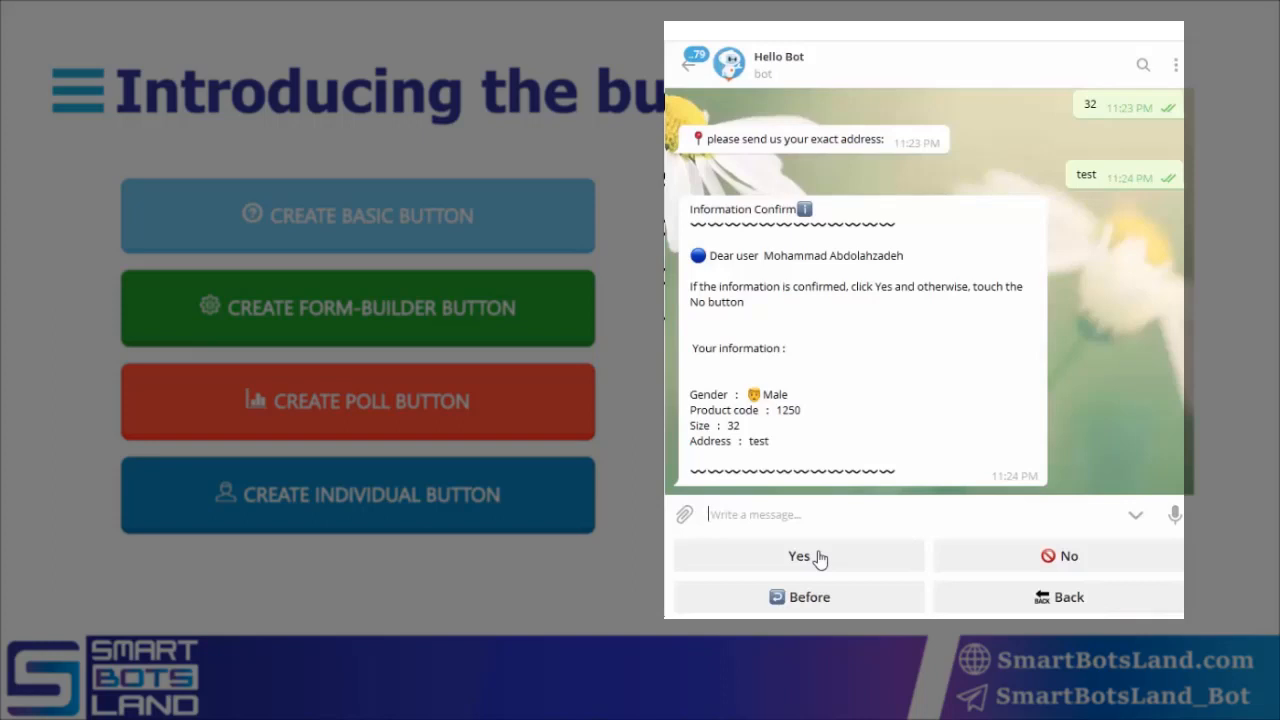
click(798, 556)
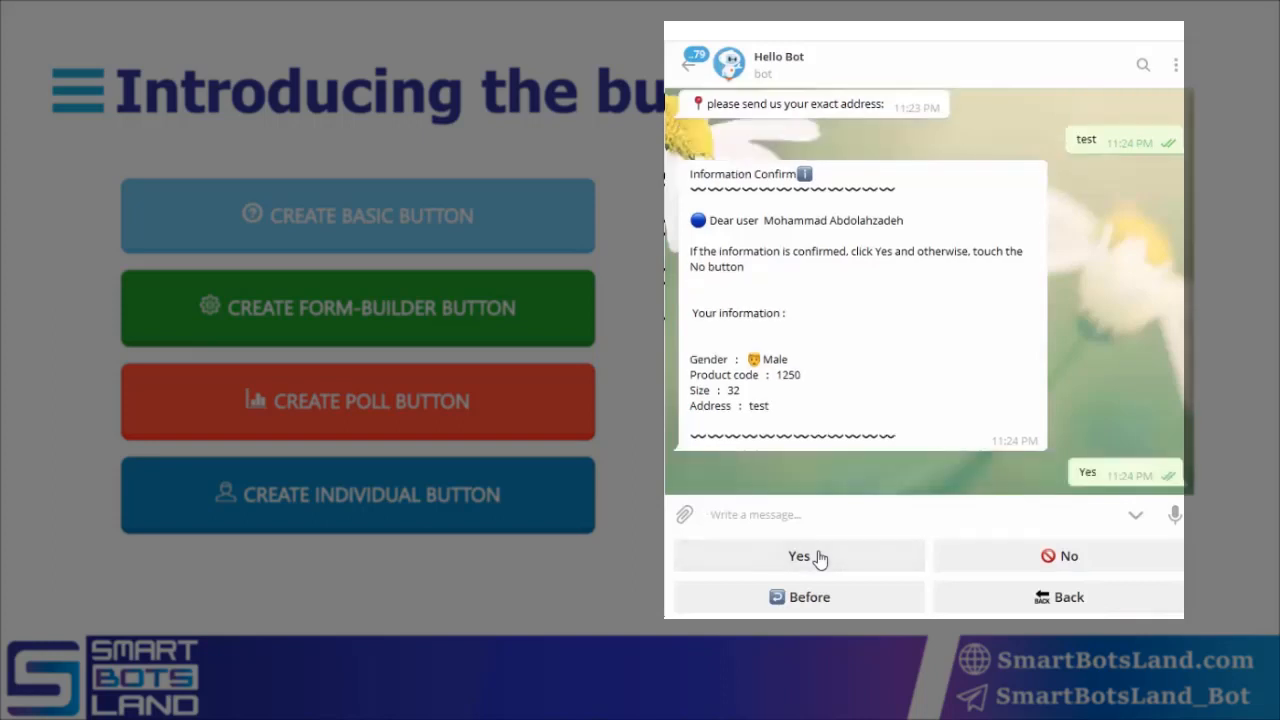
Step: Acknowledge the order receipt and go Back to the store bot's main menu
click(798, 556)
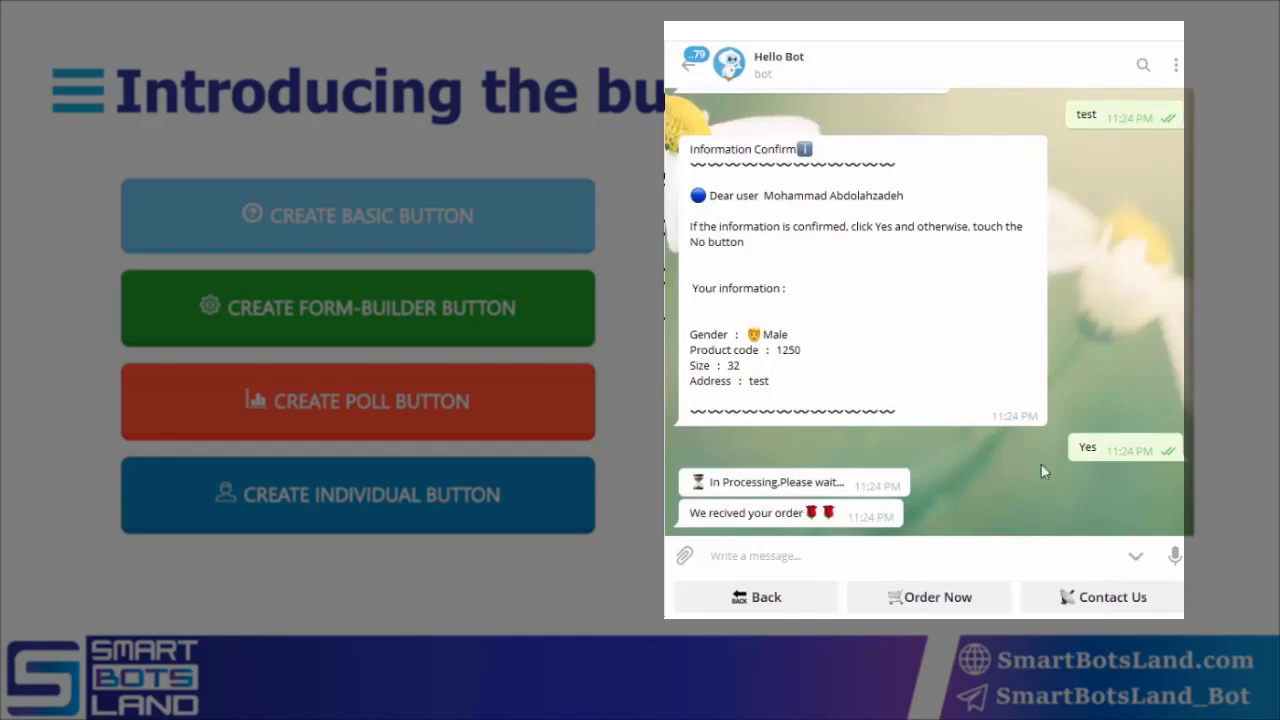
mouse_move(772, 508)
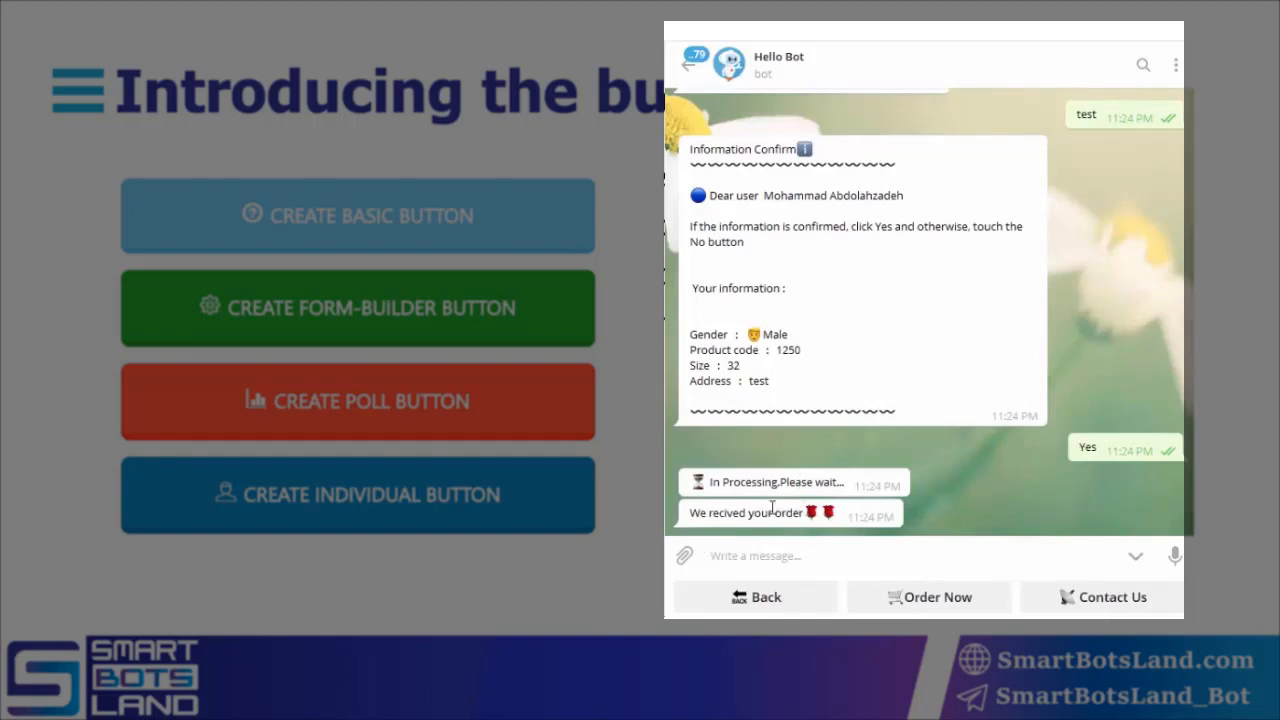
mouse_move(716, 516)
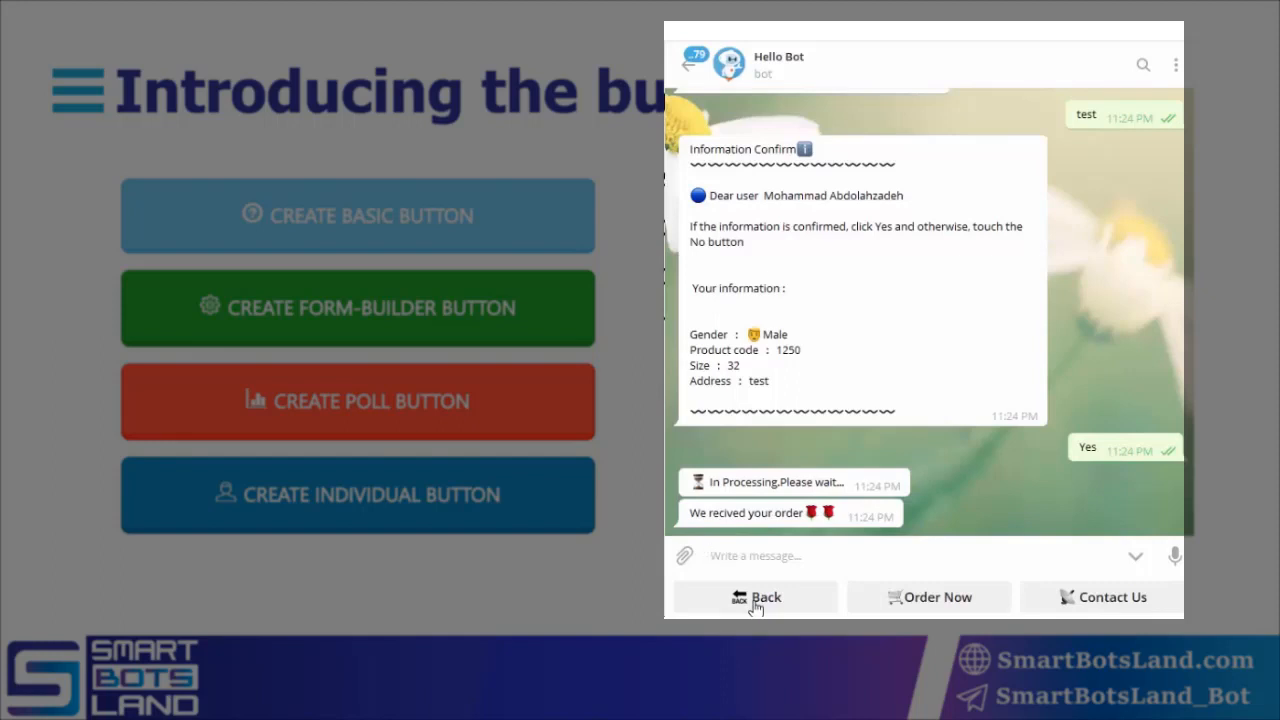
click(756, 596)
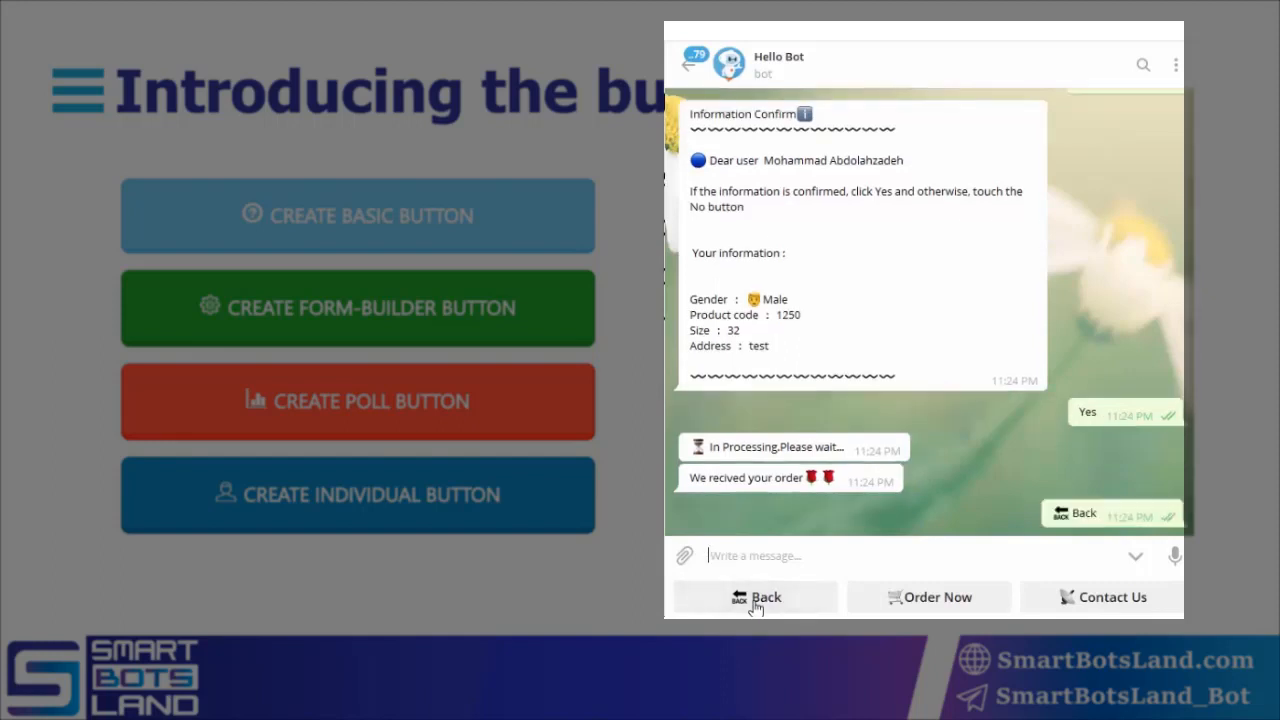
click(754, 596)
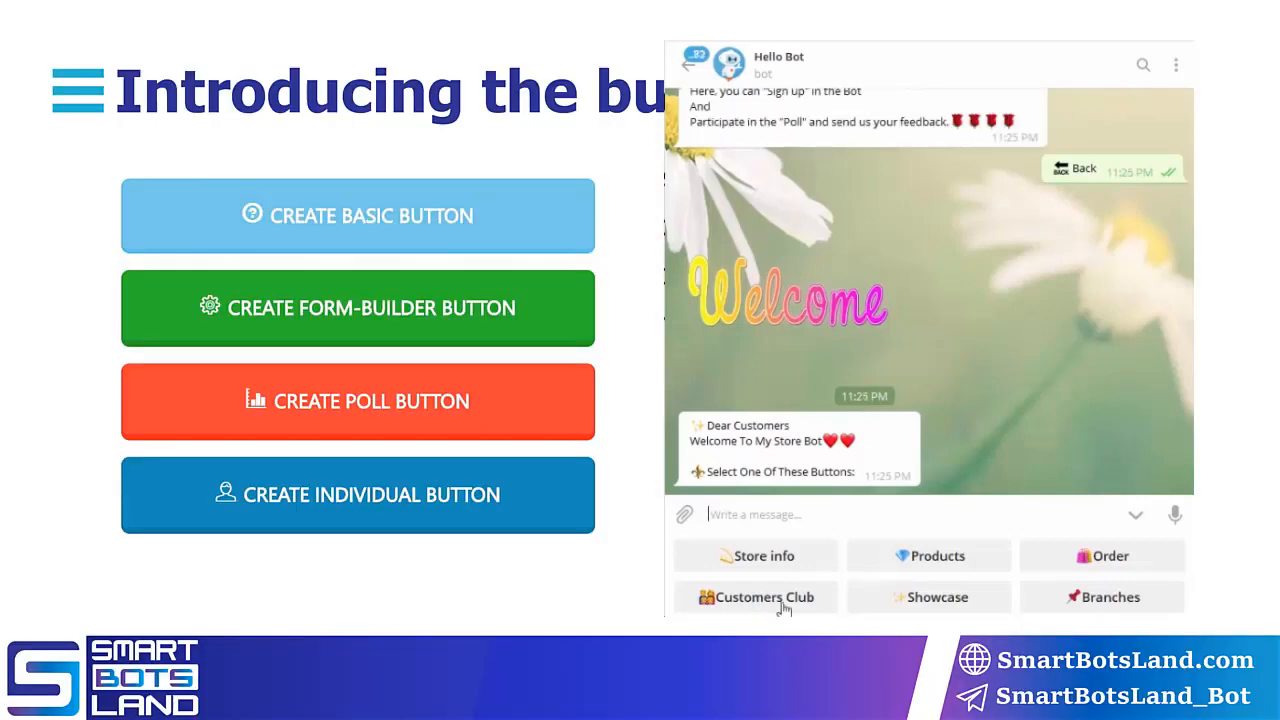
Step: Enter Customers Club, start the poll, and answer Shoes and Yes on satisfaction
click(356, 400)
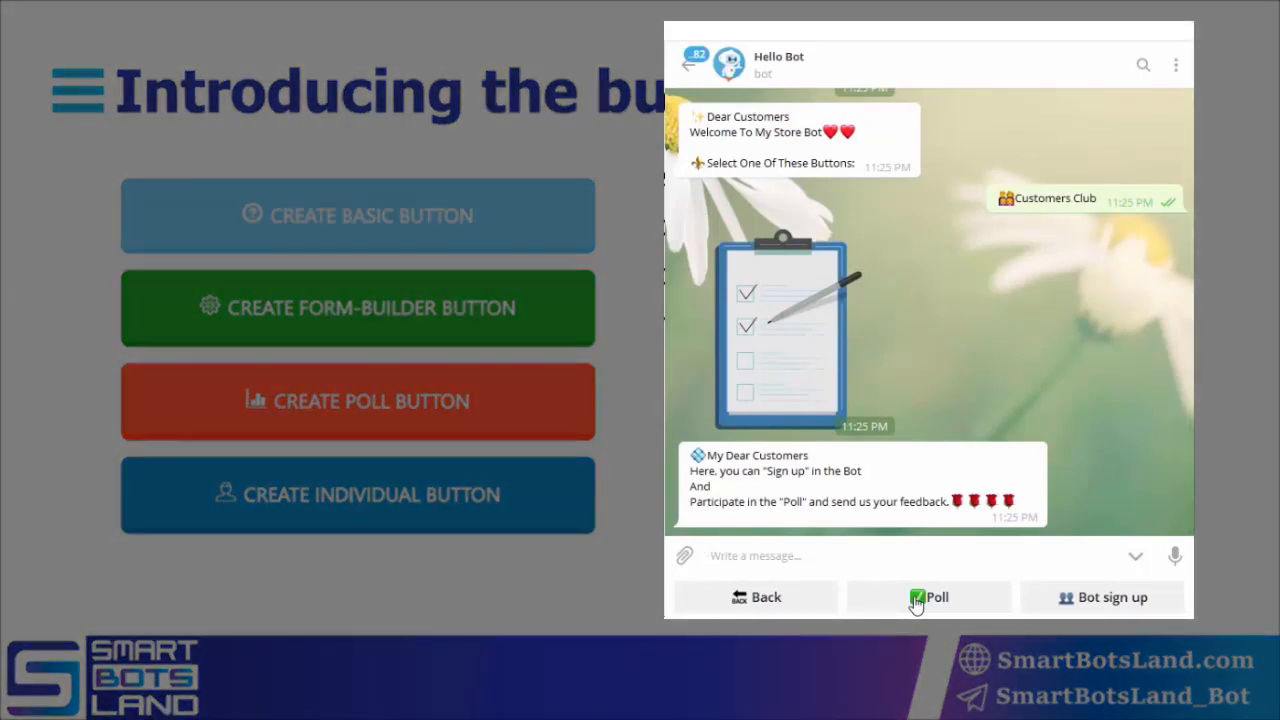
click(928, 596)
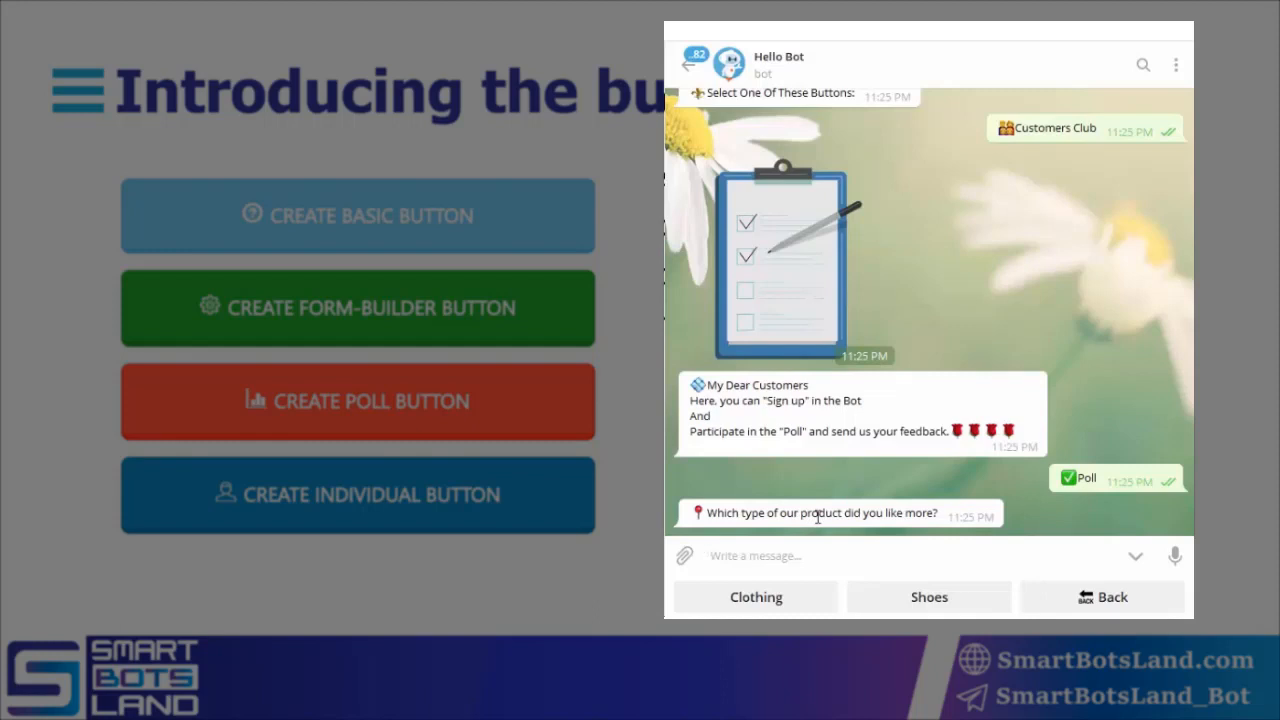
mouse_move(780, 600)
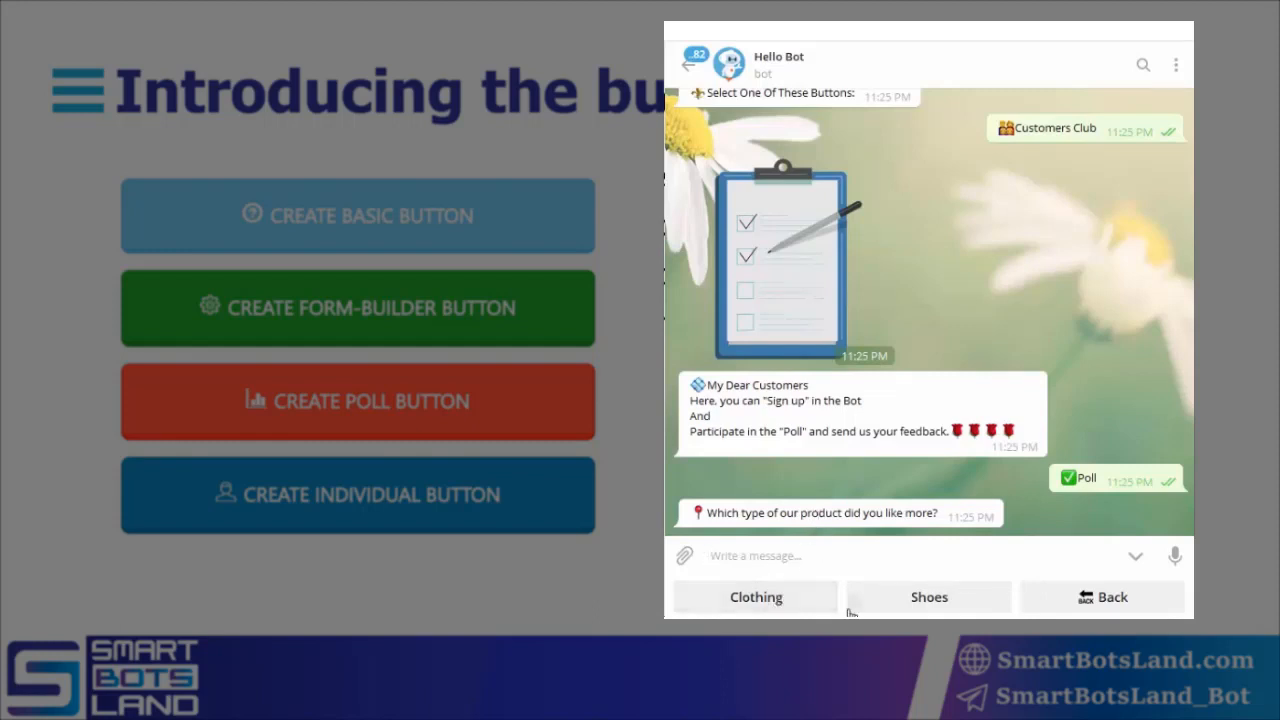
click(928, 596)
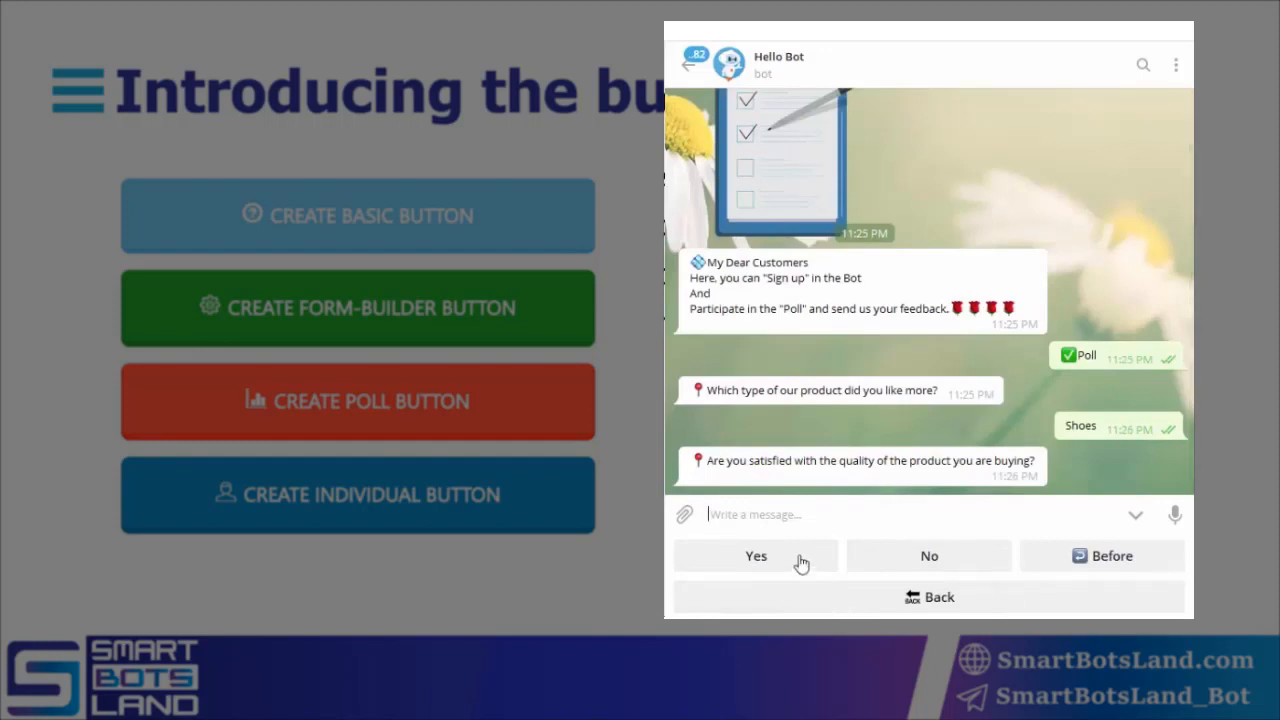
mouse_move(812, 516)
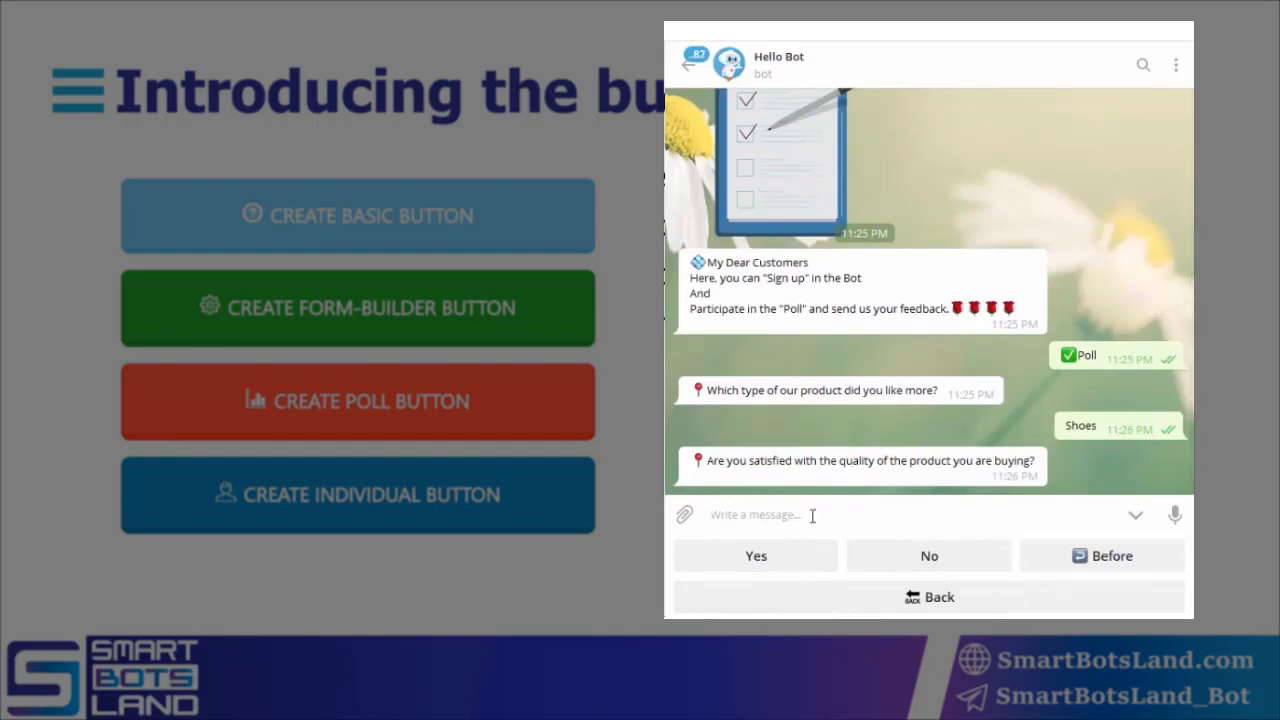
click(756, 556)
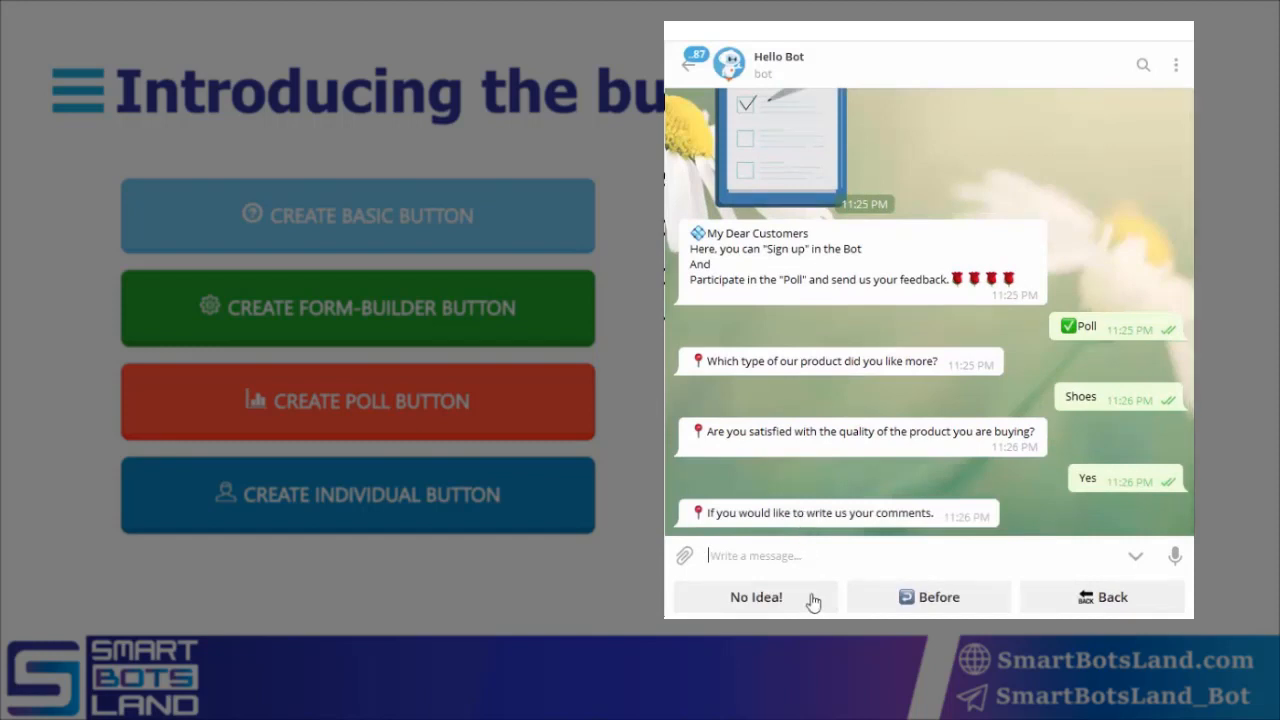
mouse_move(812, 590)
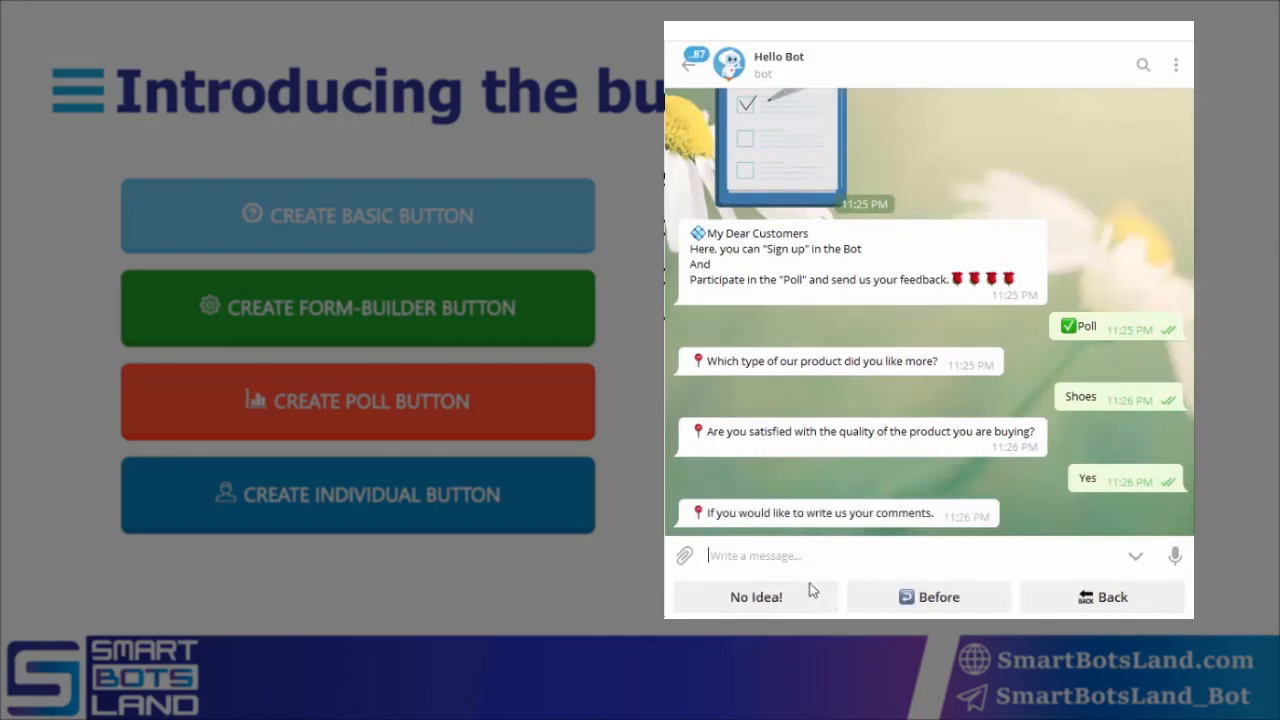
mouse_move(810, 604)
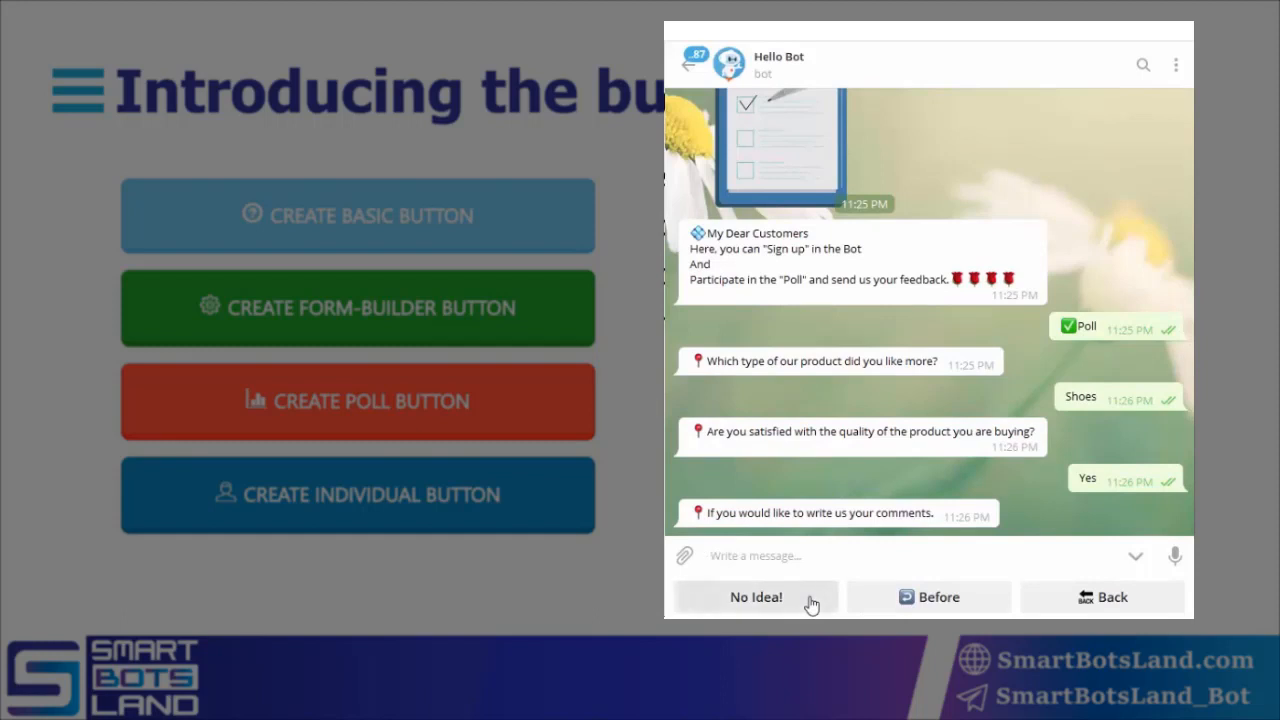
Step: Answer No Idea! for the comment and confirm the summarised poll answers with Yes
click(756, 596)
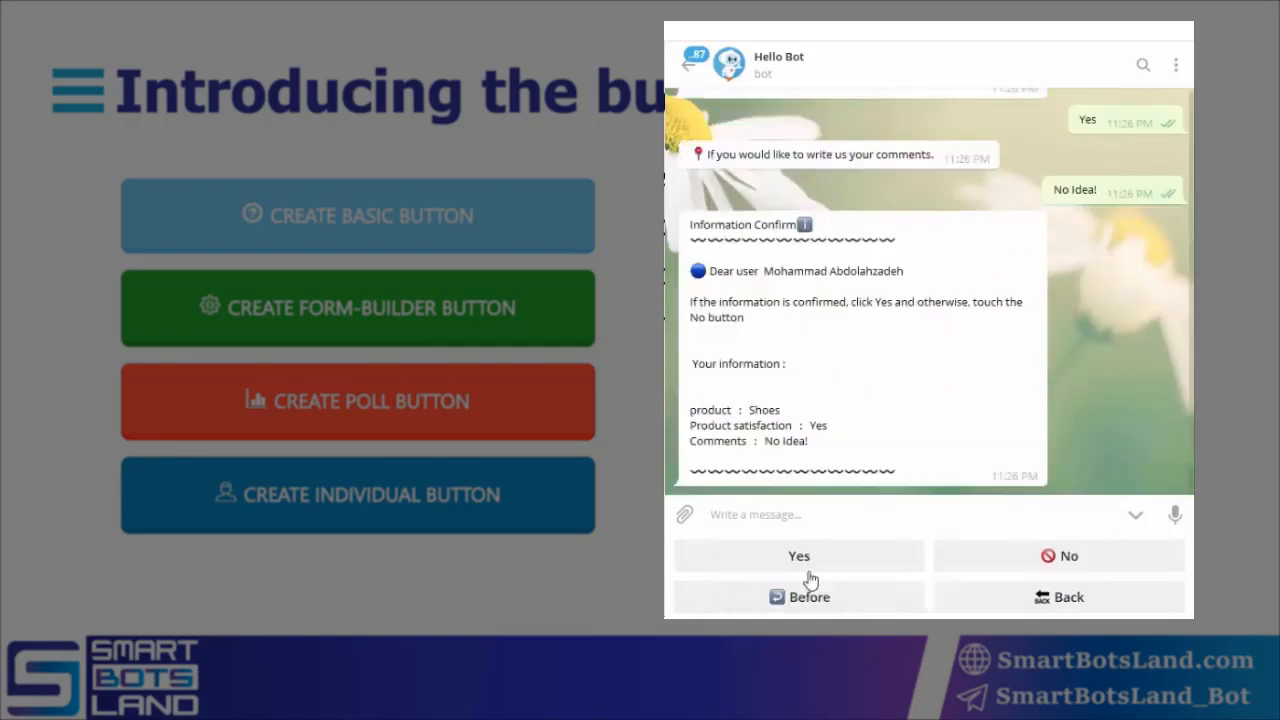
click(798, 556)
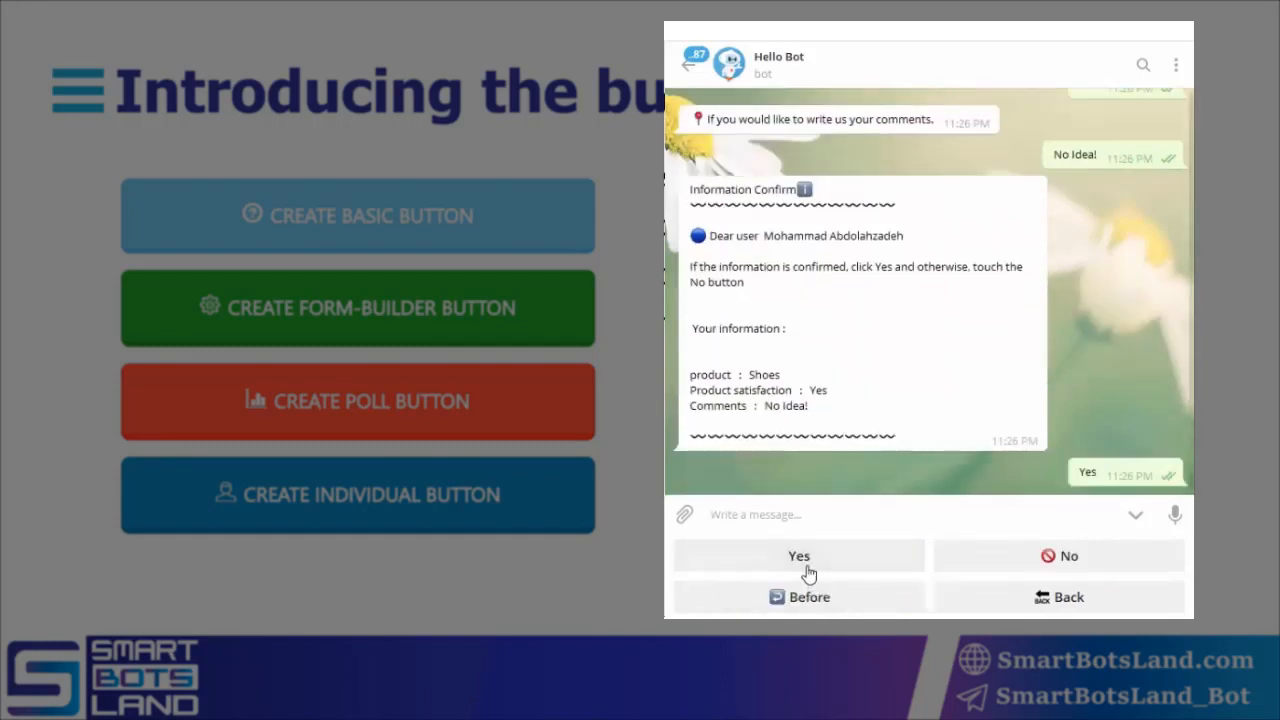
click(798, 556)
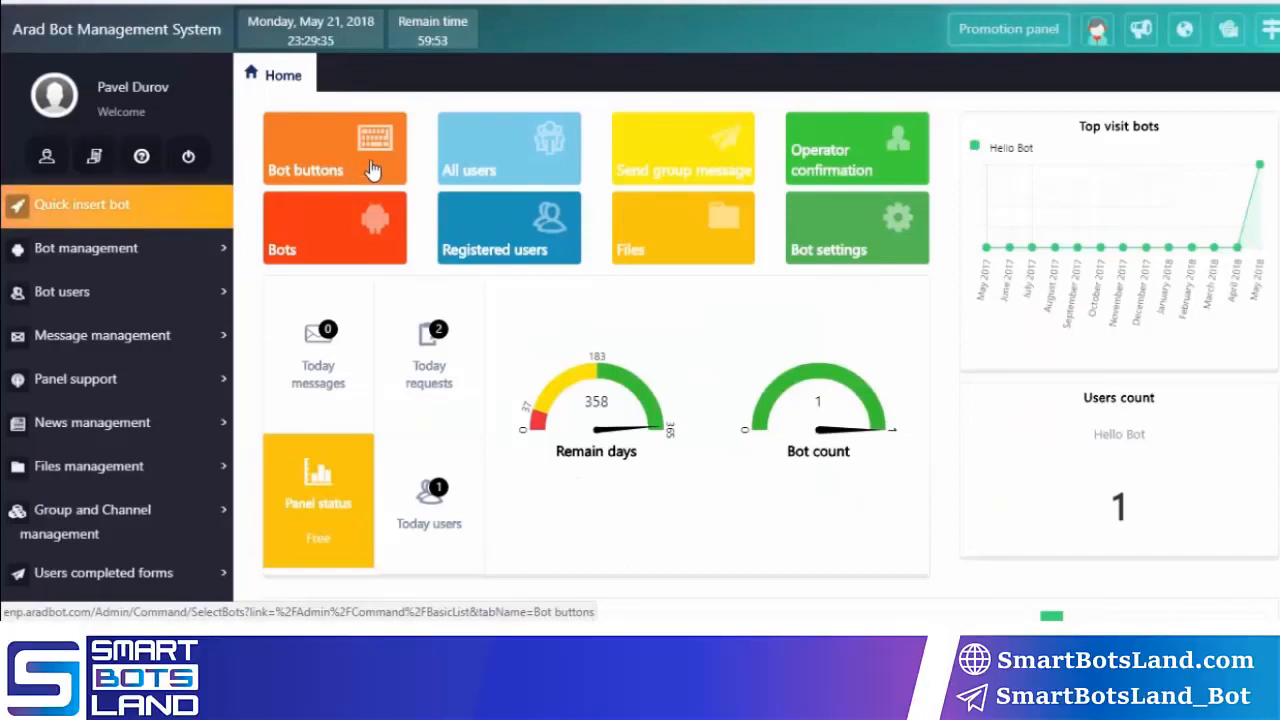
mouse_move(320, 172)
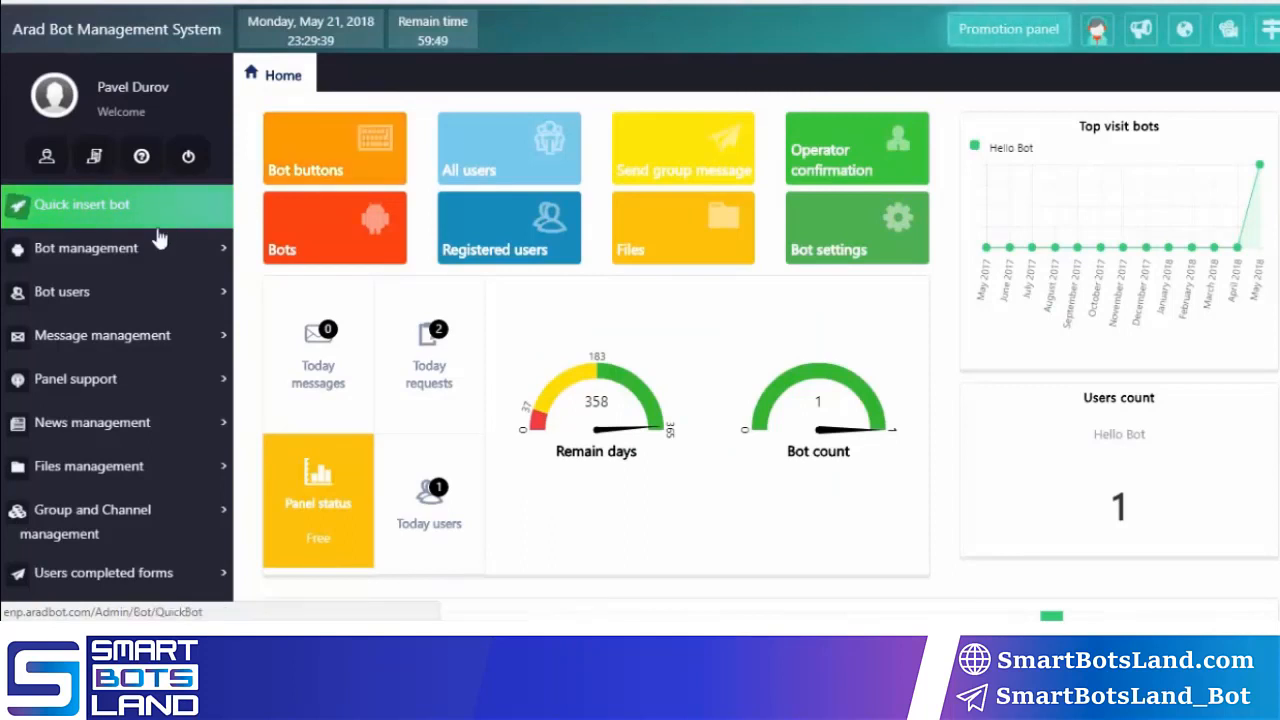
Step: Open Bot management's Bot buttons list and select HELLO BOT
click(86, 248)
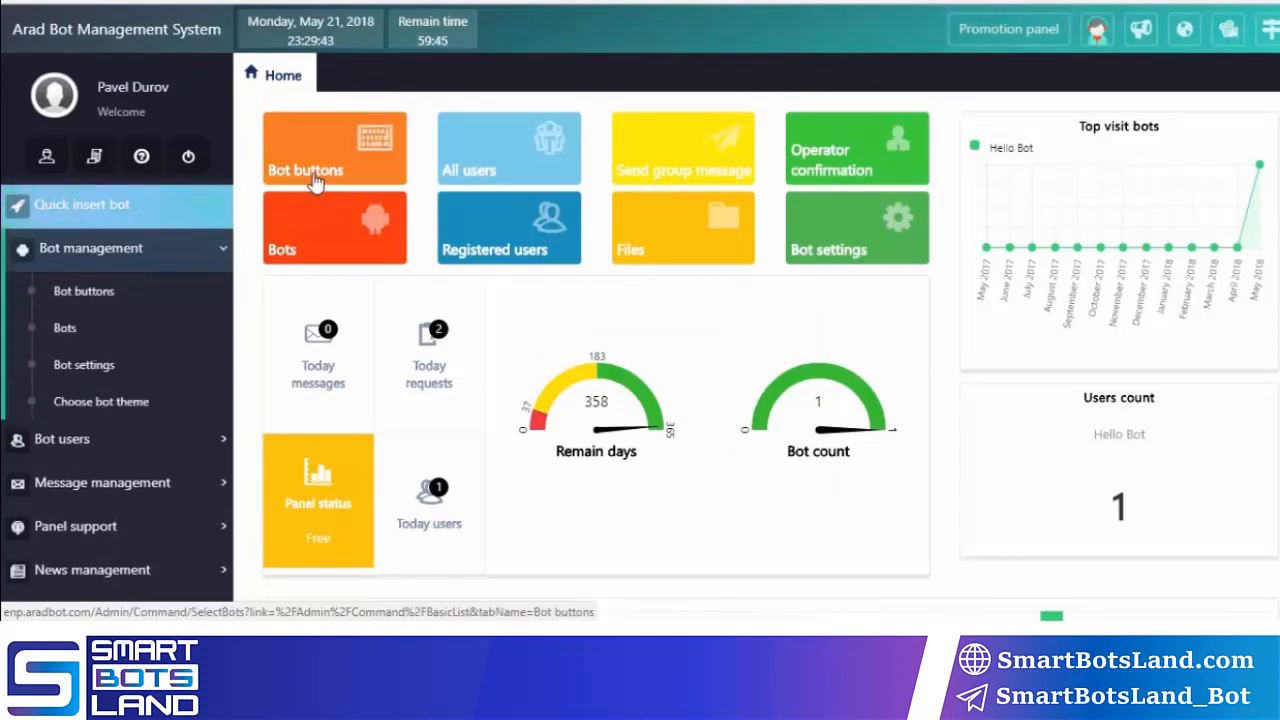
click(334, 148)
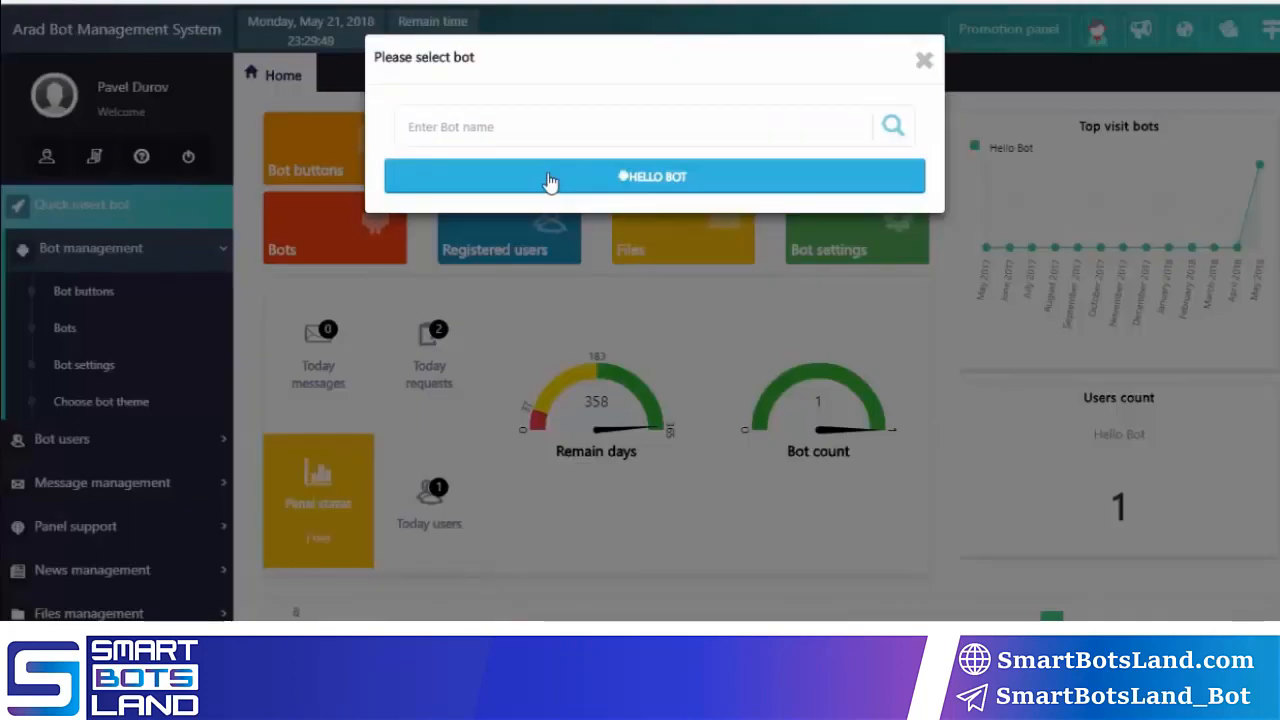
click(652, 176)
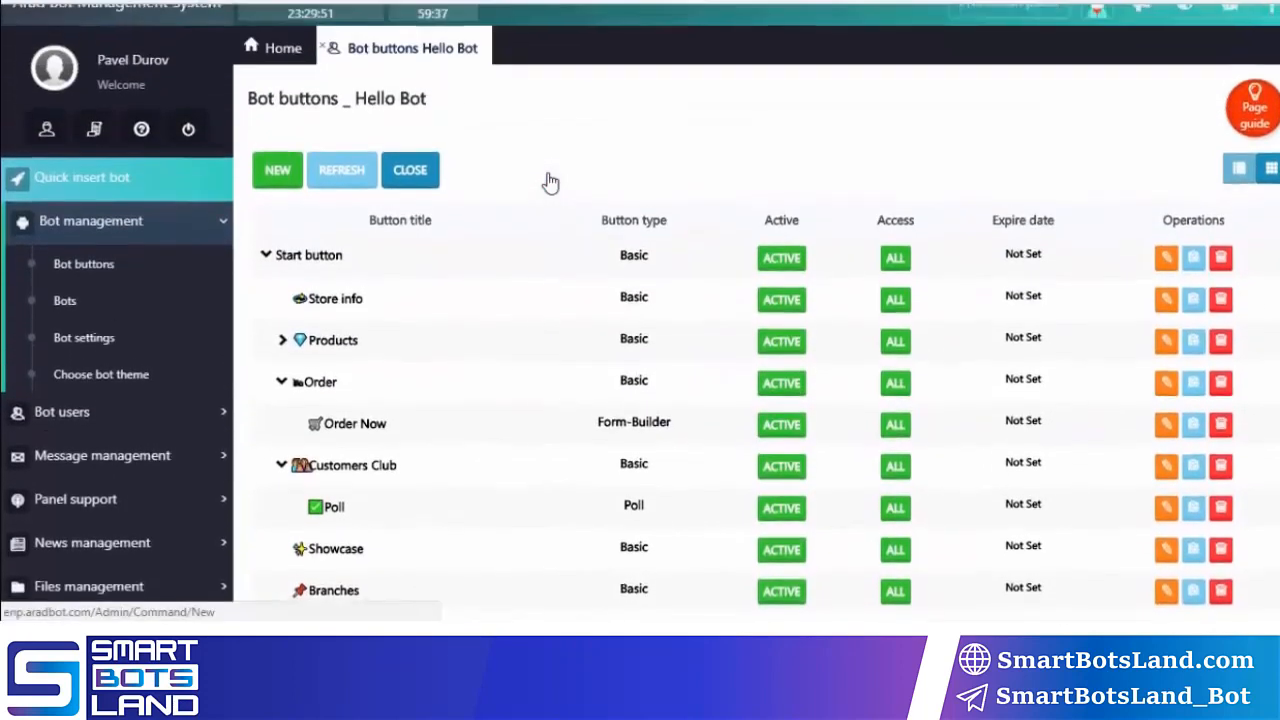
Step: Collapse the Order and Customers Club branches, then collapse and re-expand the Start button tree
scroll(down, 3)
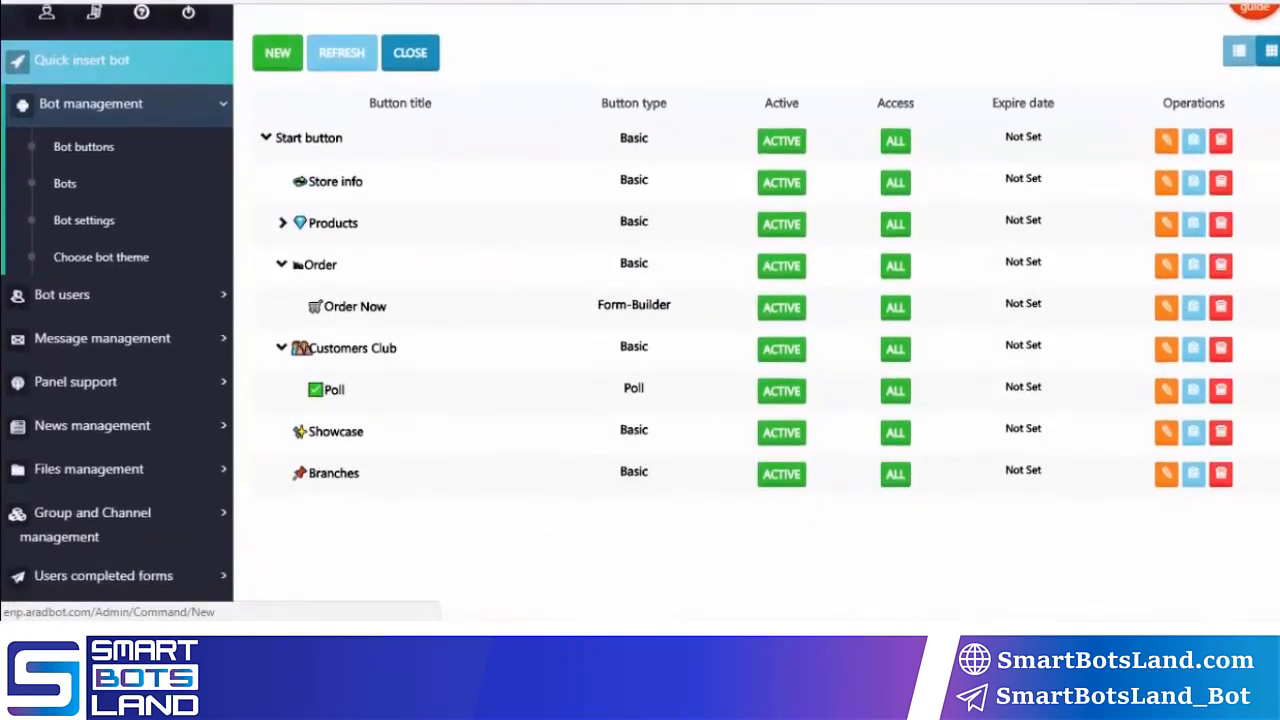
mouse_move(284, 268)
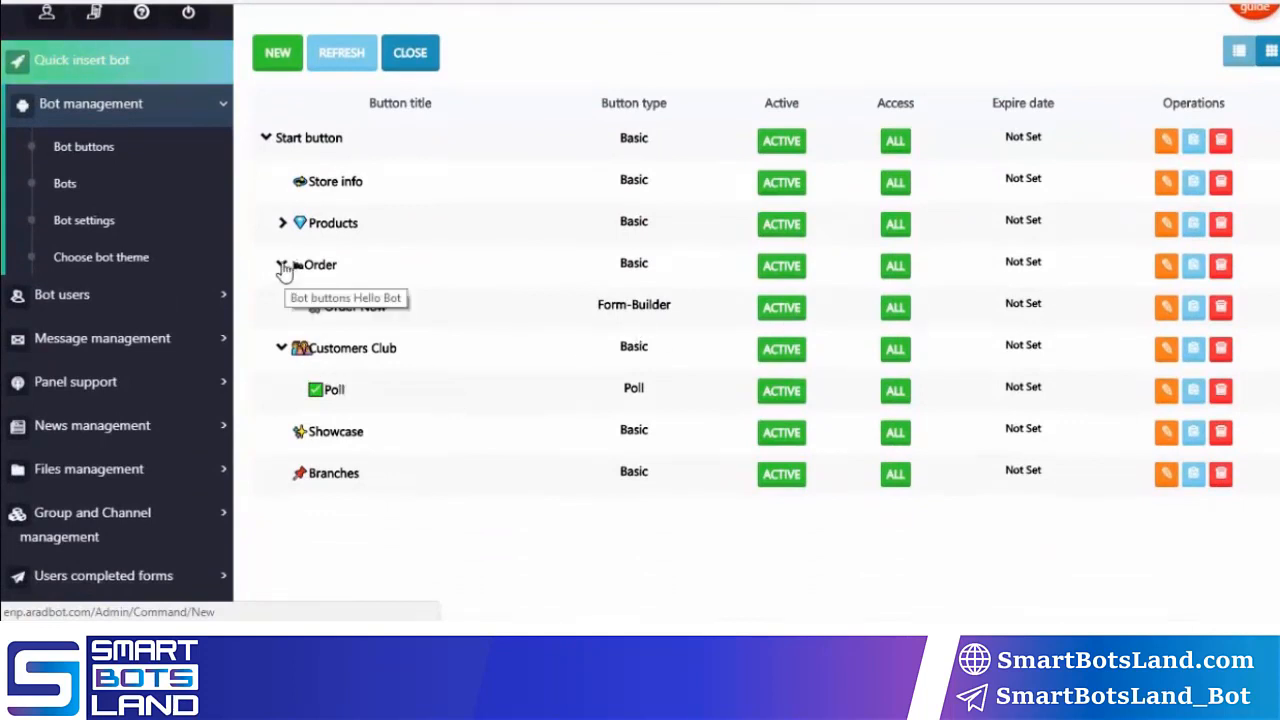
click(282, 264)
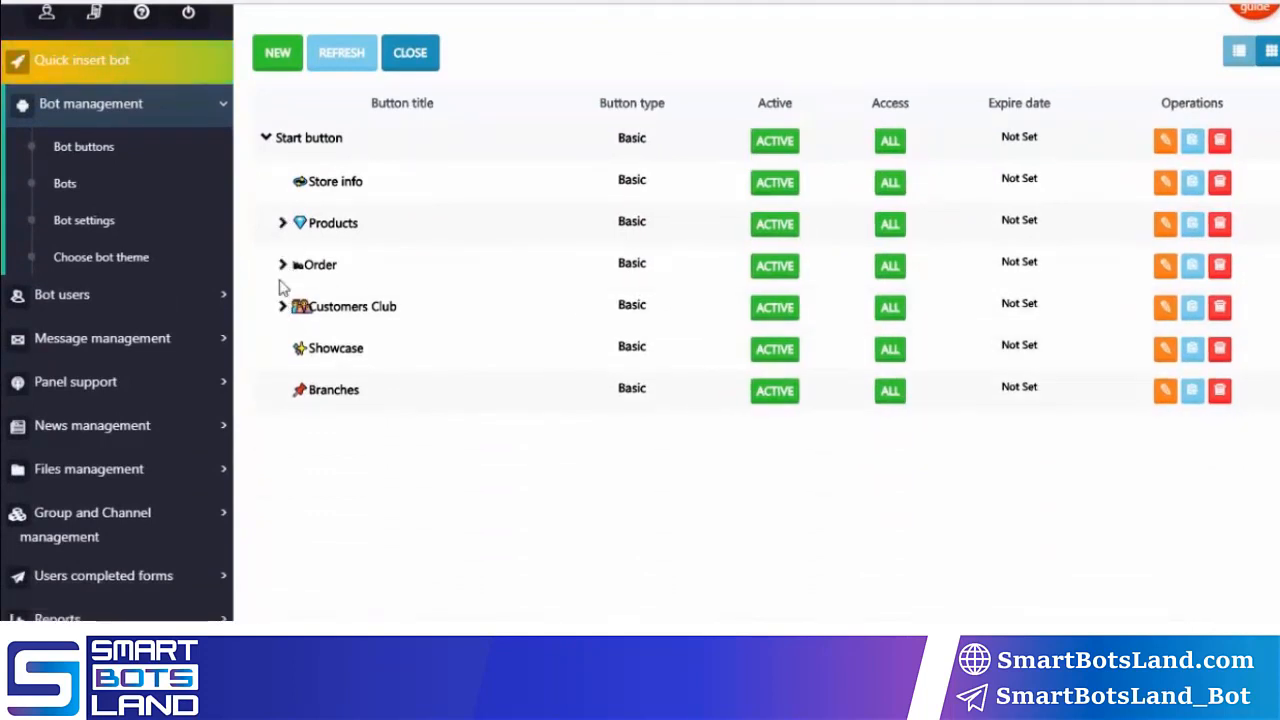
click(266, 136)
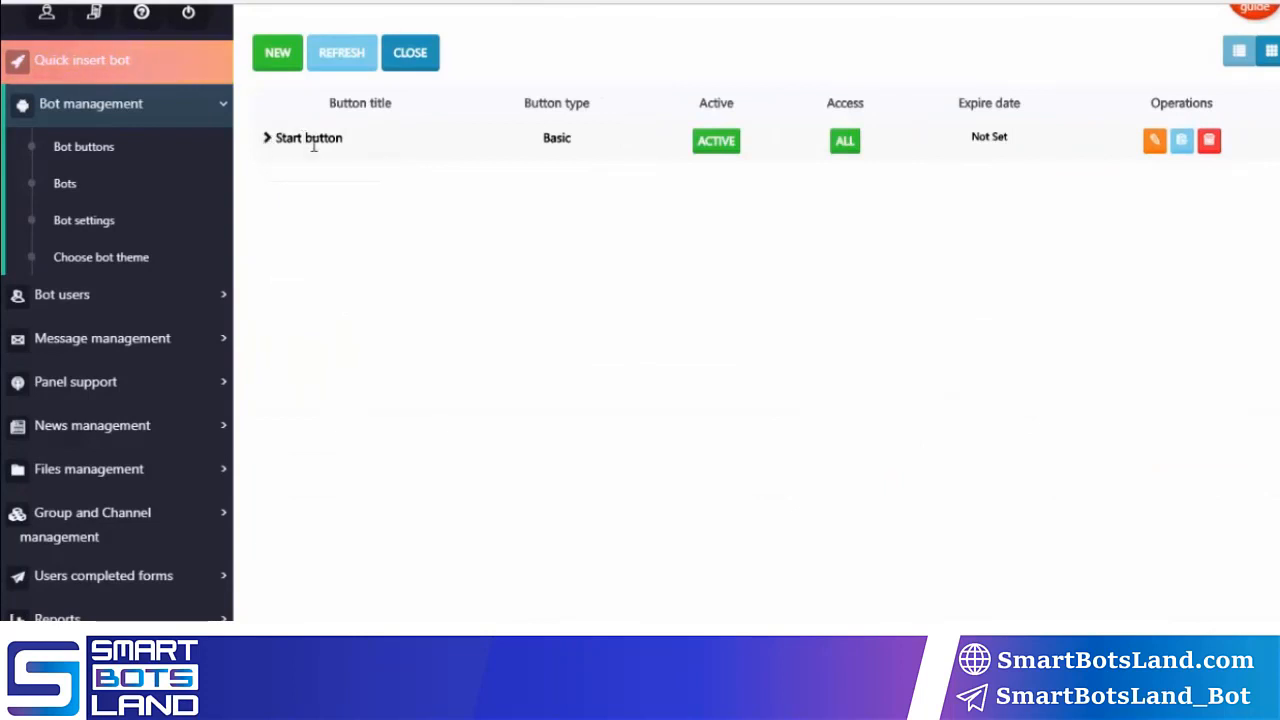
click(268, 138)
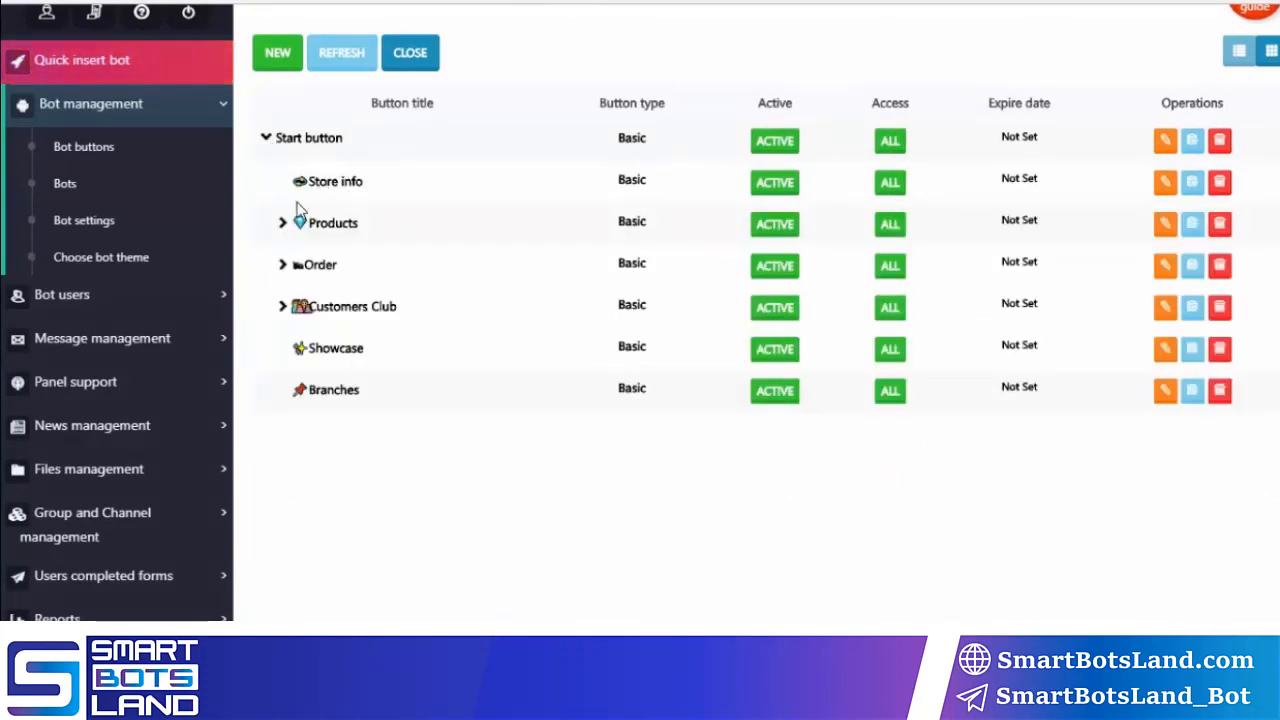
mouse_move(336, 418)
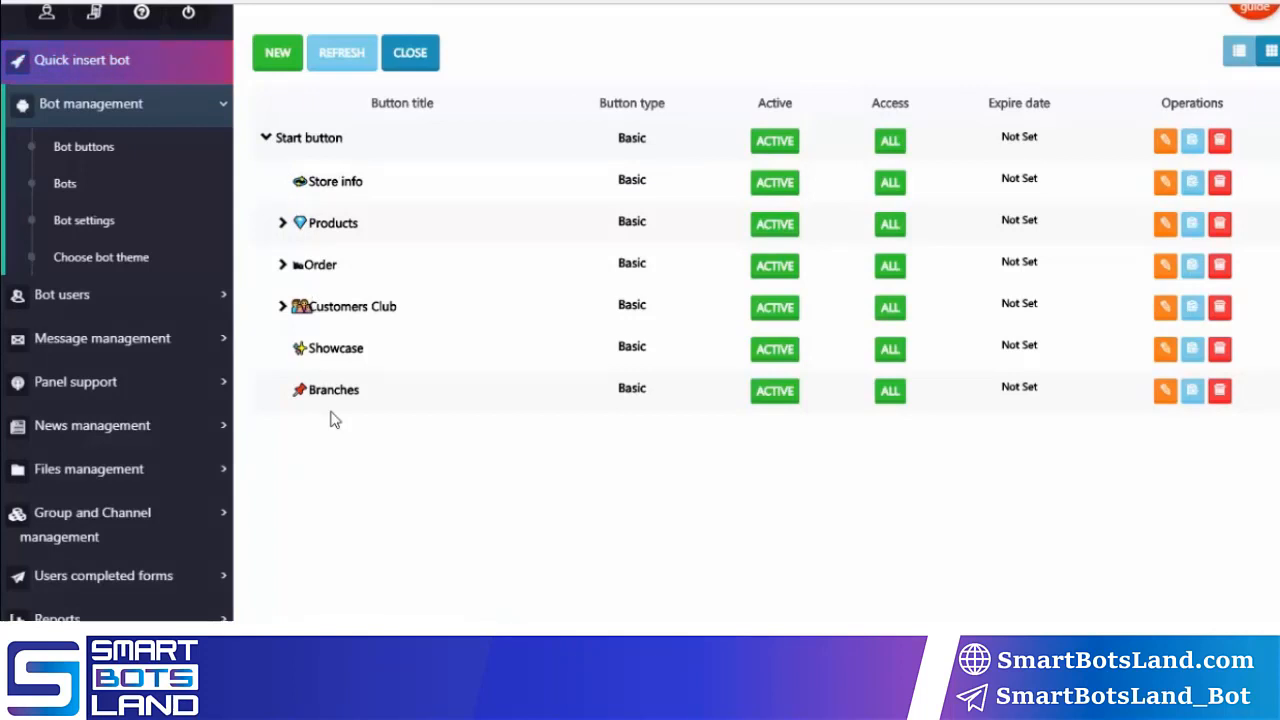
mouse_move(616, 158)
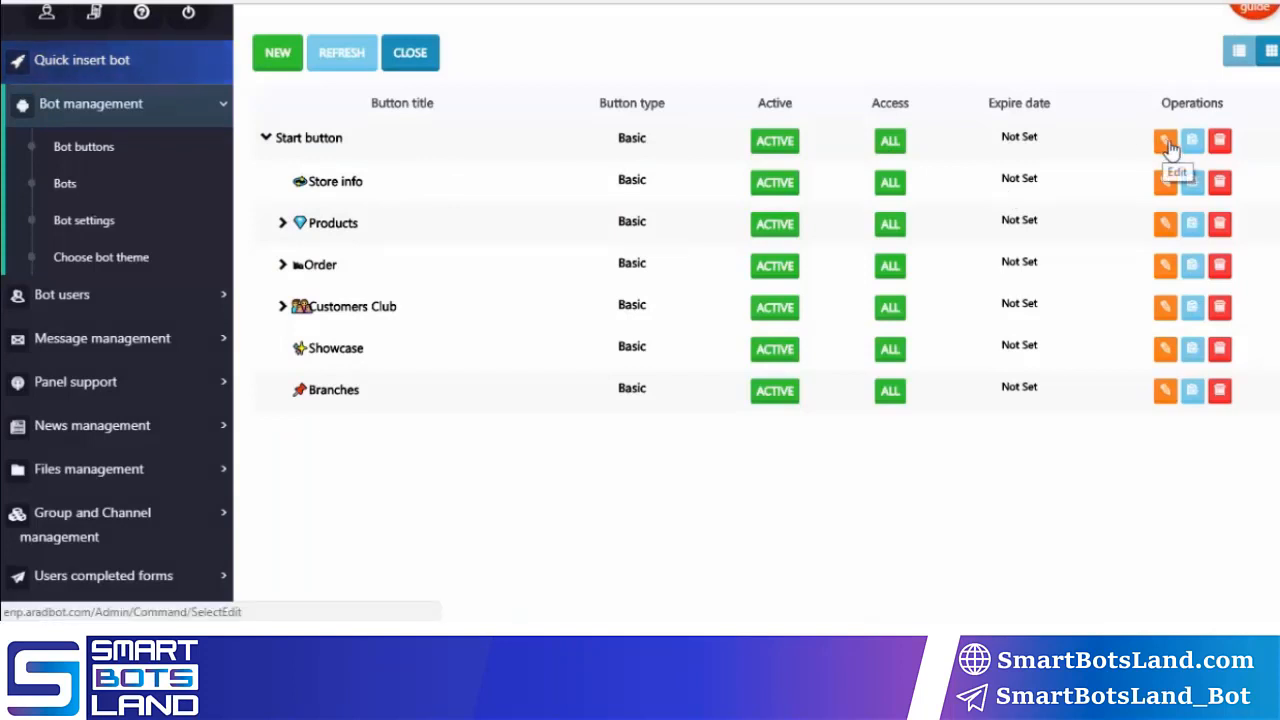
mouse_move(1220, 182)
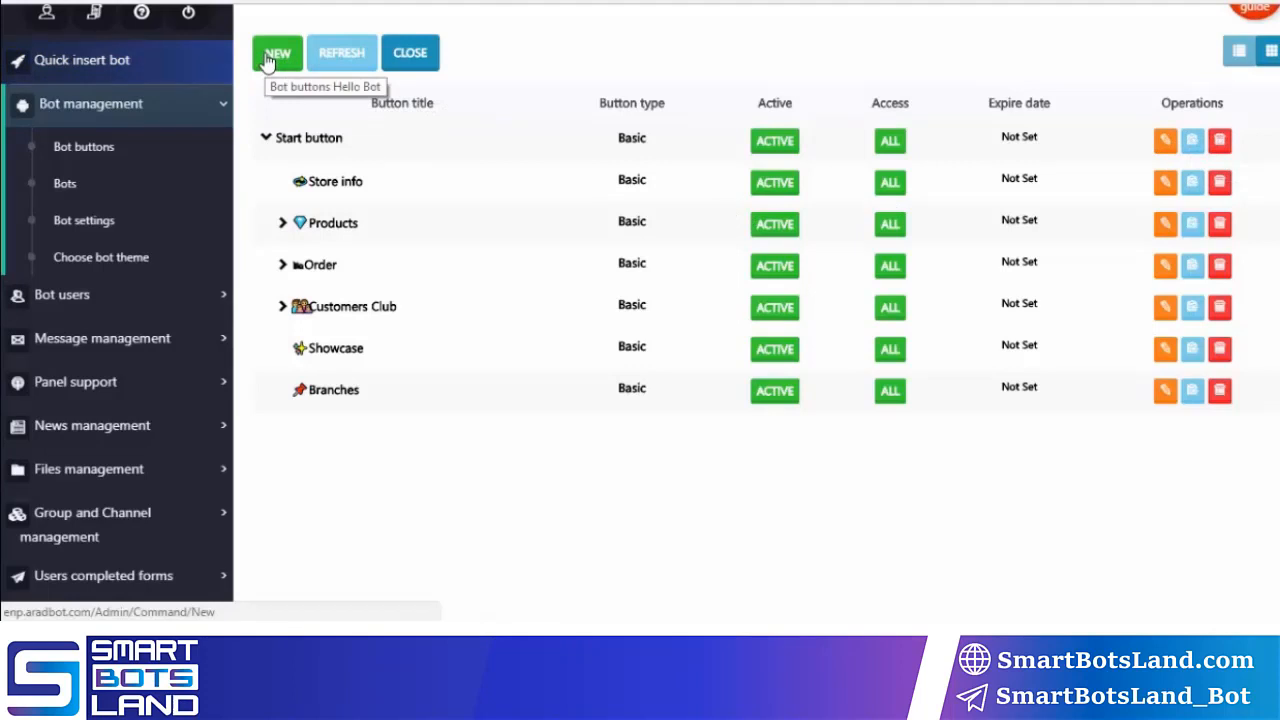
mouse_move(280, 68)
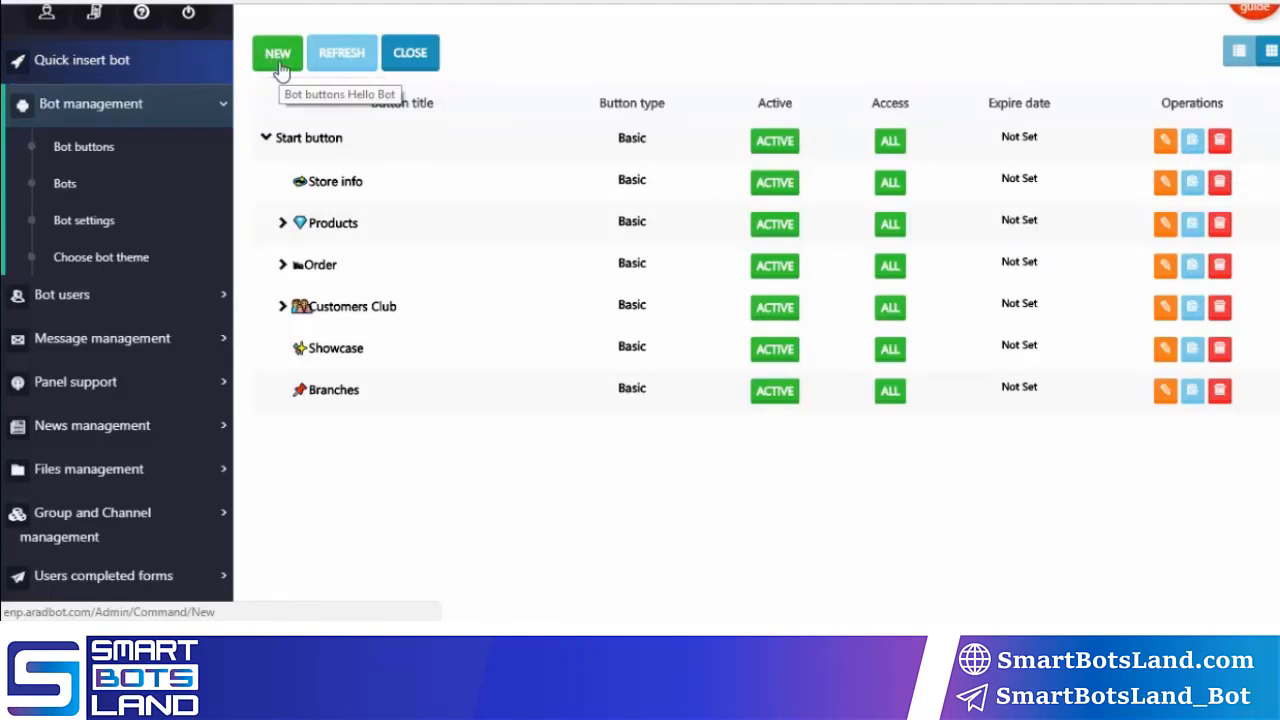
Step: Choose NEW to show the Basic, Form-Builder and Pool button-type options
click(276, 52)
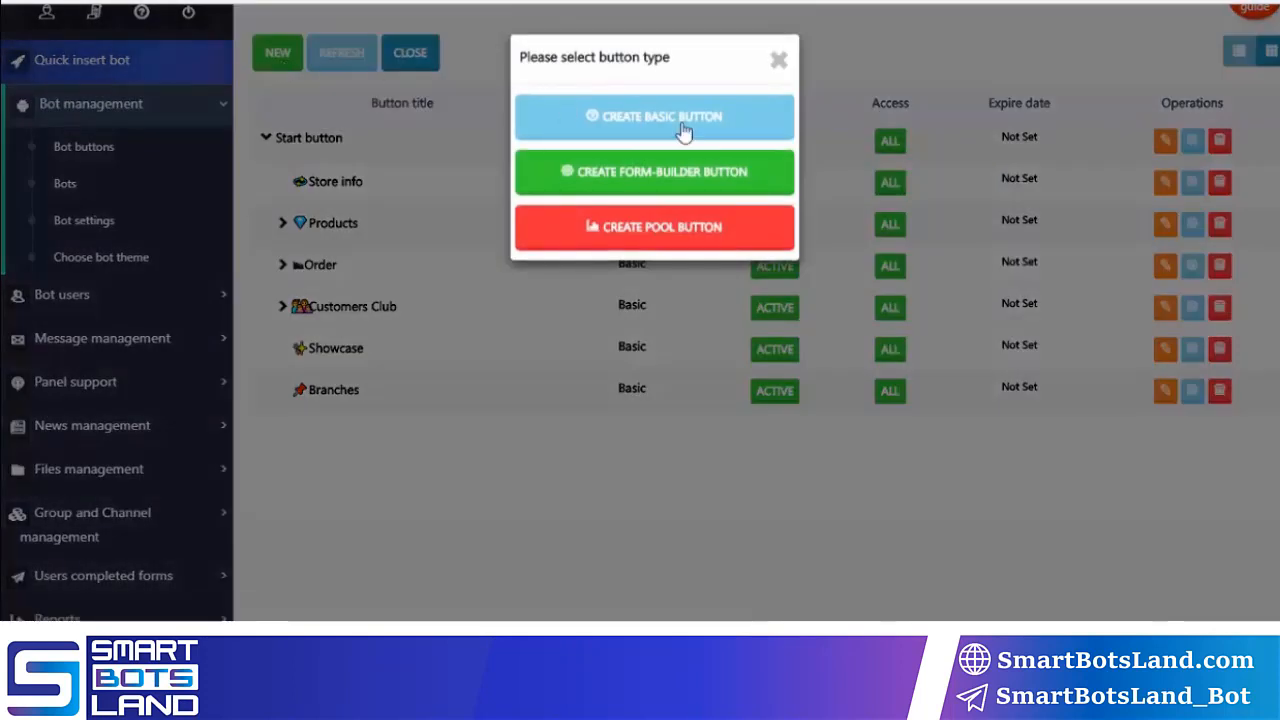
mouse_move(664, 228)
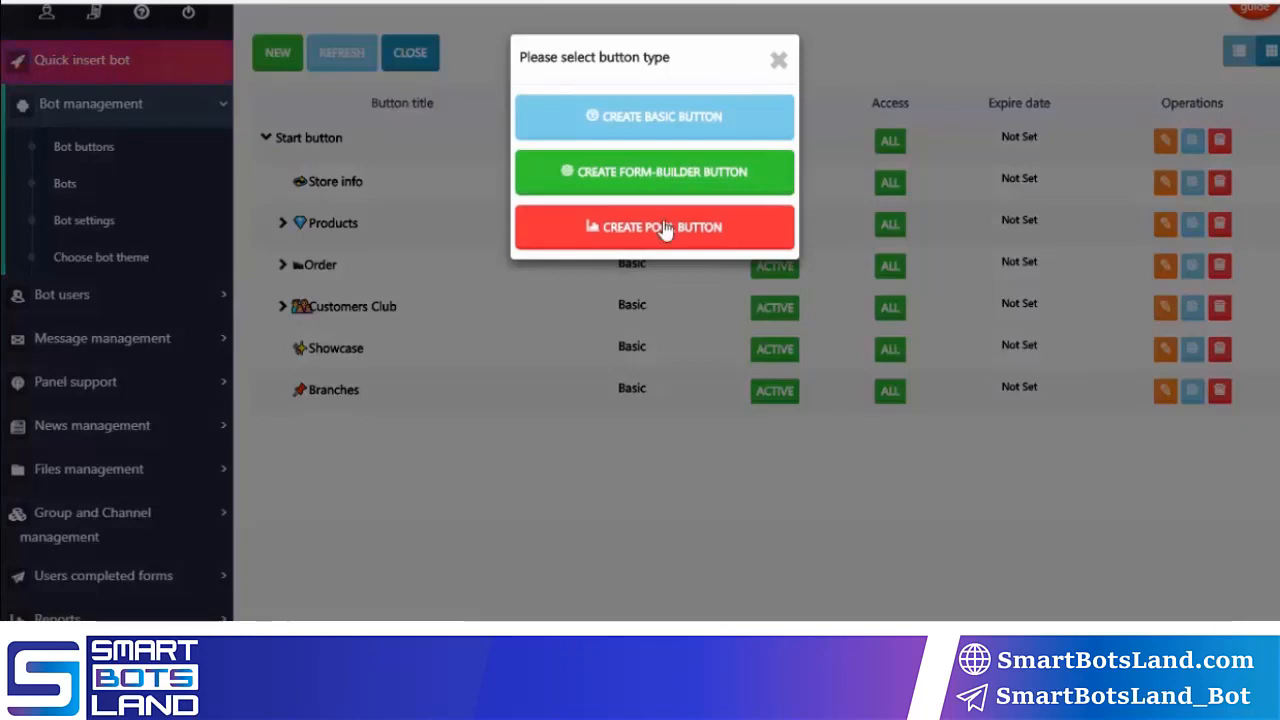
mouse_move(640, 172)
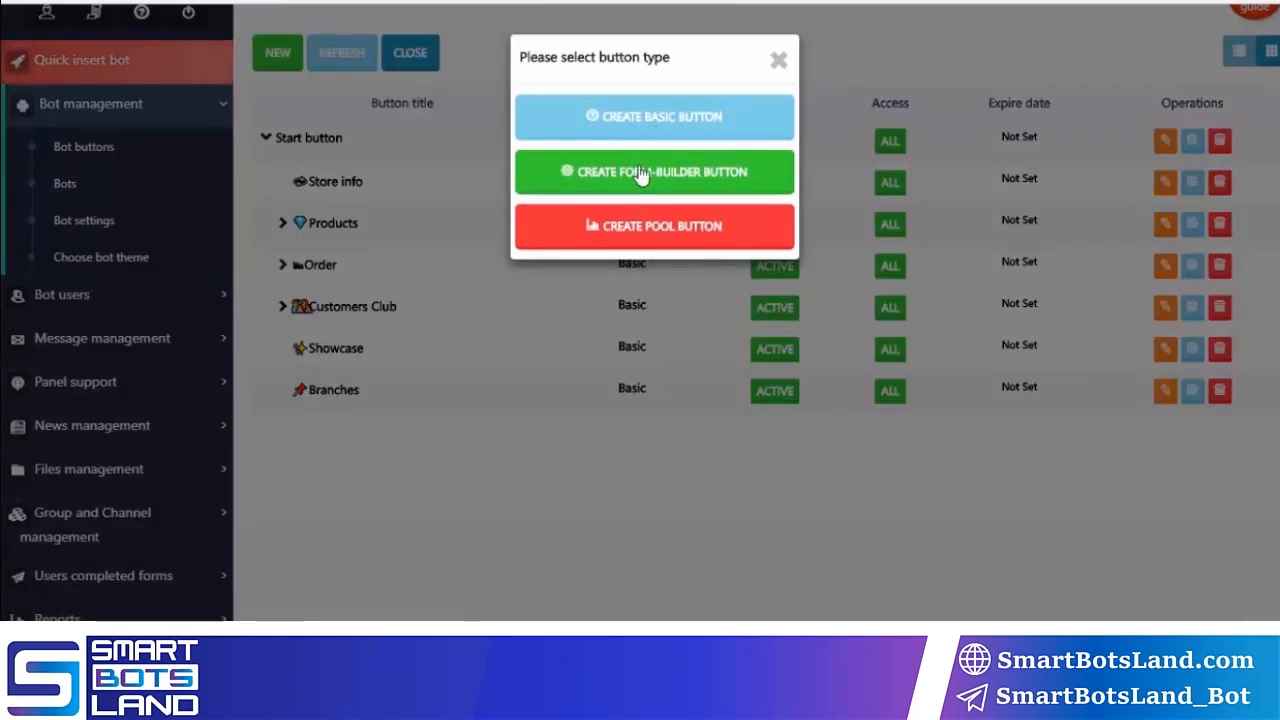